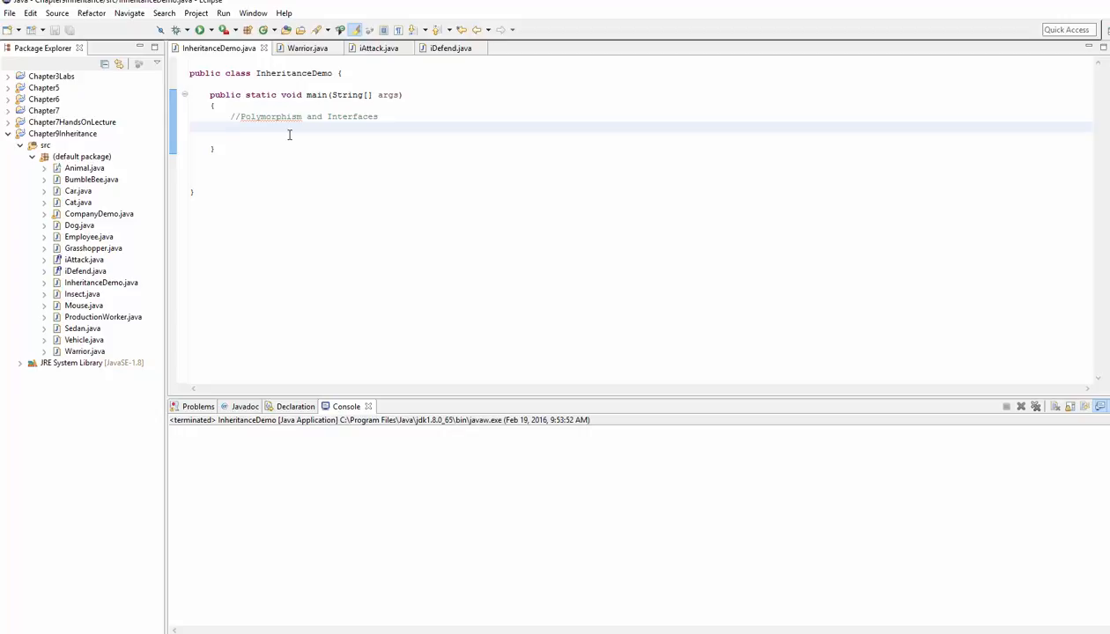
# Highlight the words Polymorphism and Interfaces in the existing main-method comment.
pyautogui.doubleClick(270, 116)
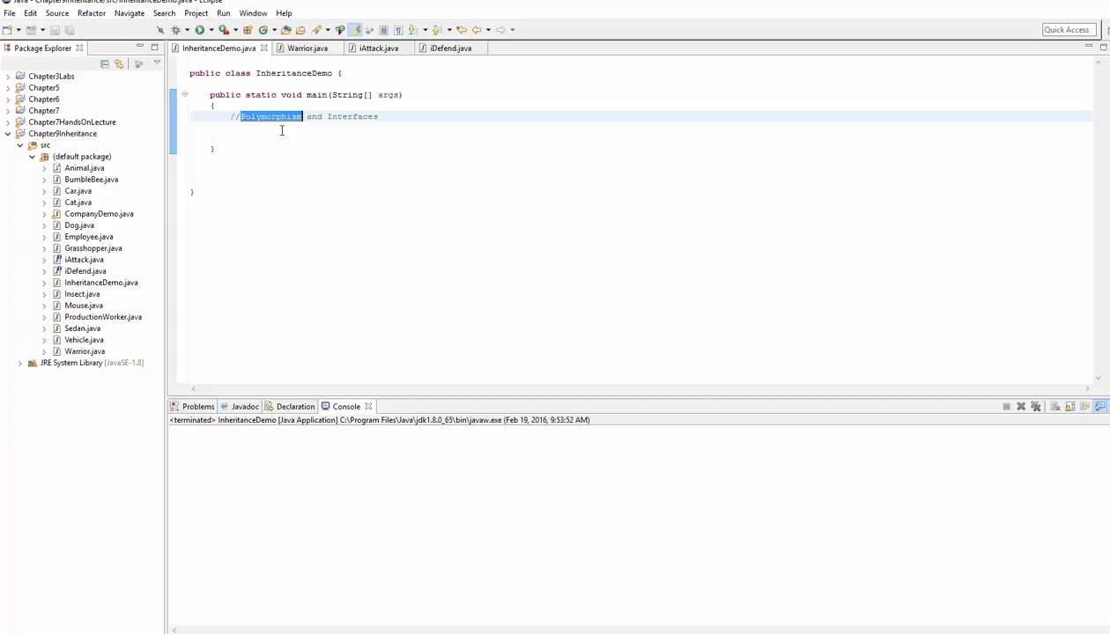
pyautogui.click(280, 116)
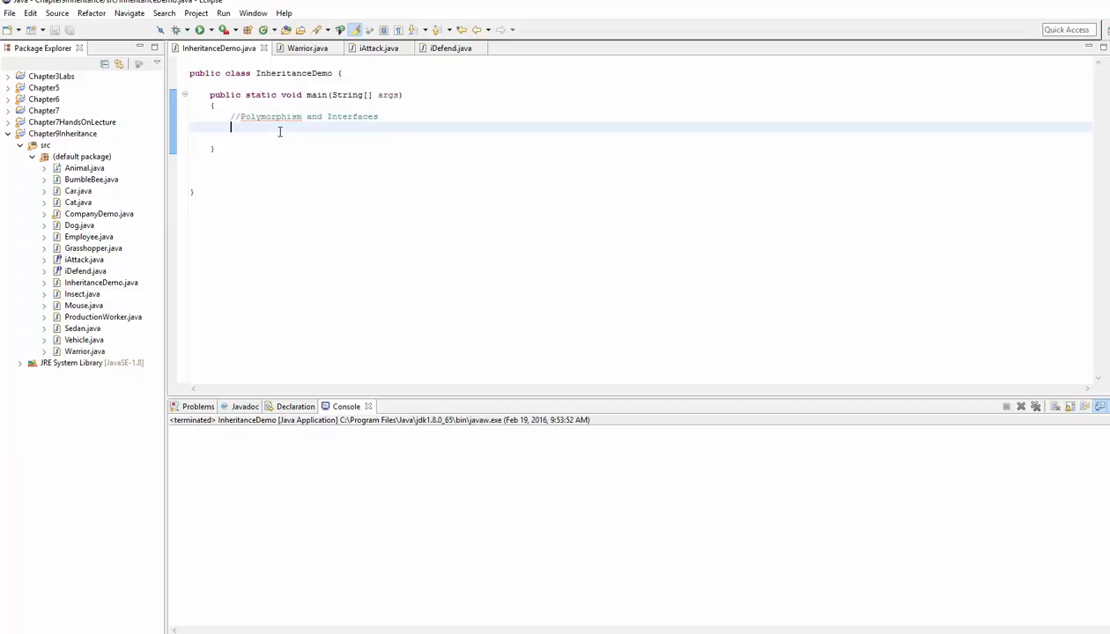
pyautogui.doubleClick(352, 116)
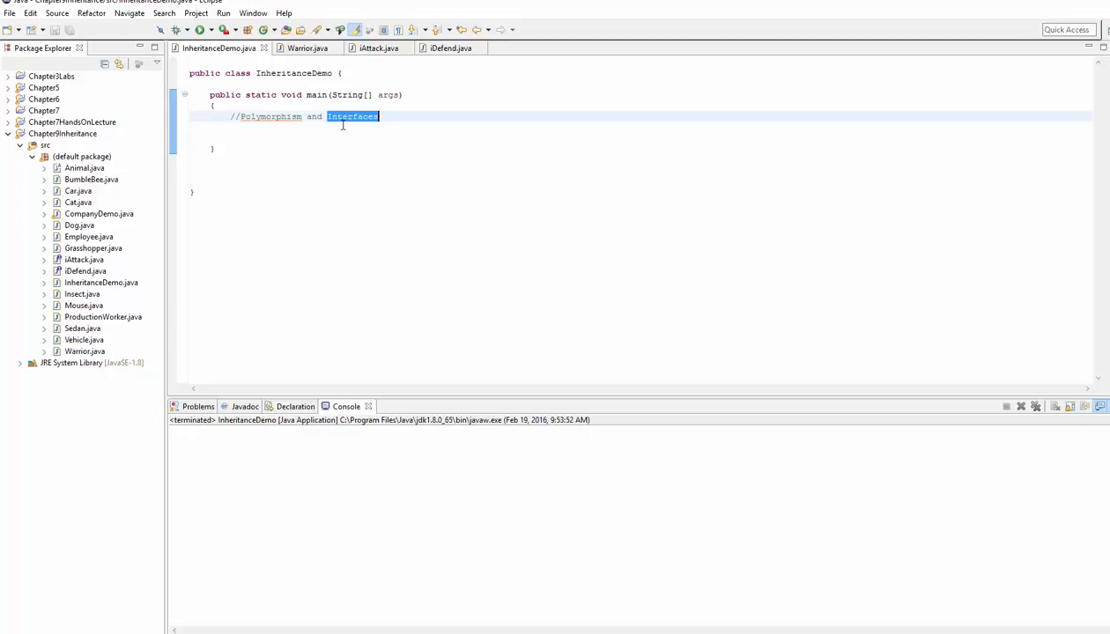
pyautogui.click(324, 130)
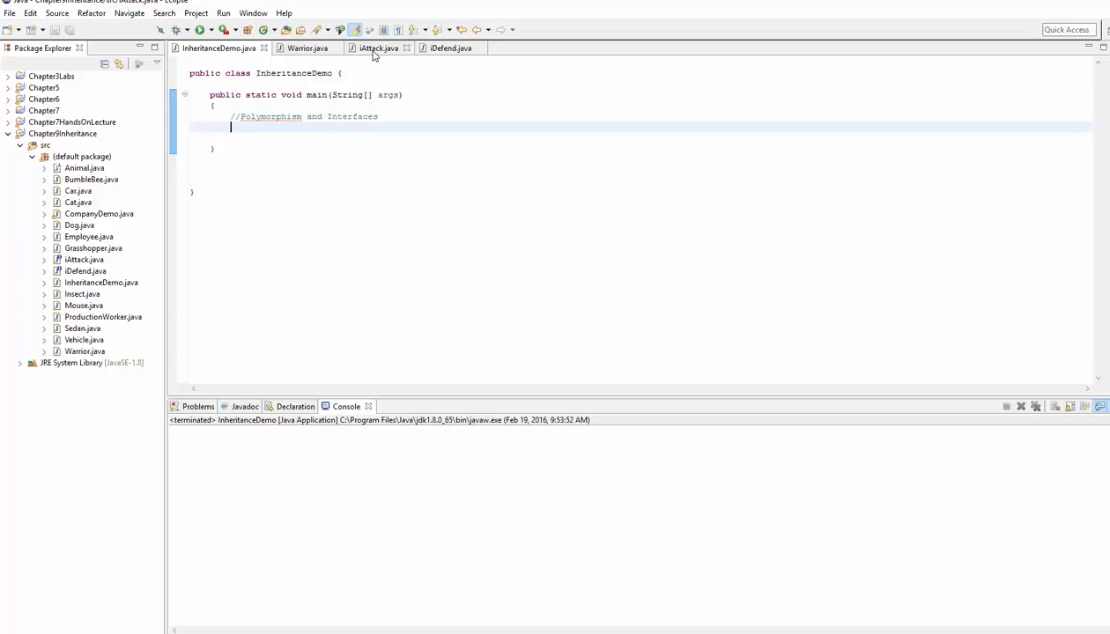
# Review the iAttack interface and Warrior class sources, then return to InheritanceDemo.
pyautogui.click(377, 48)
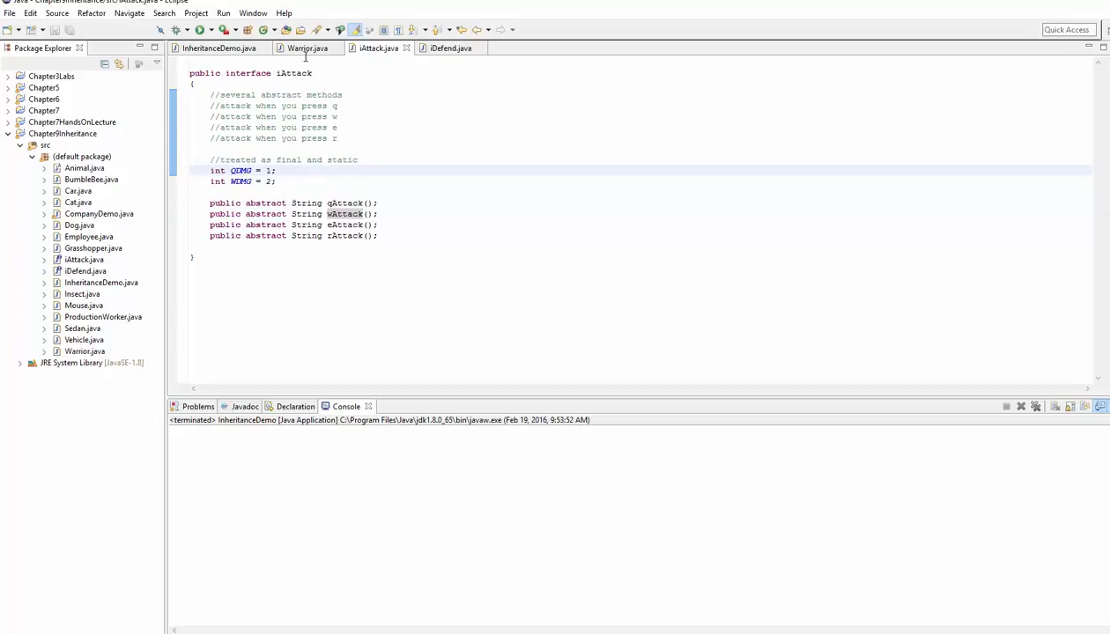
pyautogui.click(303, 48)
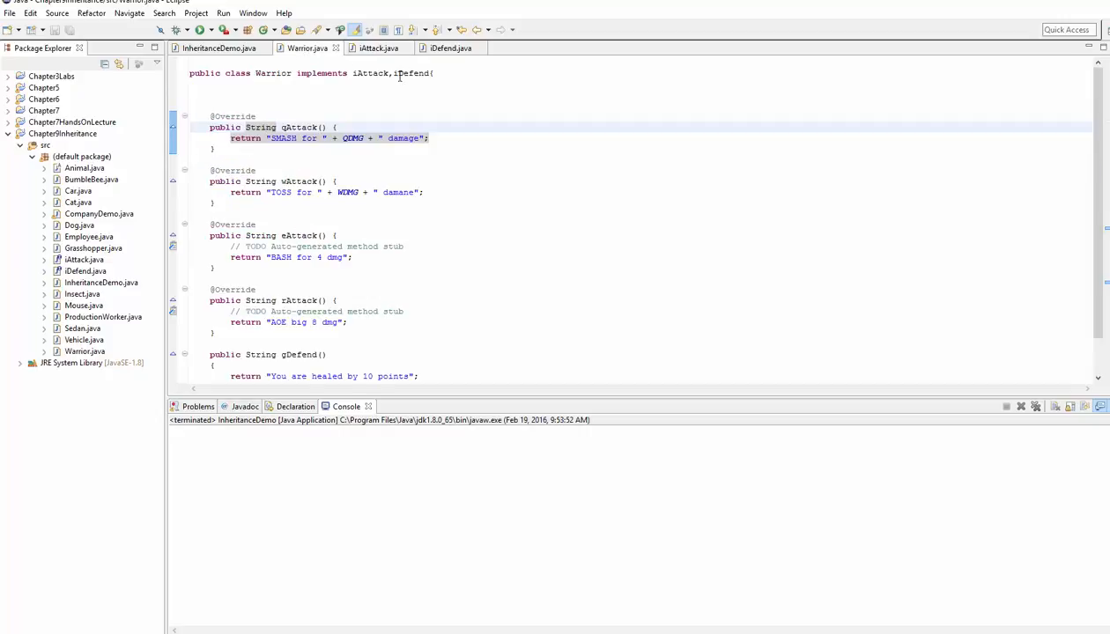
pyautogui.doubleClick(273, 74)
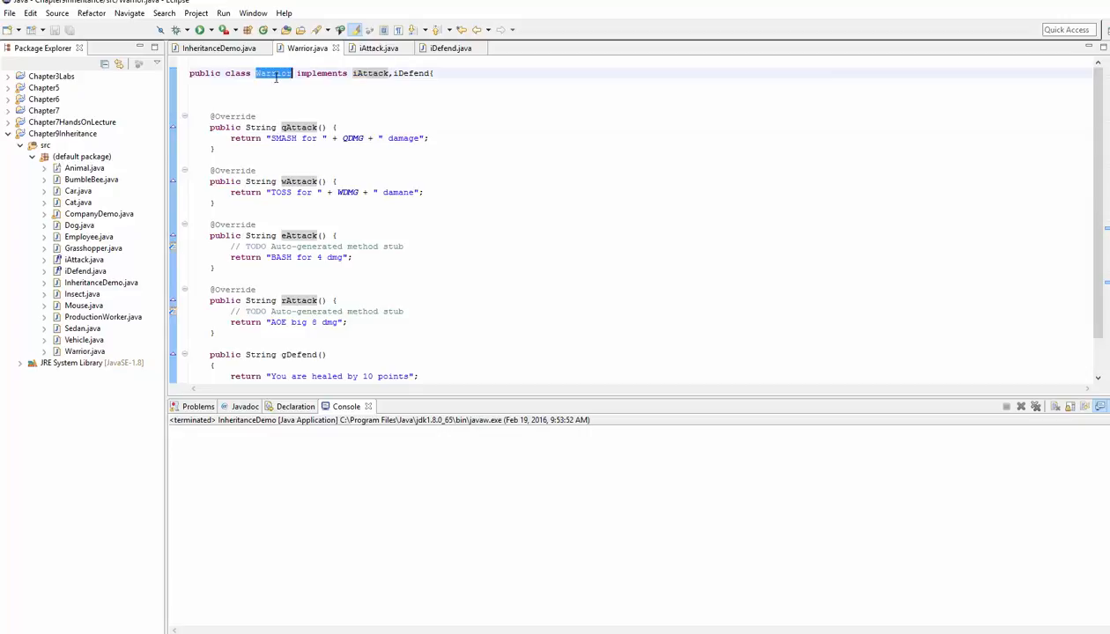
pyautogui.click(300, 116)
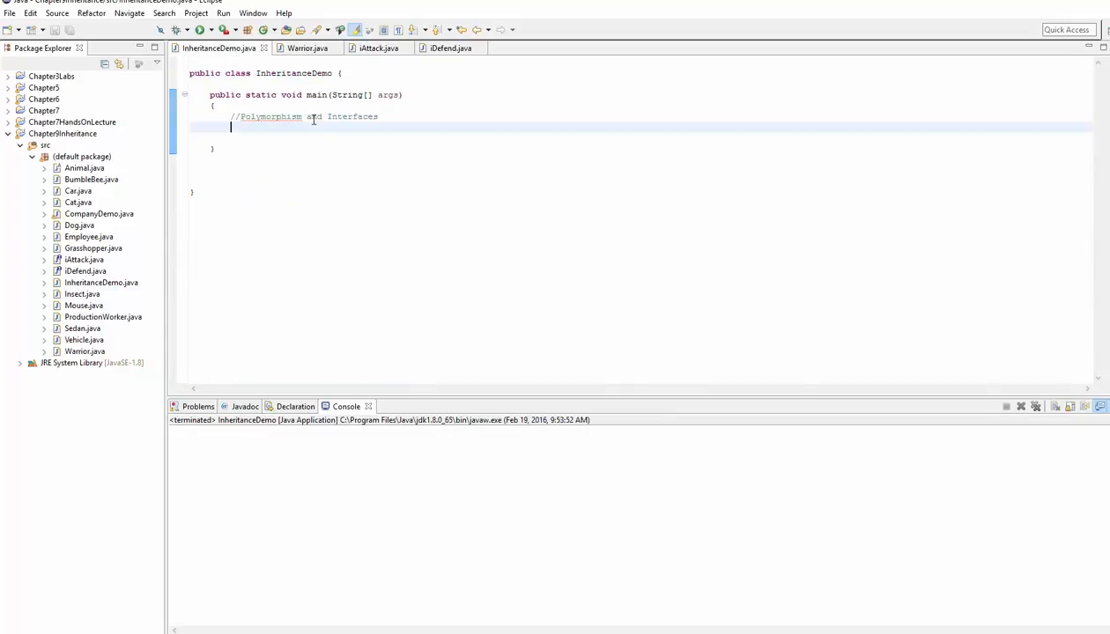
pyautogui.doubleClick(352, 116)
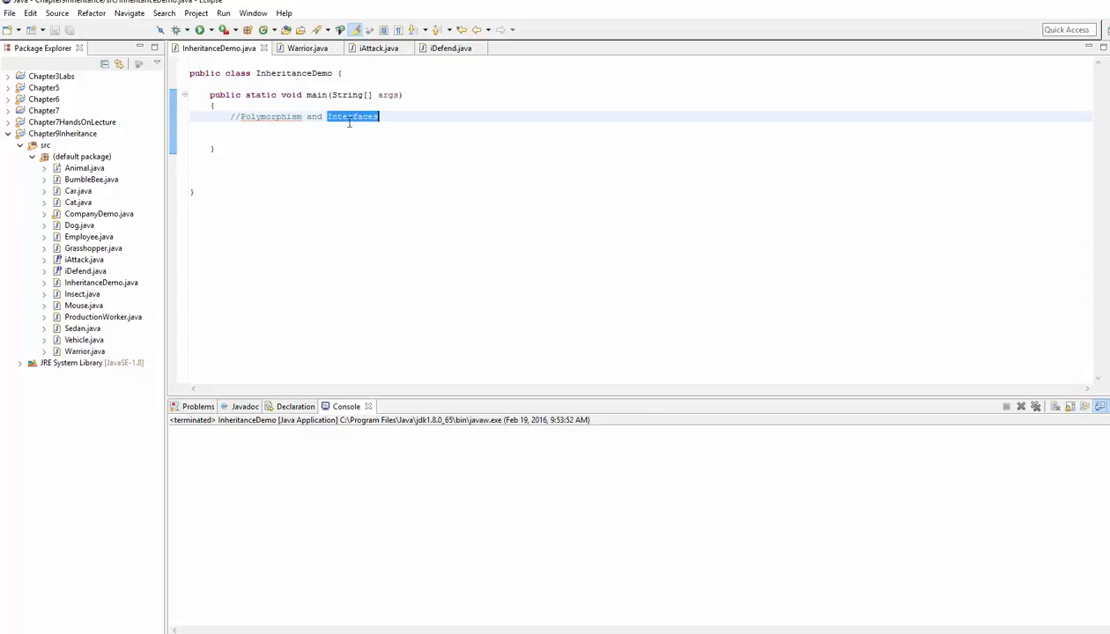
pyautogui.click(305, 47)
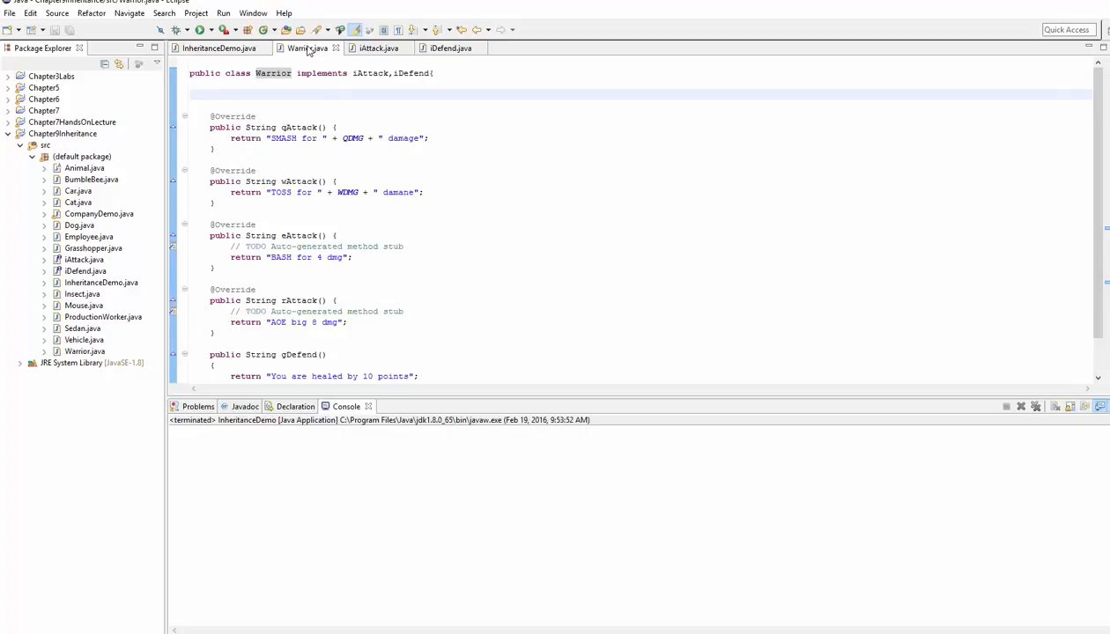
pyautogui.click(377, 47)
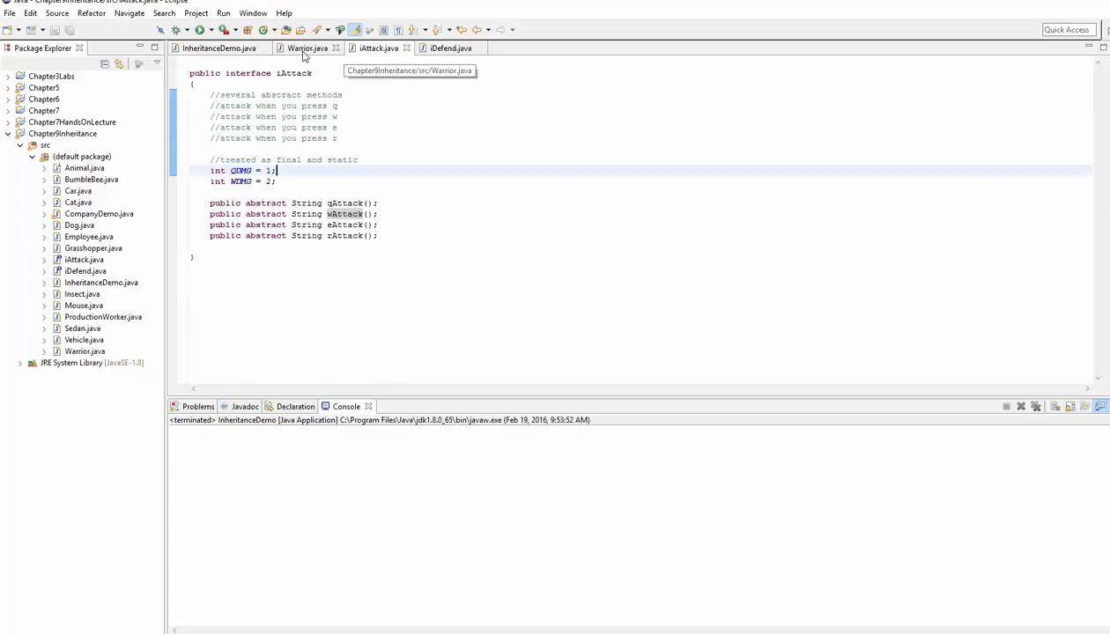
pyautogui.click(219, 47)
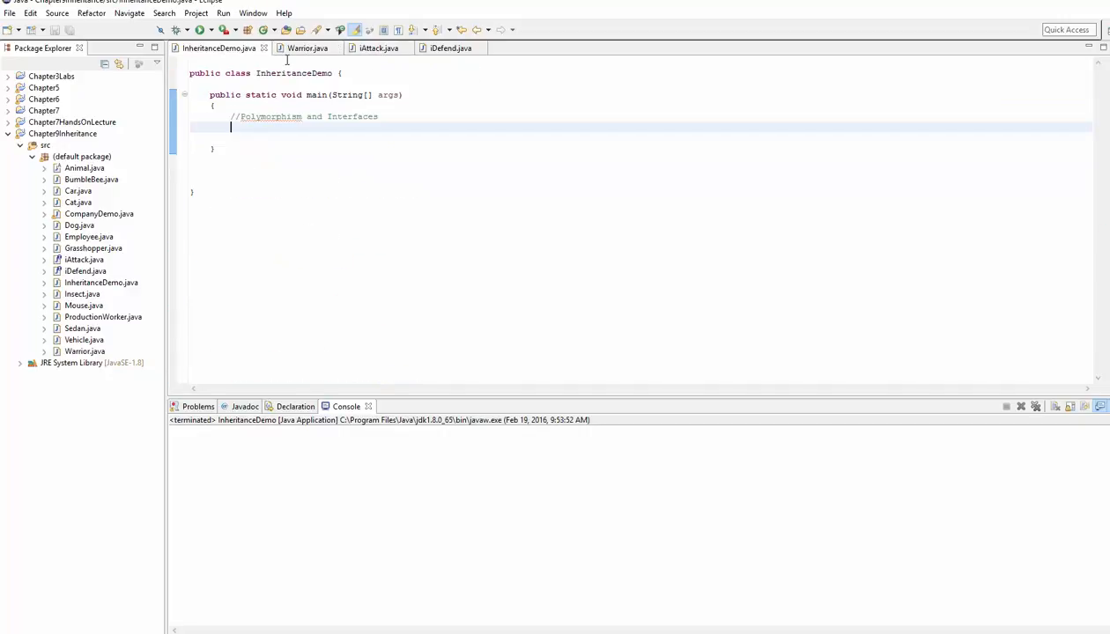
# Add the comment: an interface reference variable can reference any object that implements that interface.
pyautogui.write('//')
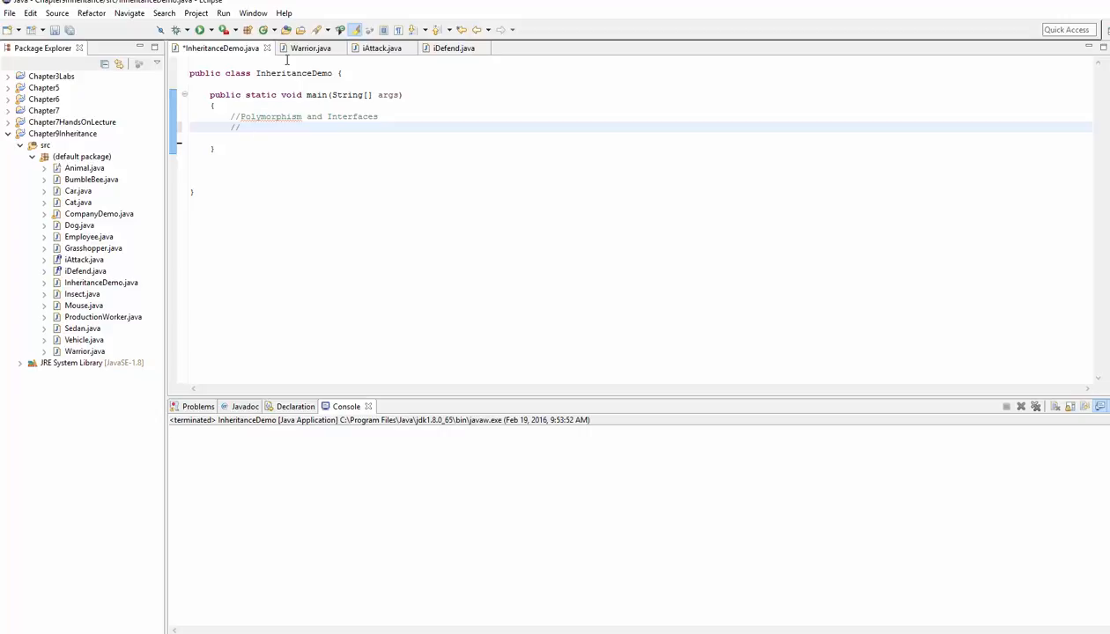
pyautogui.write('A')
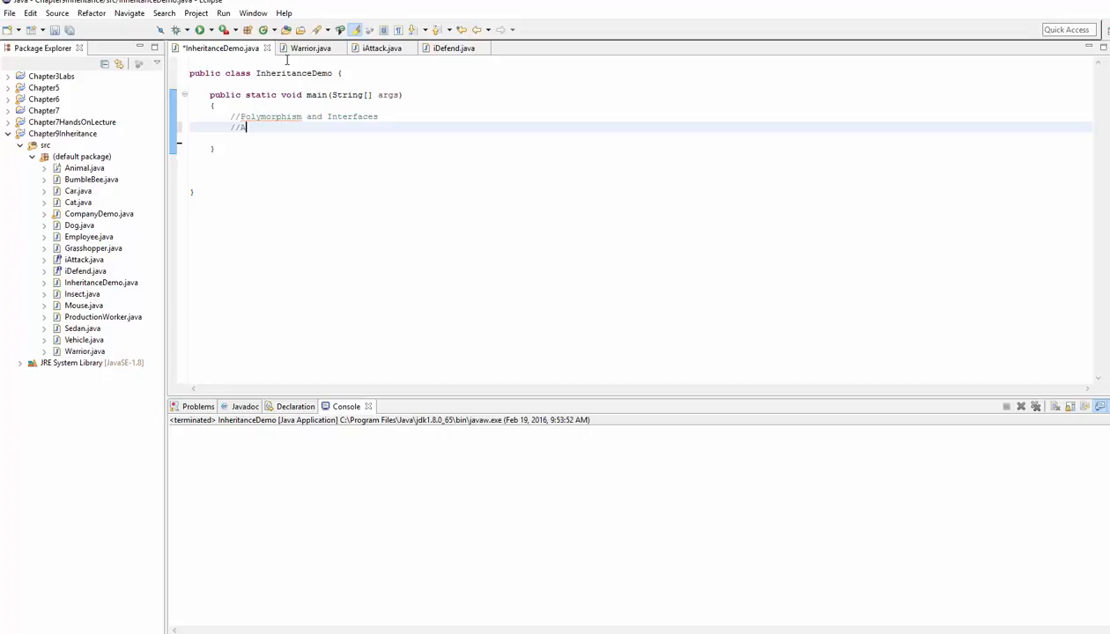
pyautogui.write('An interface ref')
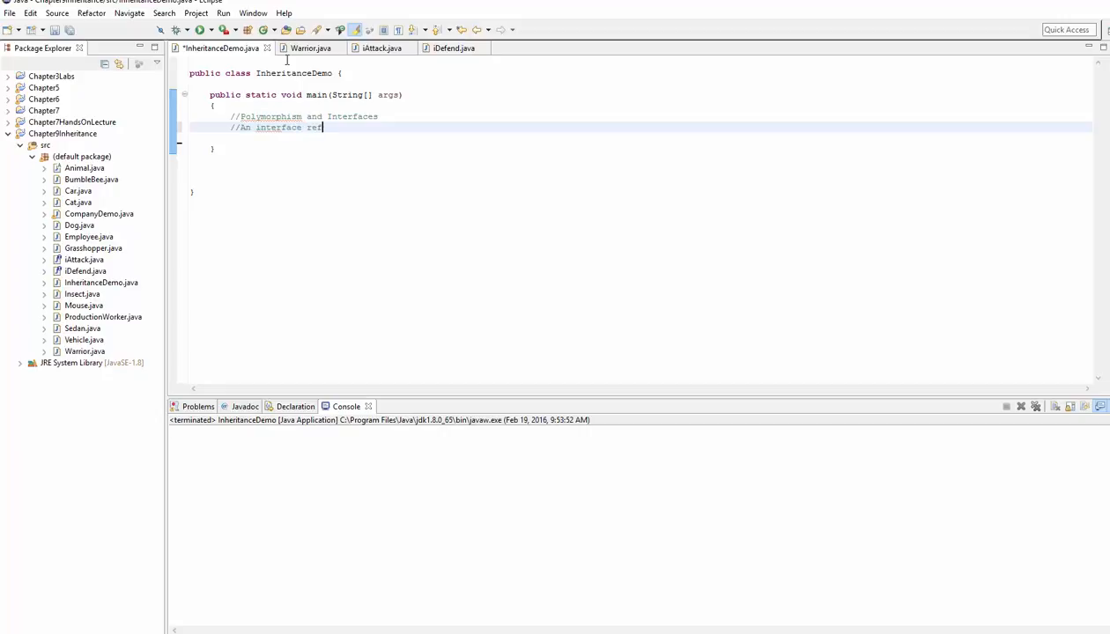
pyautogui.write('erence varialbe can reference any')
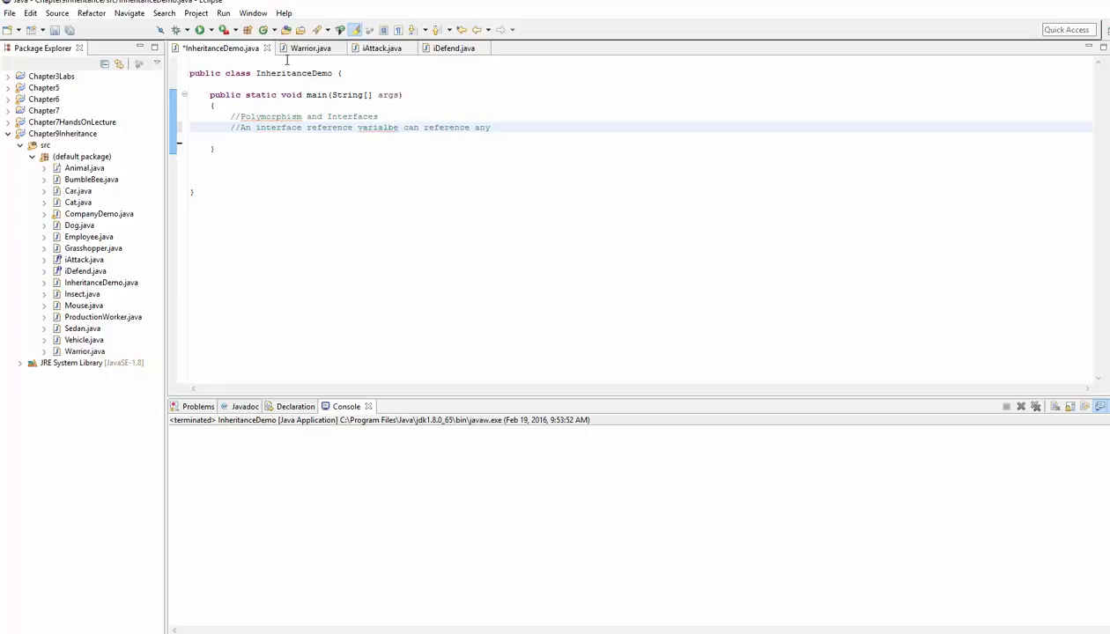
pyautogui.write('object that implements that interfac')
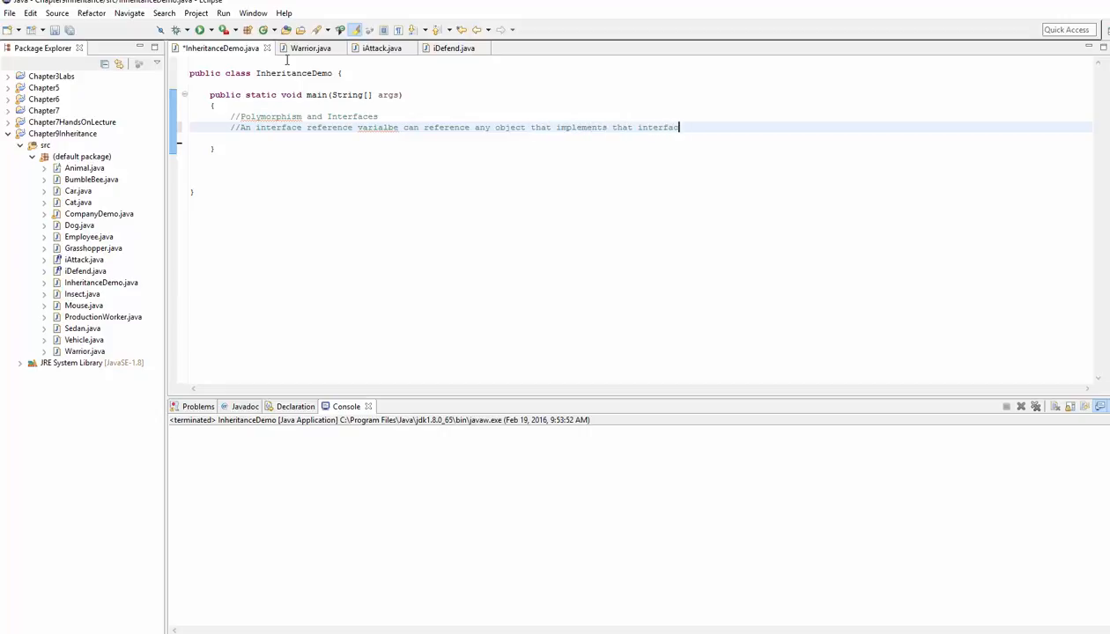
pyautogui.write('.')
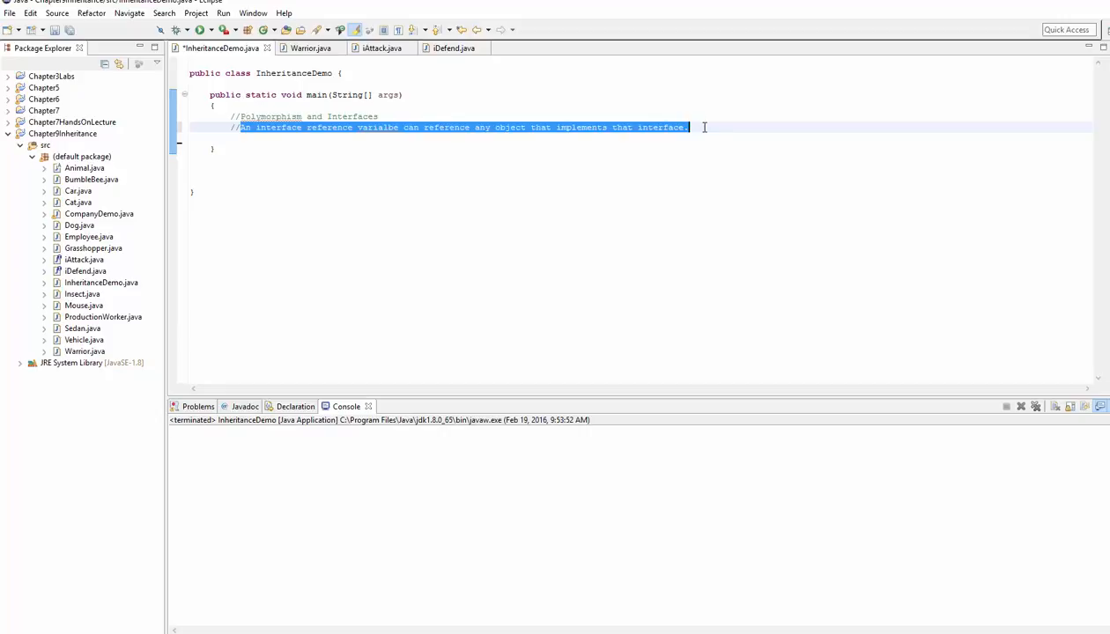
pyautogui.click(278, 127)
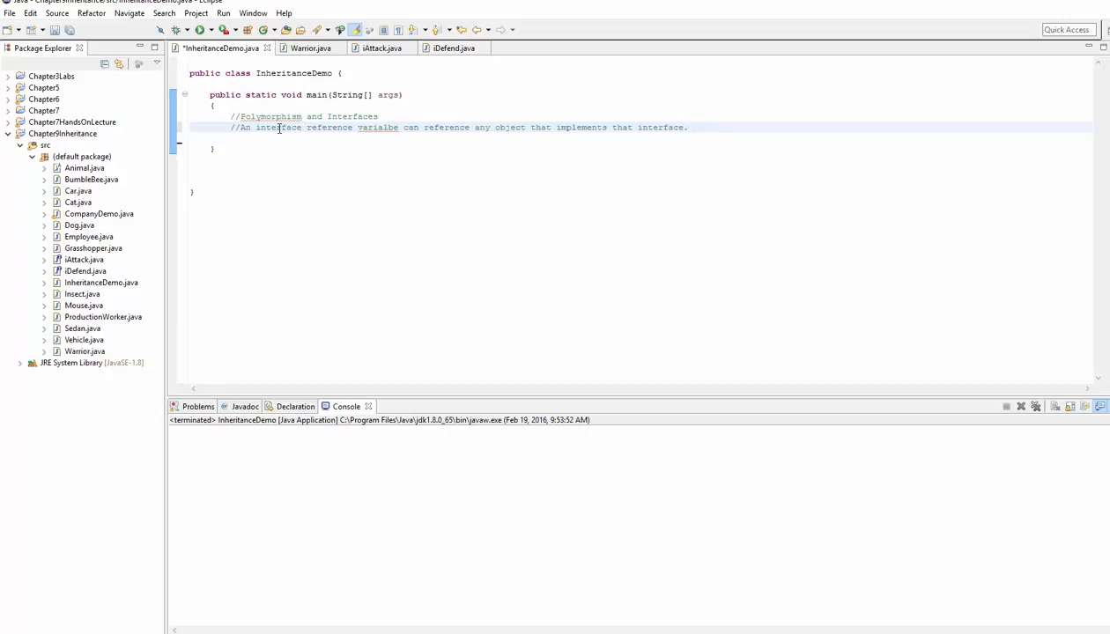
pyautogui.doubleClick(377, 127)
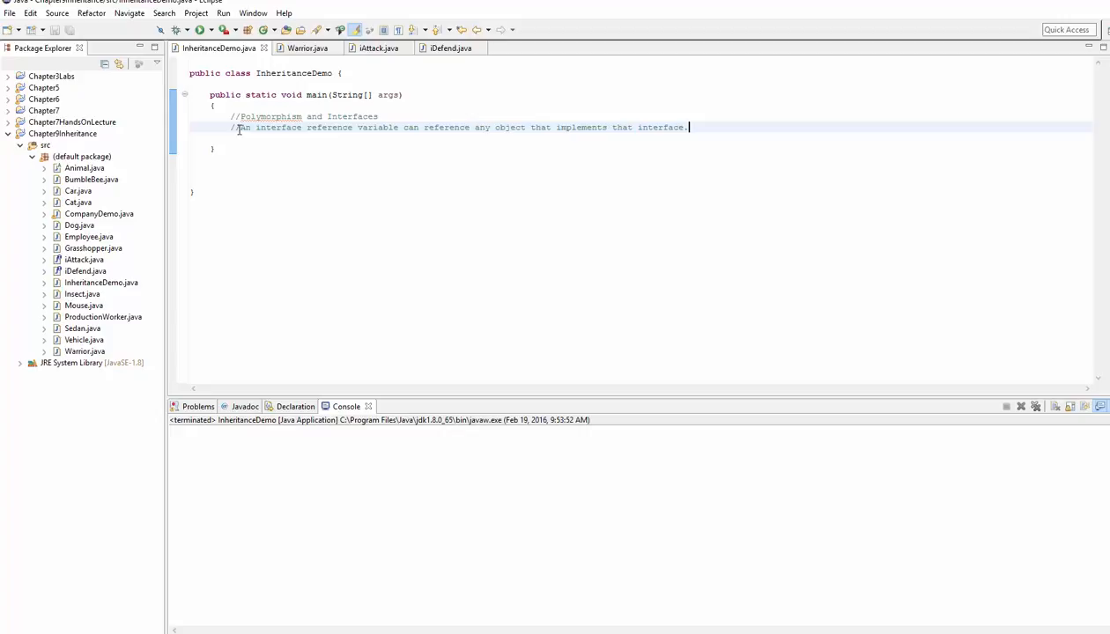
pyautogui.tripleClick(441, 127)
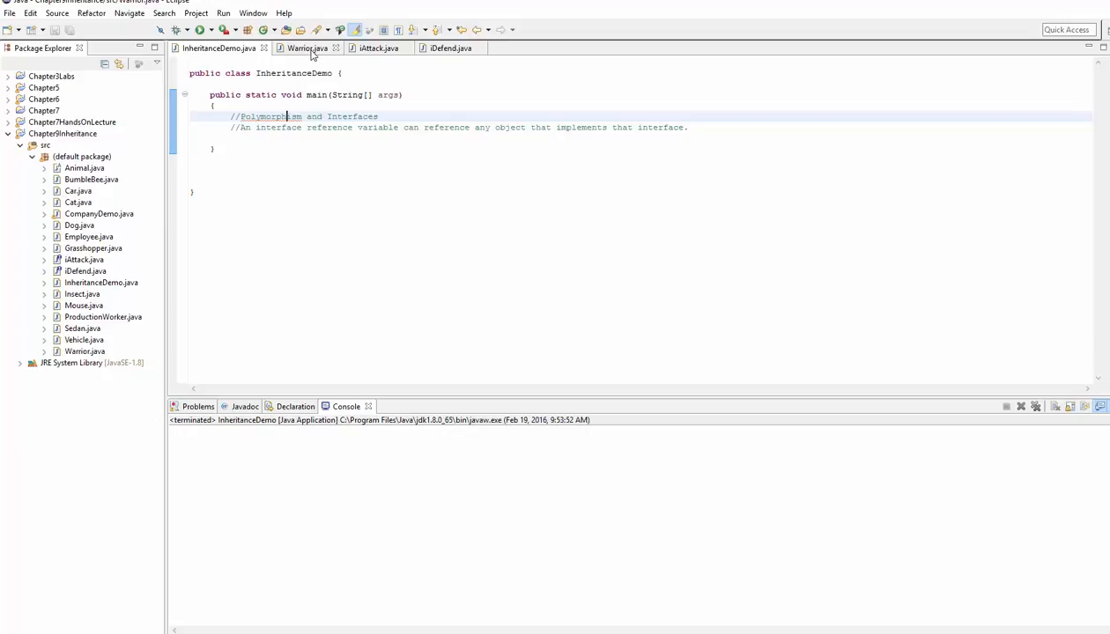
# Create a new empty Wizard class in the project and open Wizard.java beside Warrior.
pyautogui.click(305, 48)
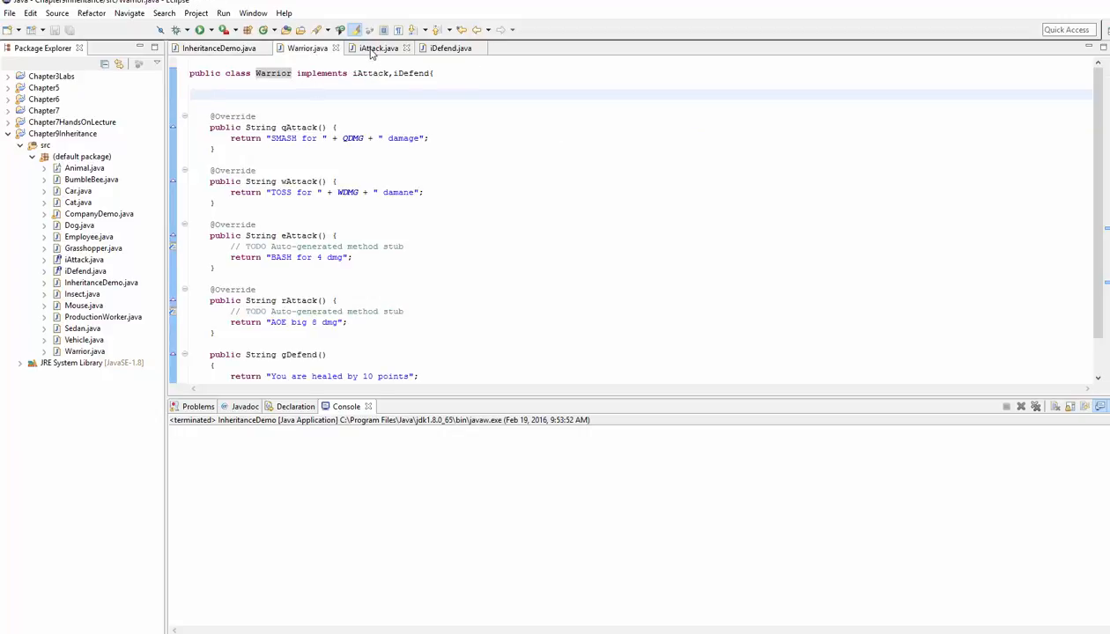
pyautogui.moveTo(308, 48)
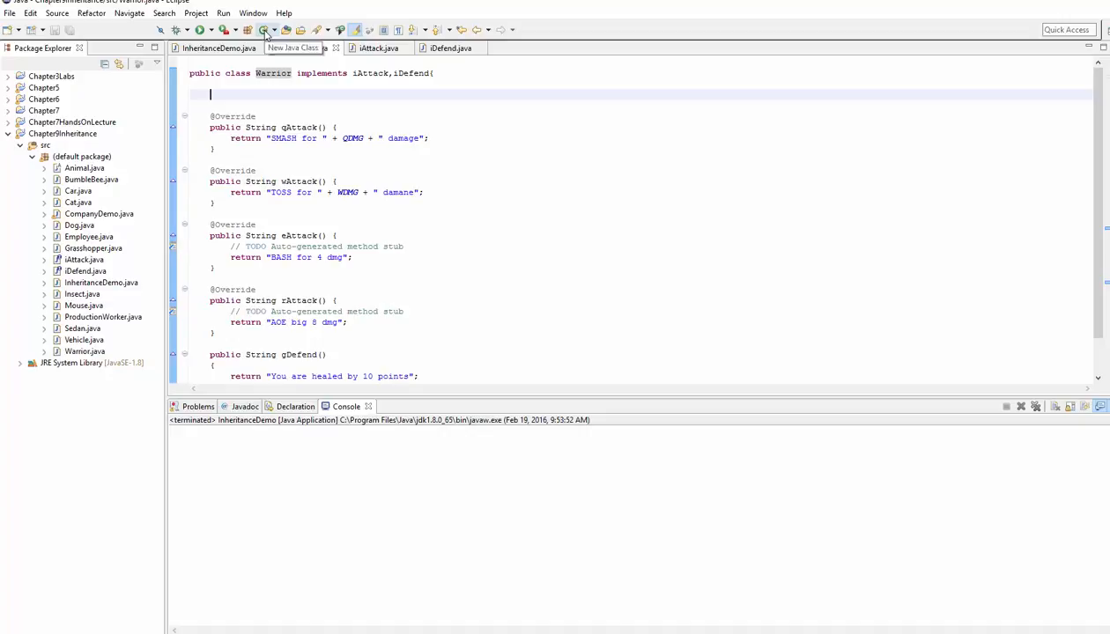
pyautogui.click(266, 30)
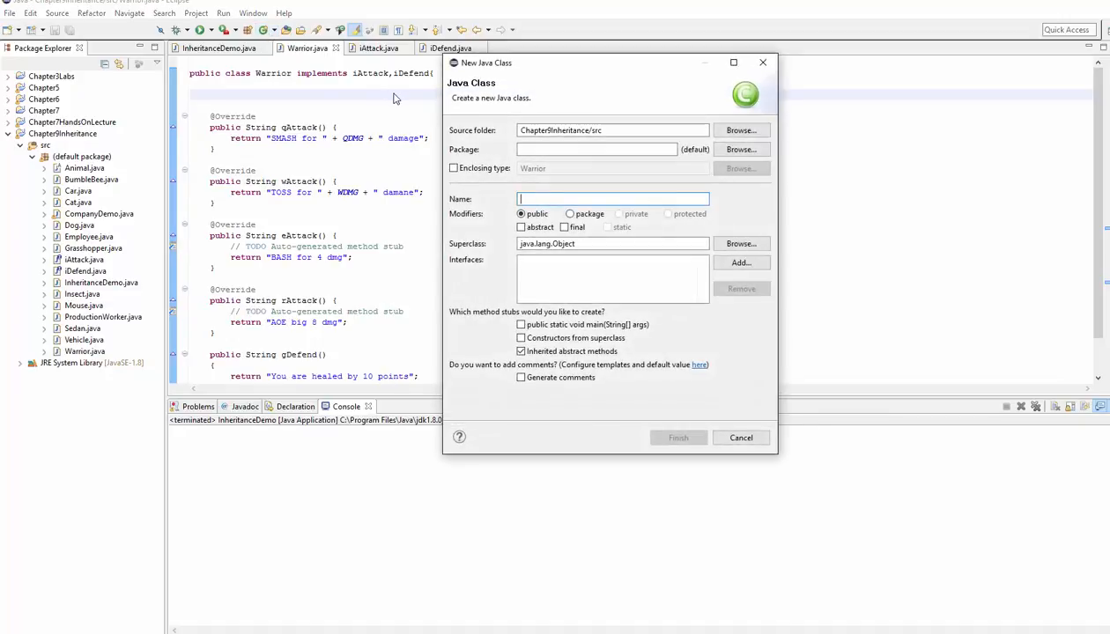
pyautogui.click(678, 437)
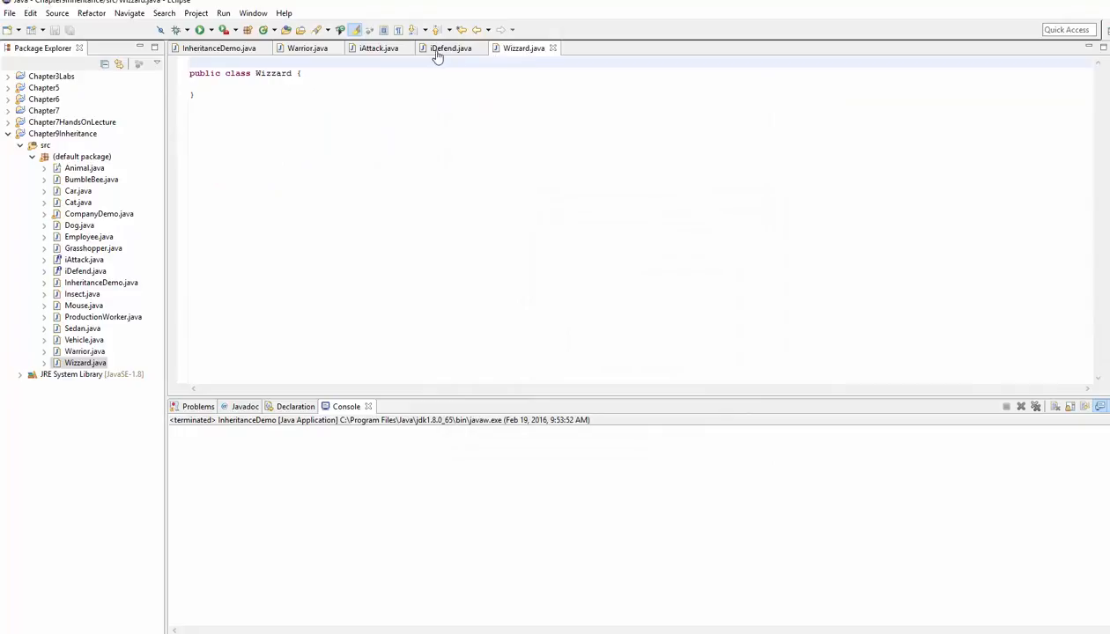
pyautogui.click(307, 48)
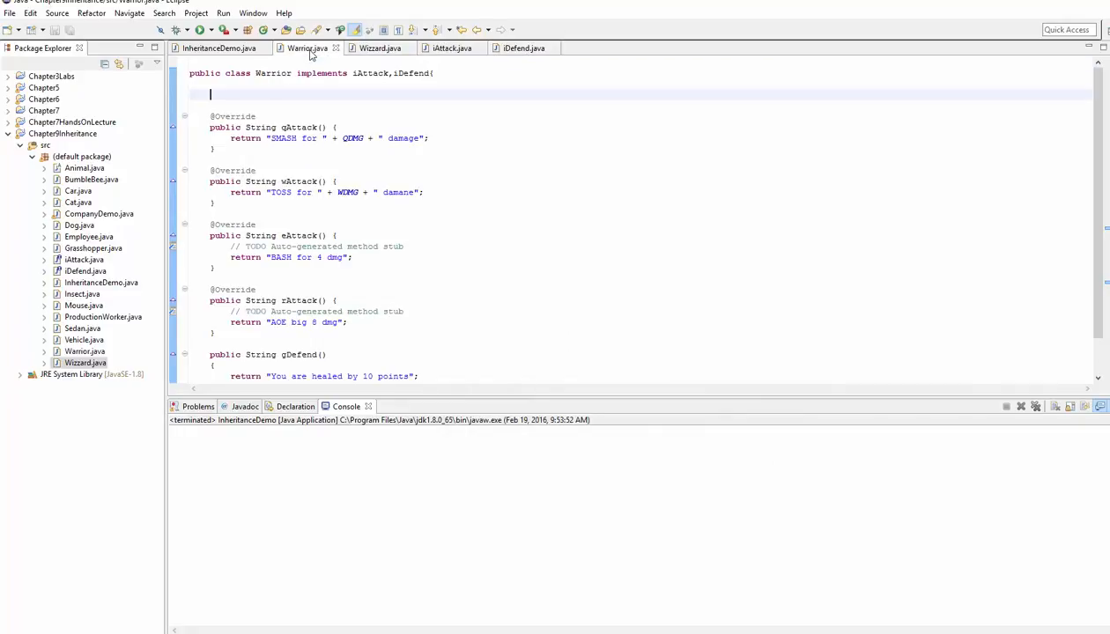
pyautogui.click(379, 47)
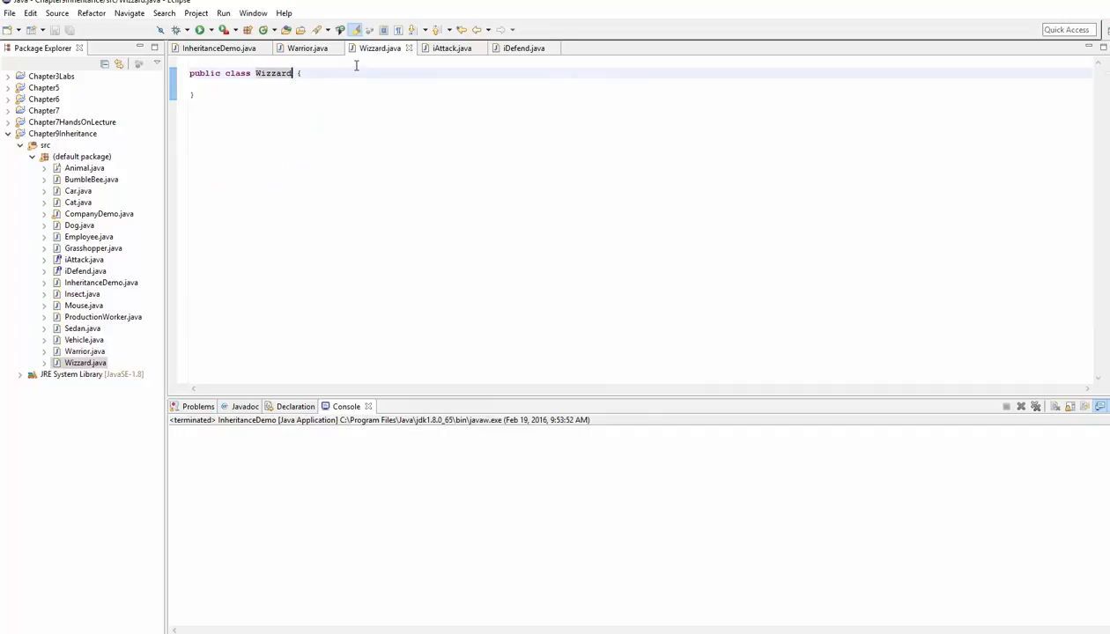
# Make Wizard implement iAttack and quick-fix in the qAttack, wAttack, eAttack and rAttack stubs.
pyautogui.write('implements')
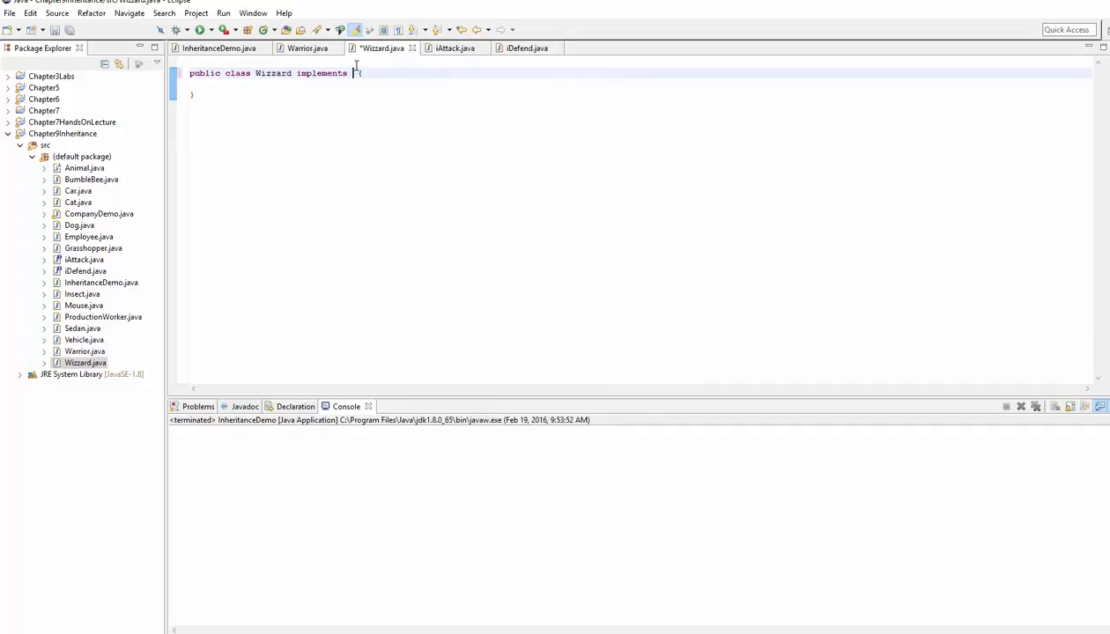
pyautogui.write('iAttack')
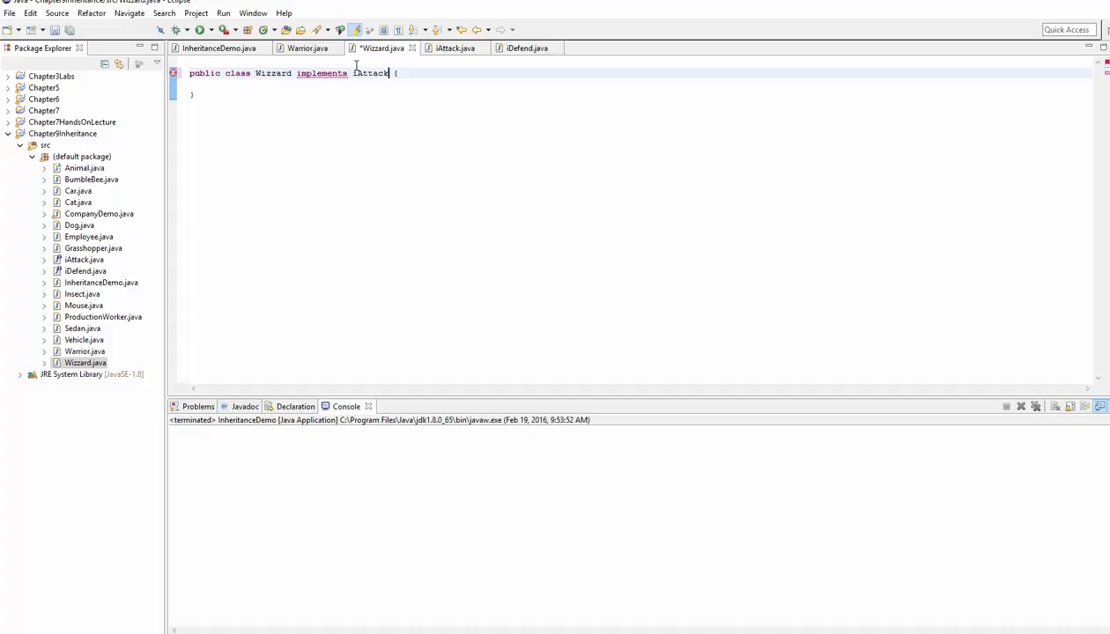
pyautogui.press('ctrl+s')
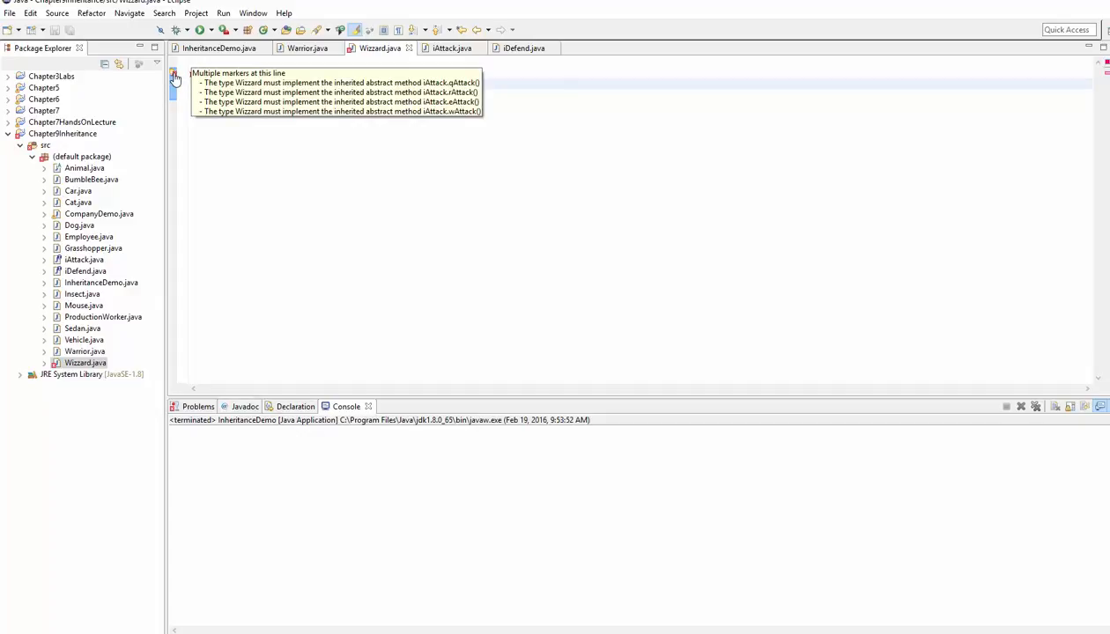
pyautogui.click(174, 77)
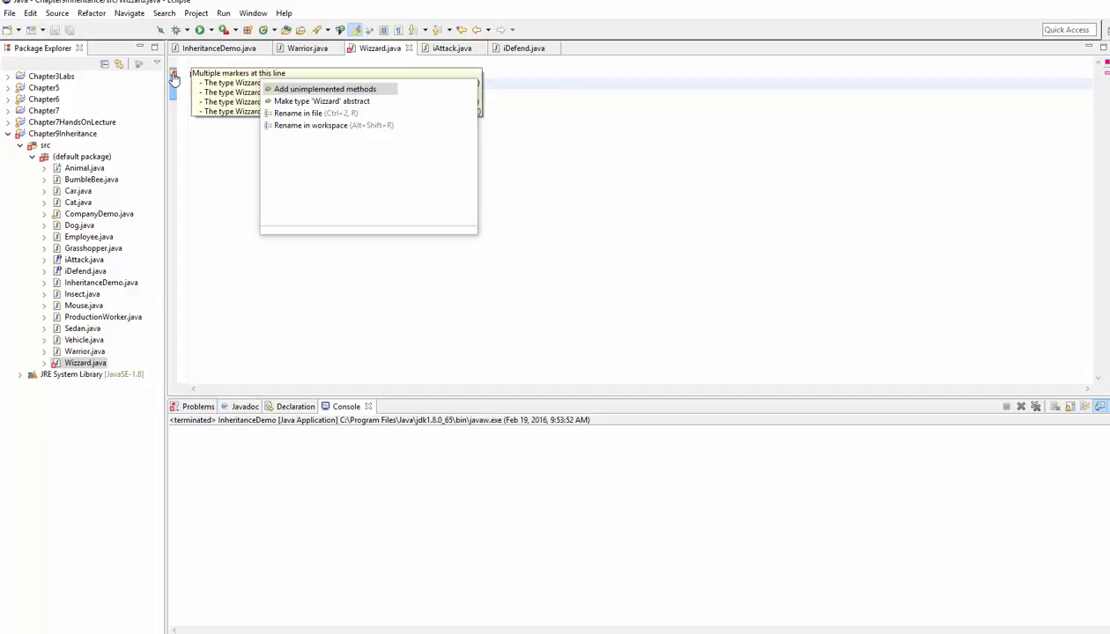
pyautogui.moveTo(324, 88)
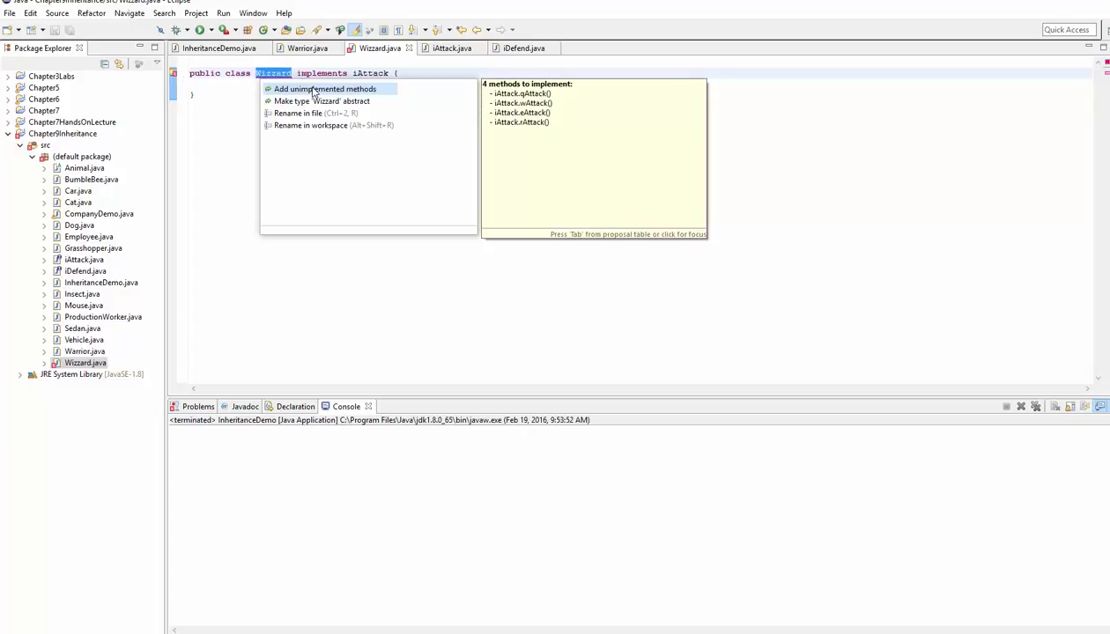
pyautogui.press('Escape')
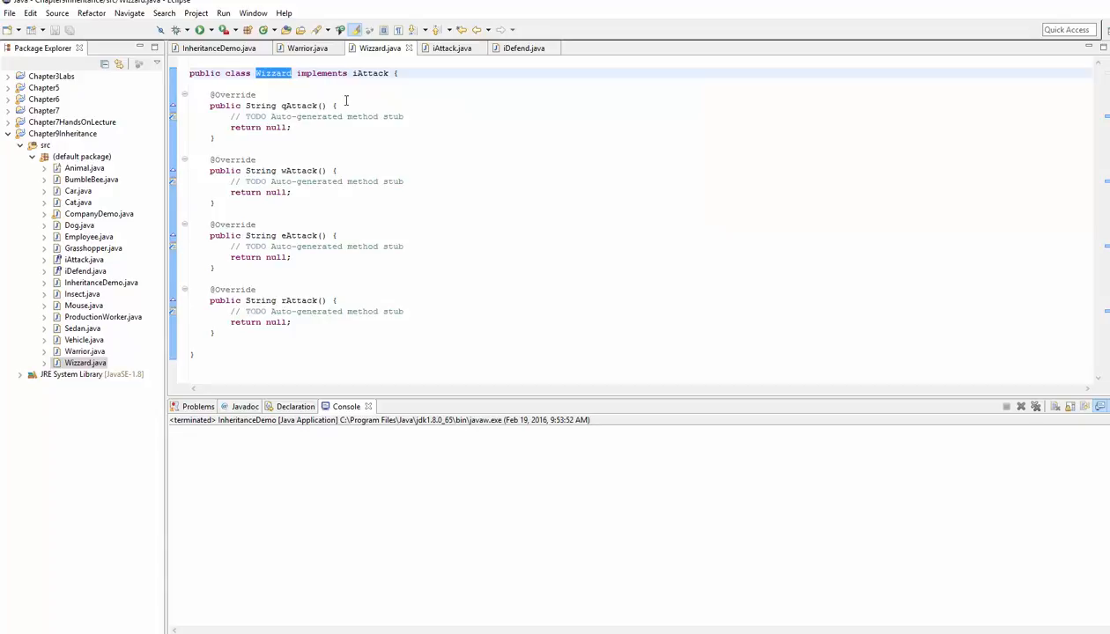
# Make qAttack return "A fireball causes 1 dmg".
pyautogui.doubleClick(370, 74)
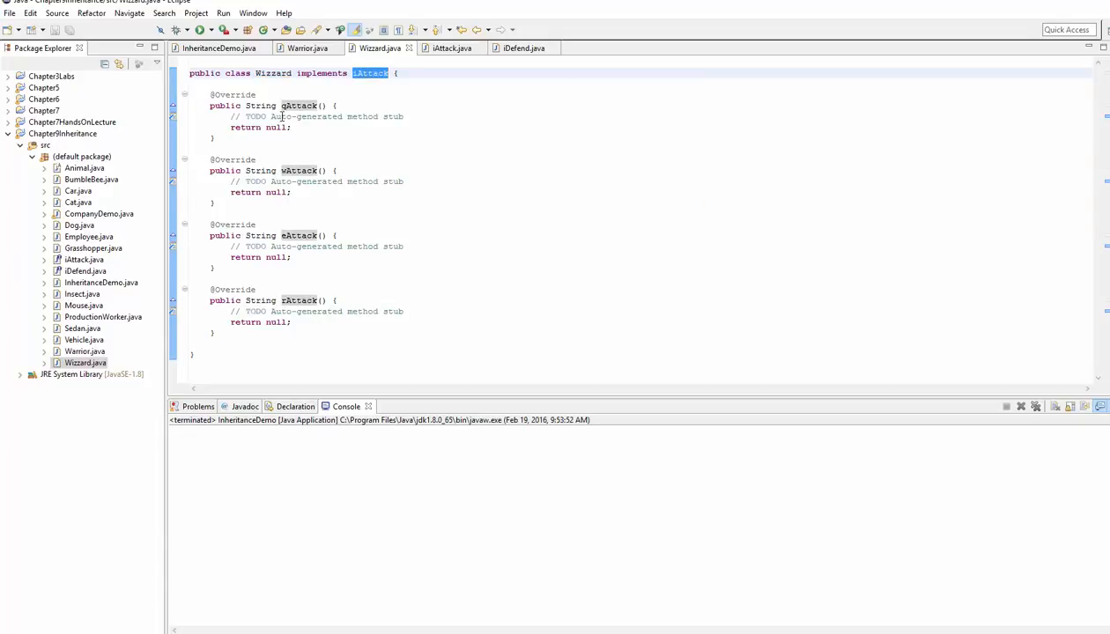
pyautogui.moveTo(230, 116); pyautogui.dragTo(293, 127)
pyautogui.write('retur')
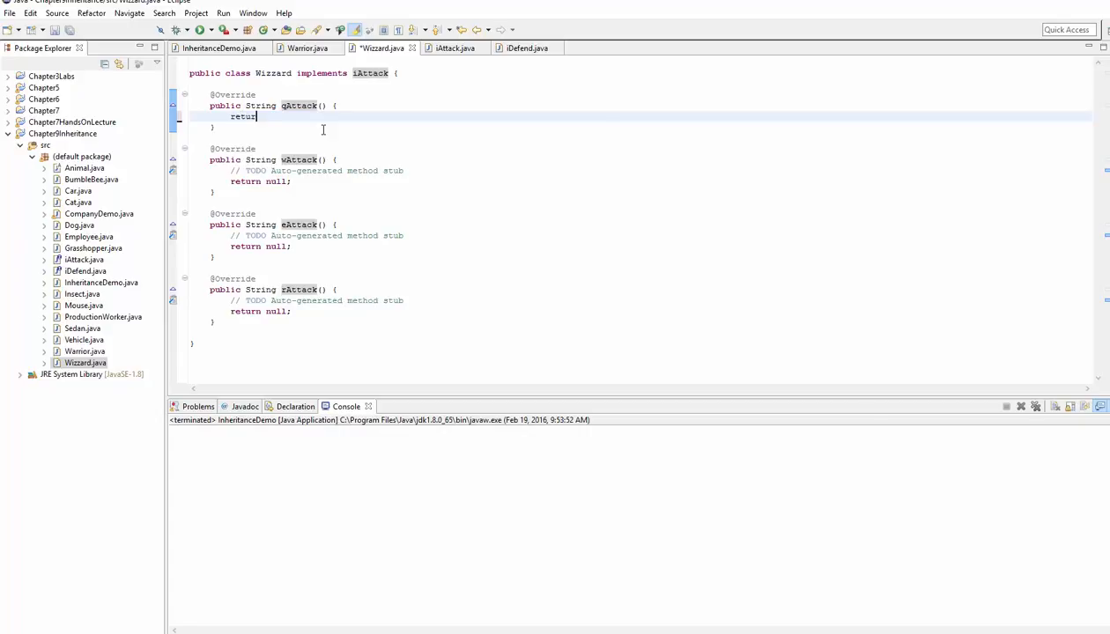
pyautogui.write('"A')
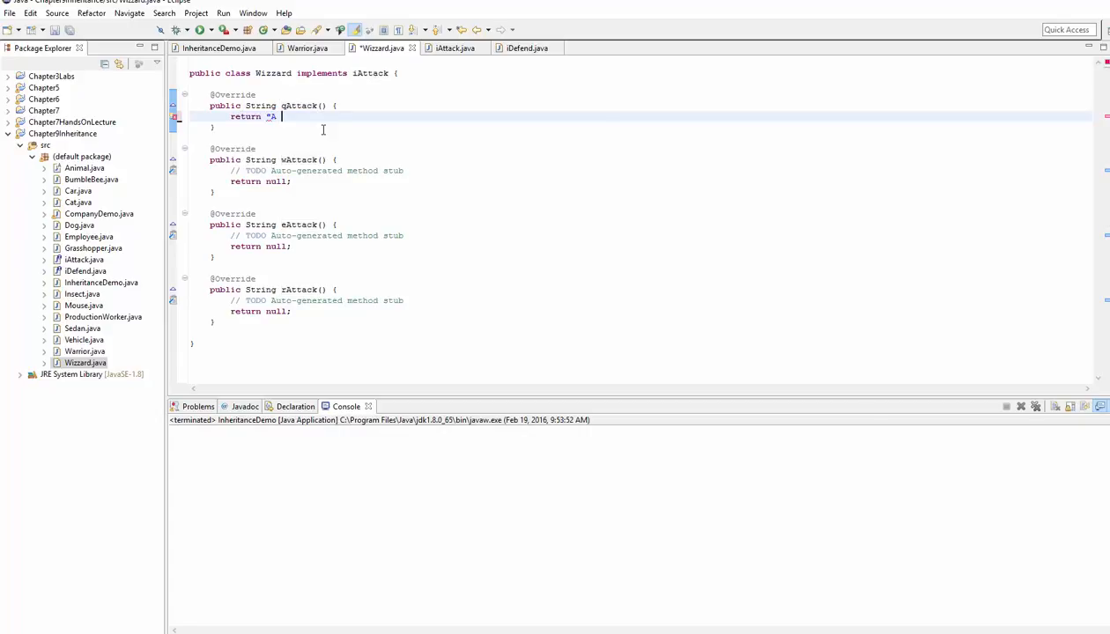
pyautogui.write('fireba')
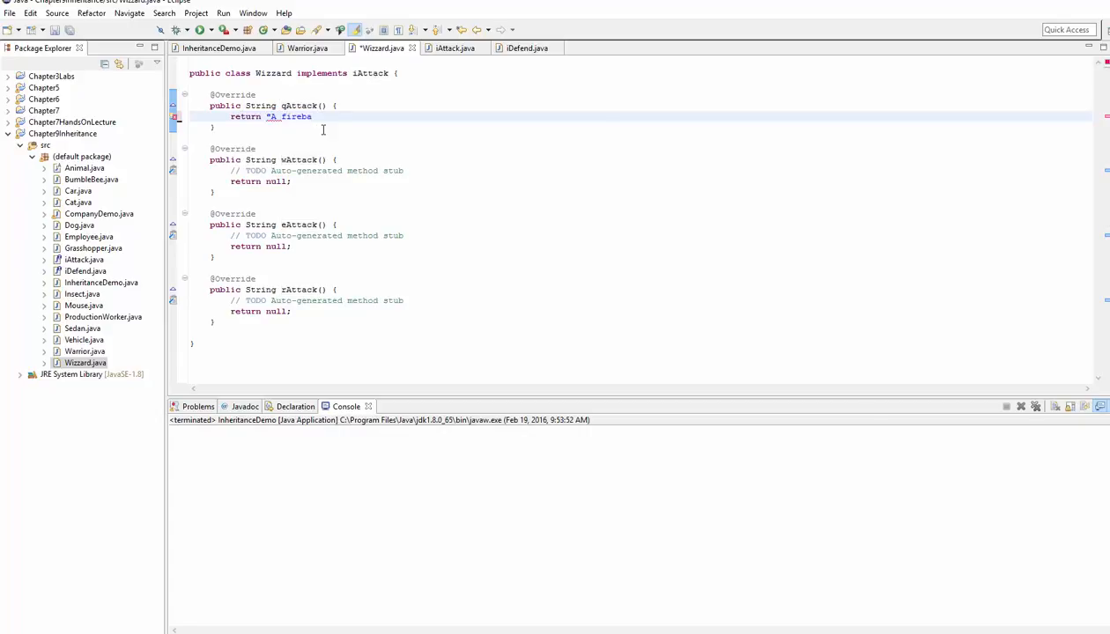
pyautogui.write('ll i')
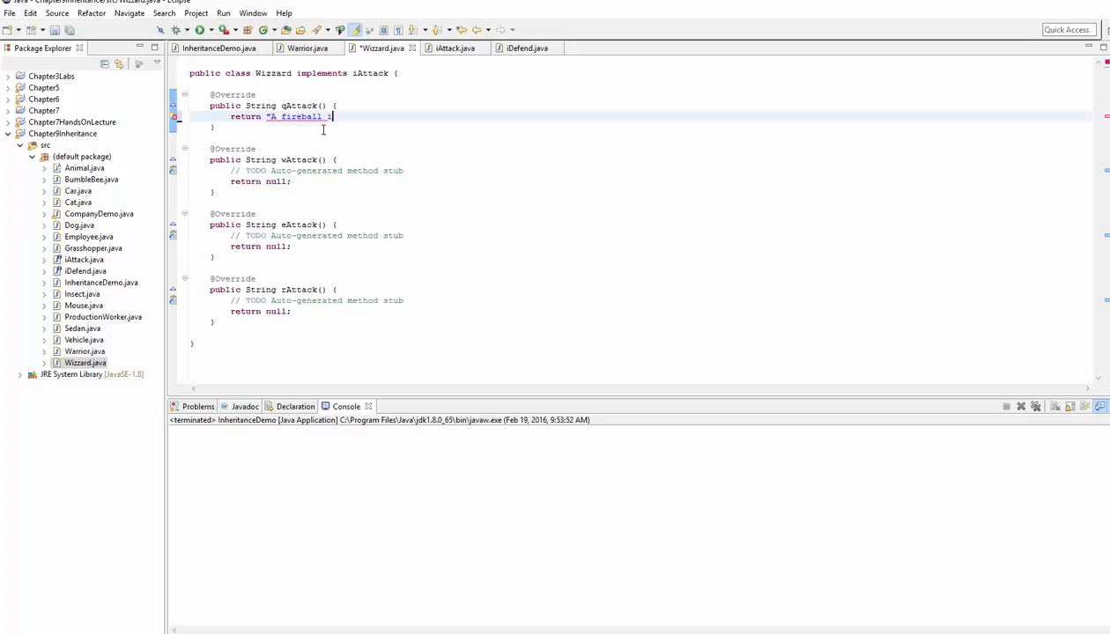
pyautogui.write('causes')
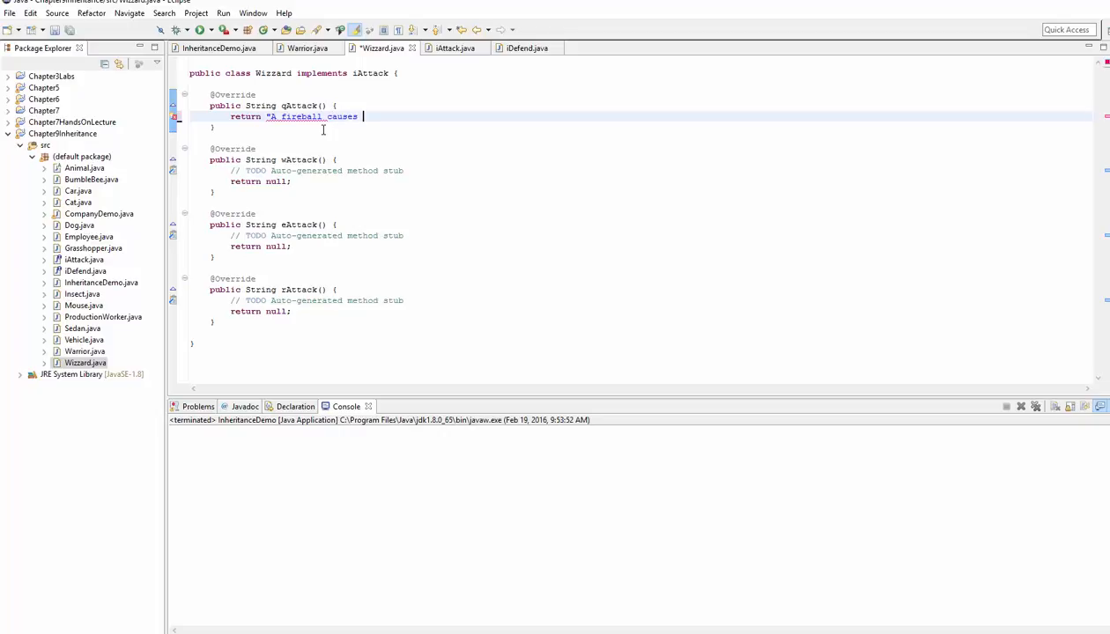
pyautogui.write('1')
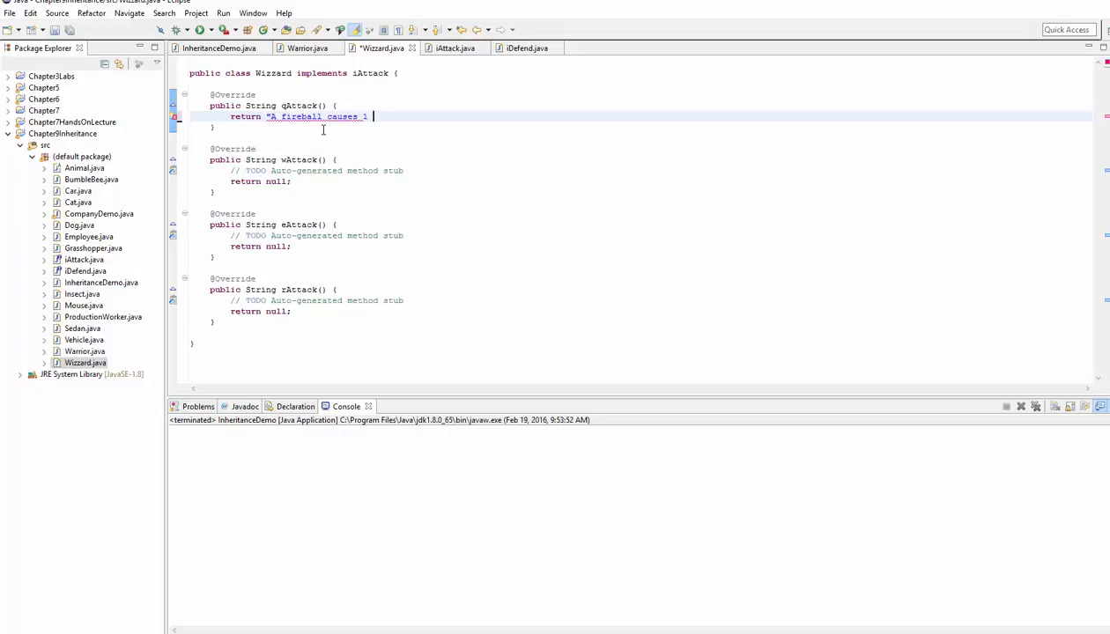
pyautogui.write('dmg";')
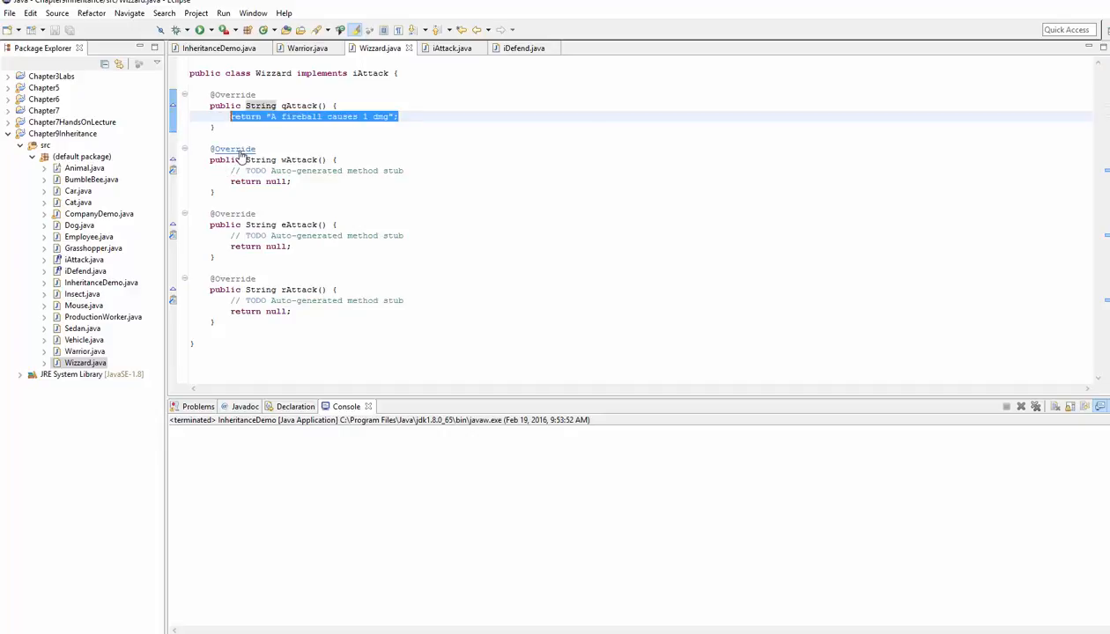
pyautogui.write('return "A fireball causes 1 dmg";')
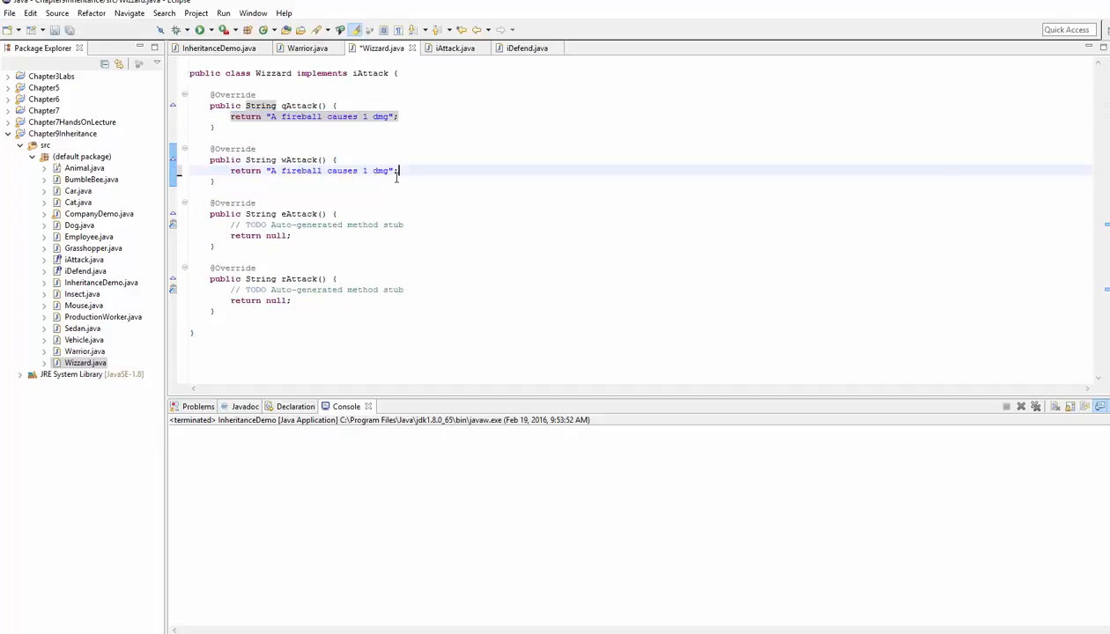
# Make wAttack return a bigger fireball and eAttack an even BIGGER one, copying the line into rAttack.
pyautogui.doubleClick(300, 170)
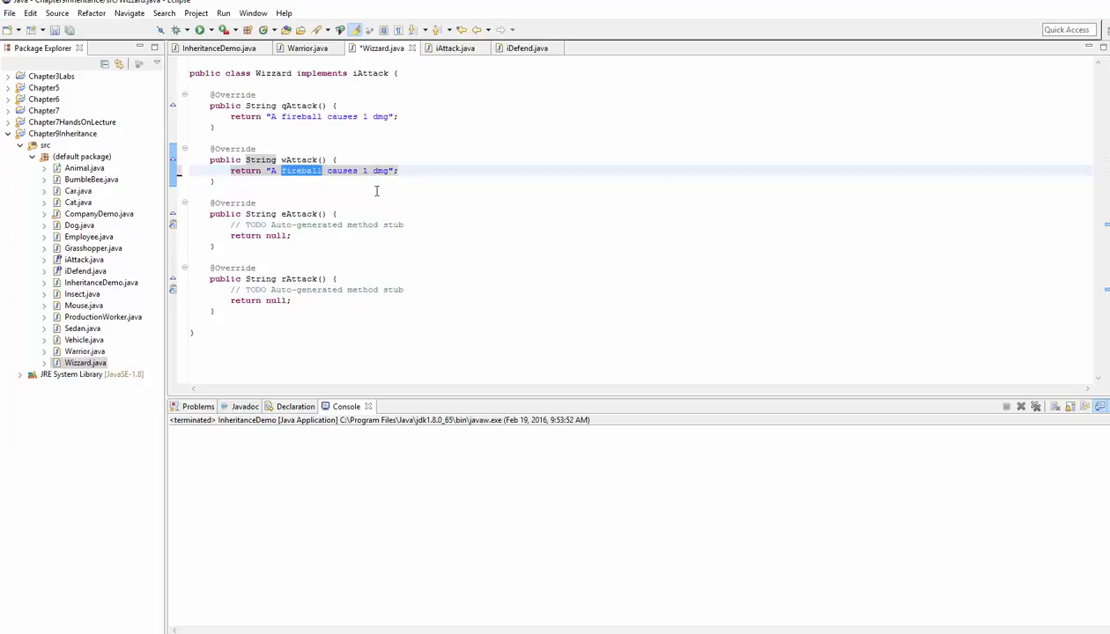
pyautogui.write('A bigger fireb')
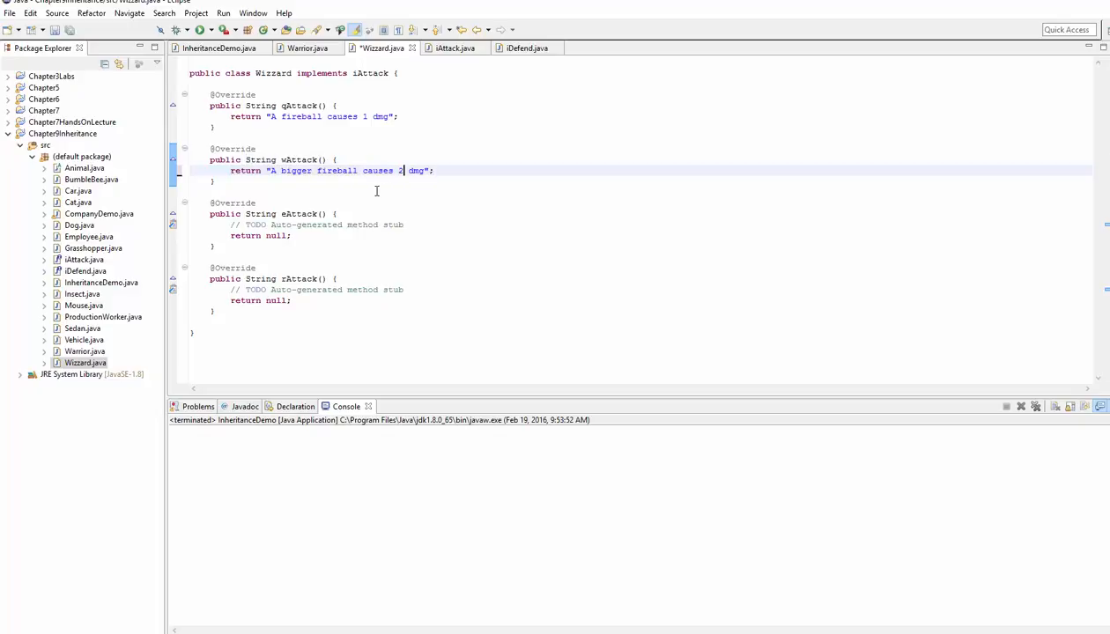
pyautogui.moveTo(287, 160)
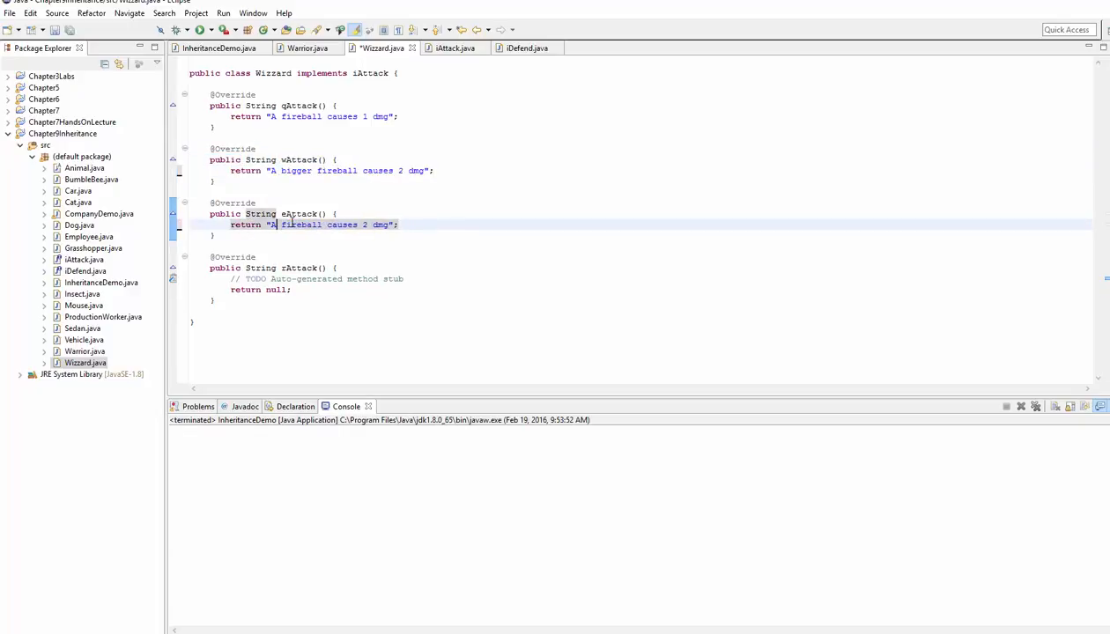
pyautogui.write('An even BIGGER')
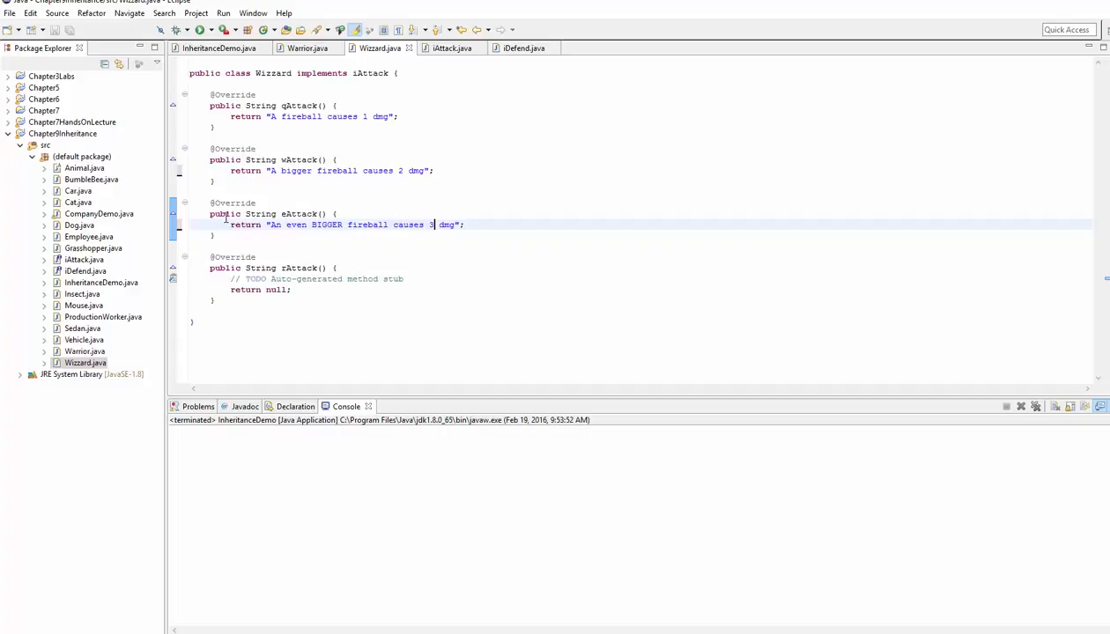
pyautogui.doubleClick(299, 116)
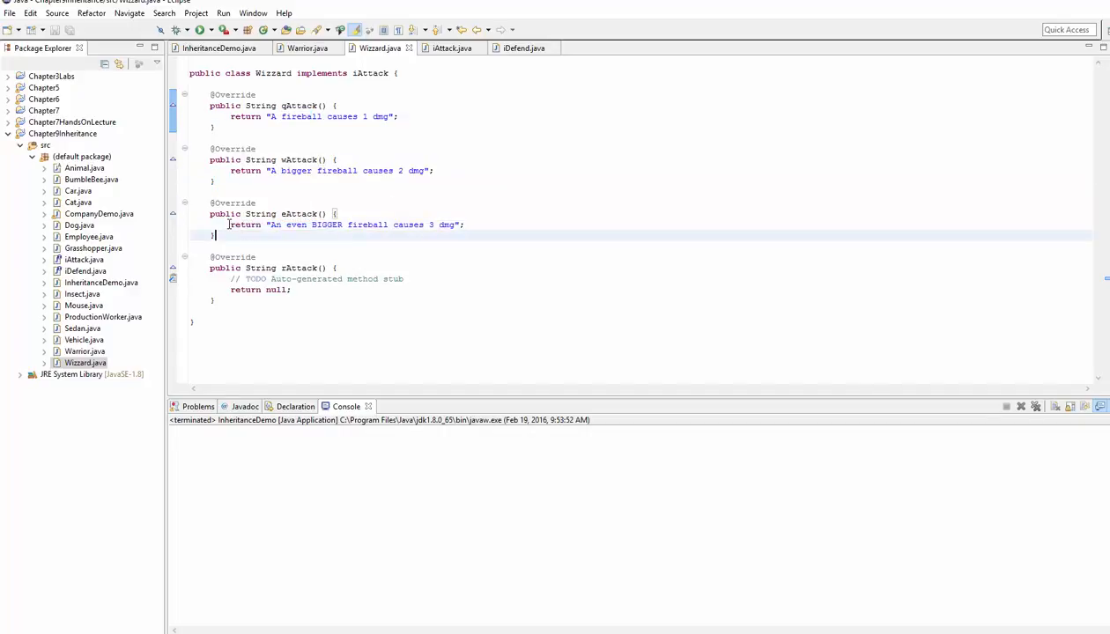
pyautogui.tripleClick(344, 225)
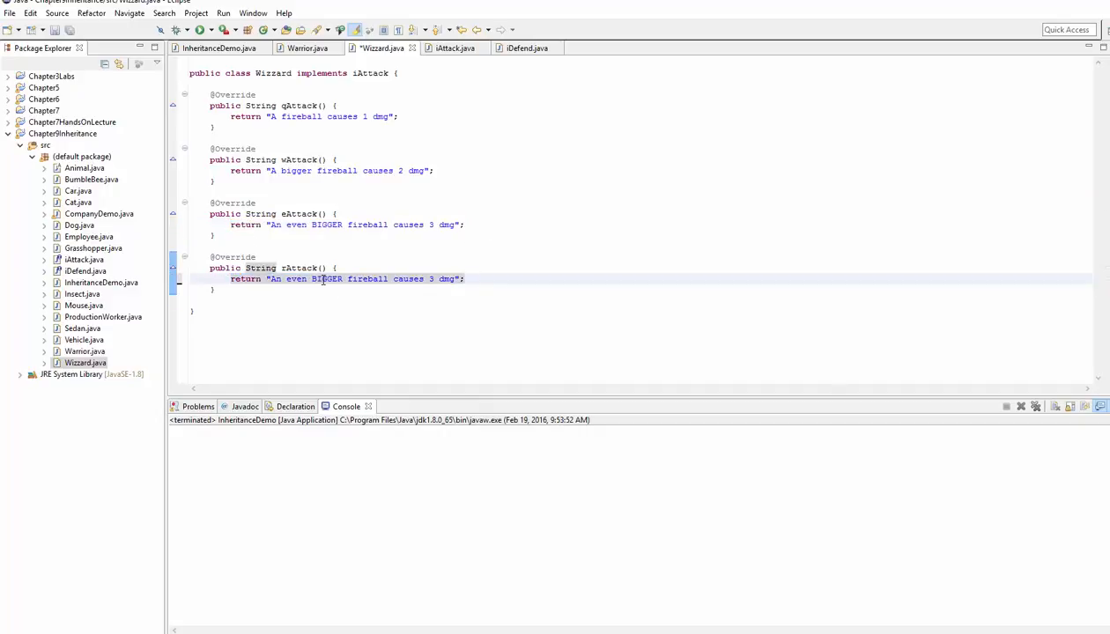
# Change rAttack's message to a GIANT fireball causing 10 dmg and review the four methods.
pyautogui.doubleClick(328, 279)
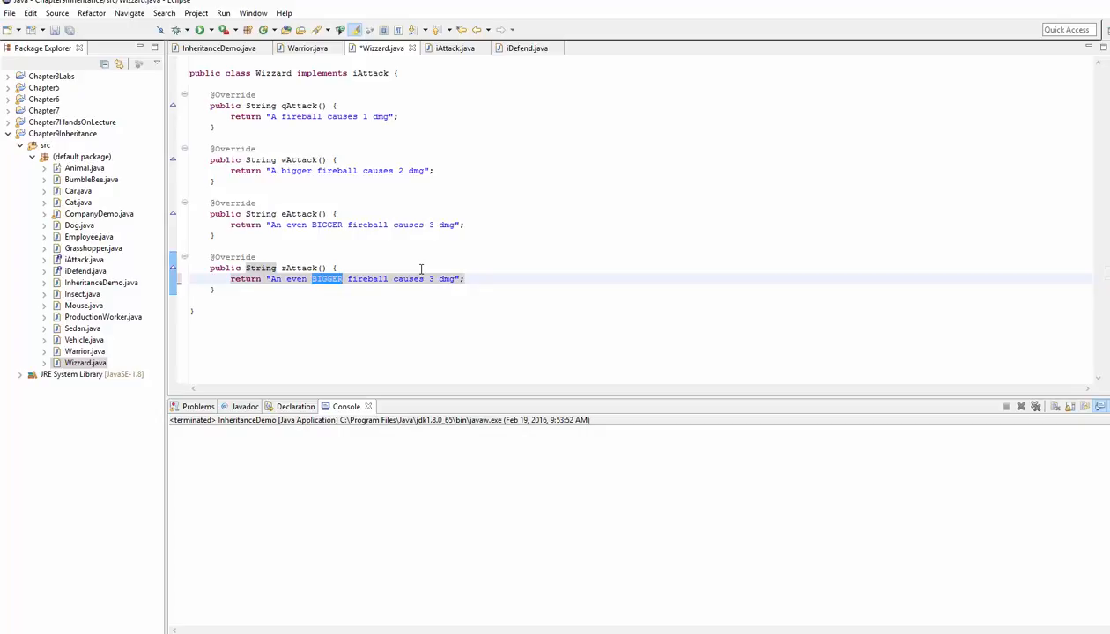
pyautogui.press('Delete')
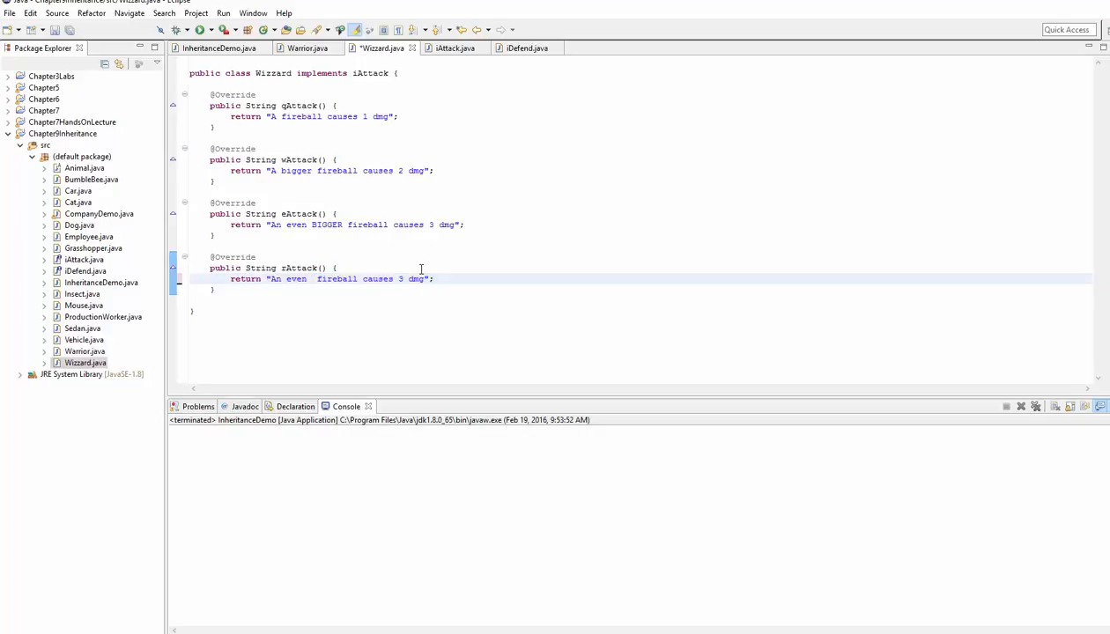
pyautogui.write('GIANT')
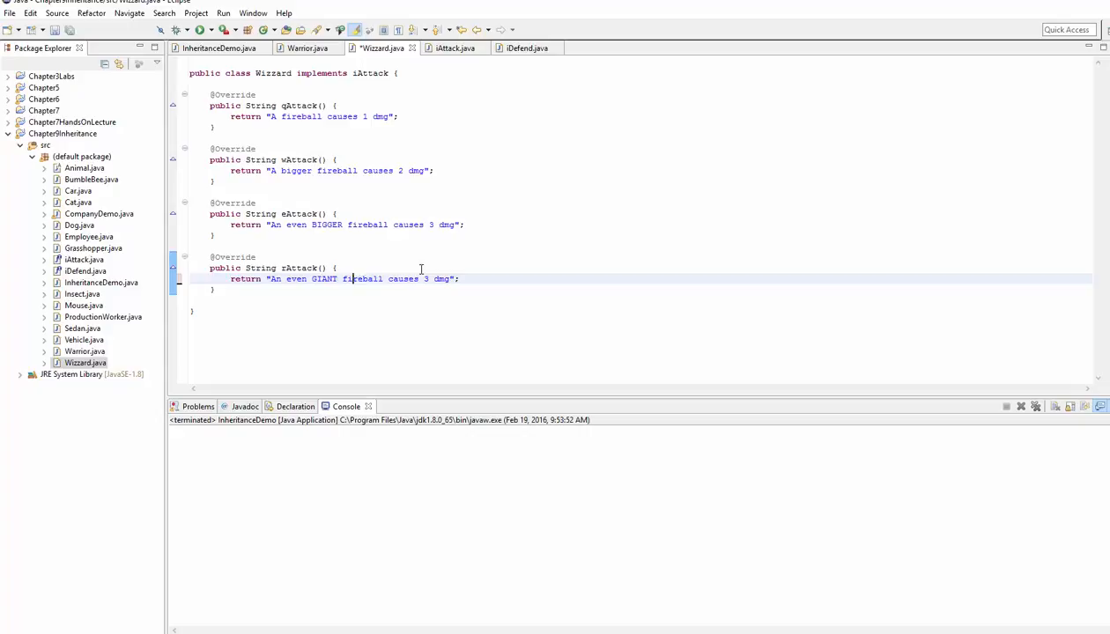
pyautogui.doubleClick(426, 278)
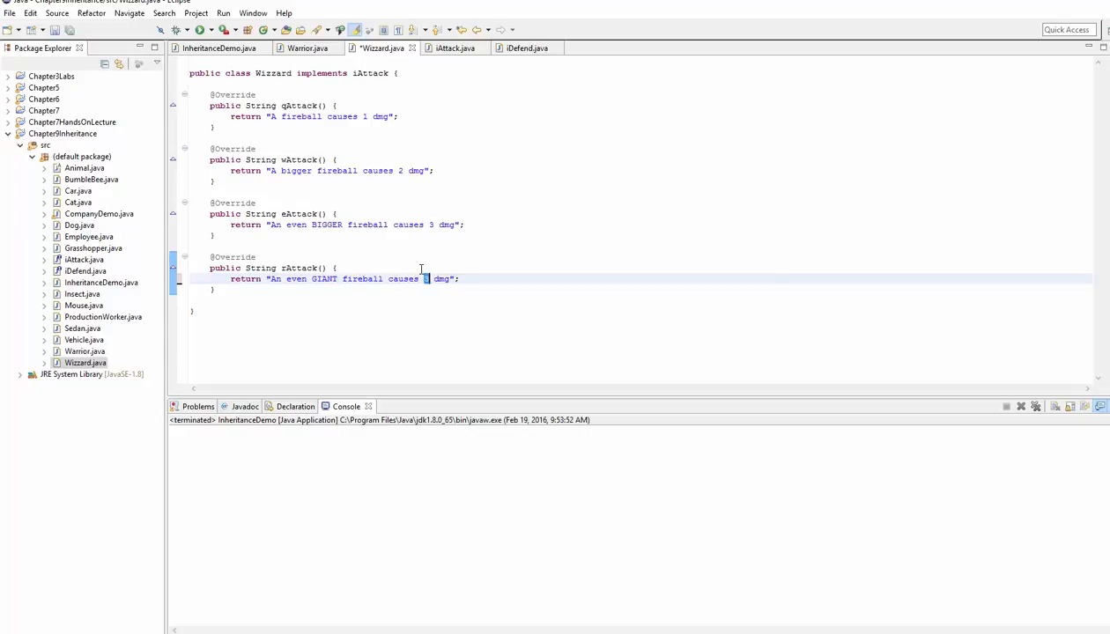
pyautogui.write('10')
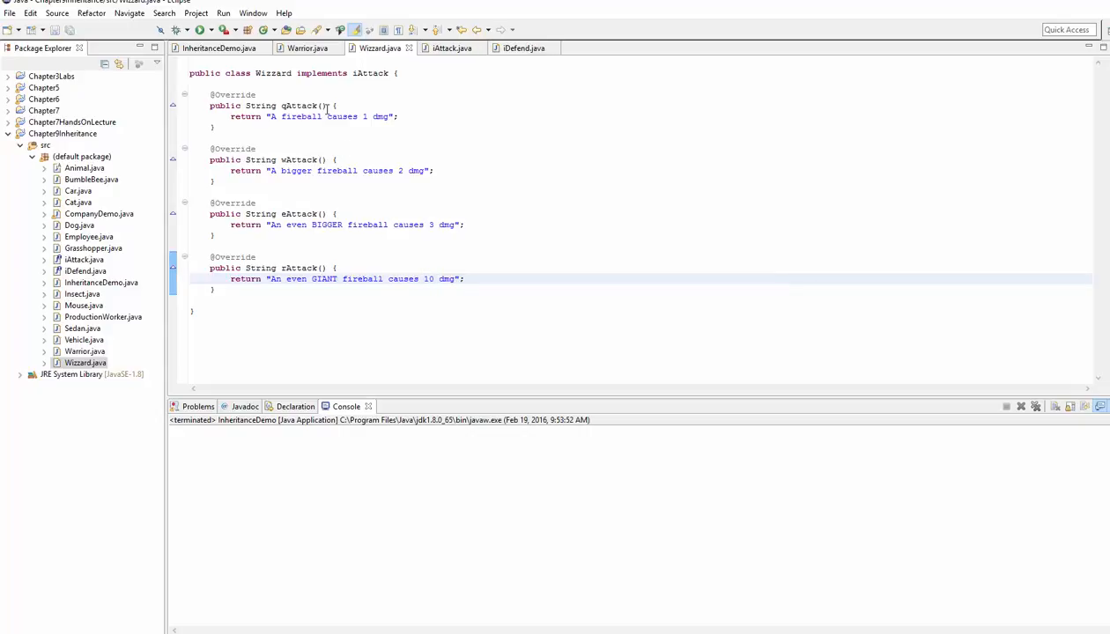
pyautogui.click(257, 95)
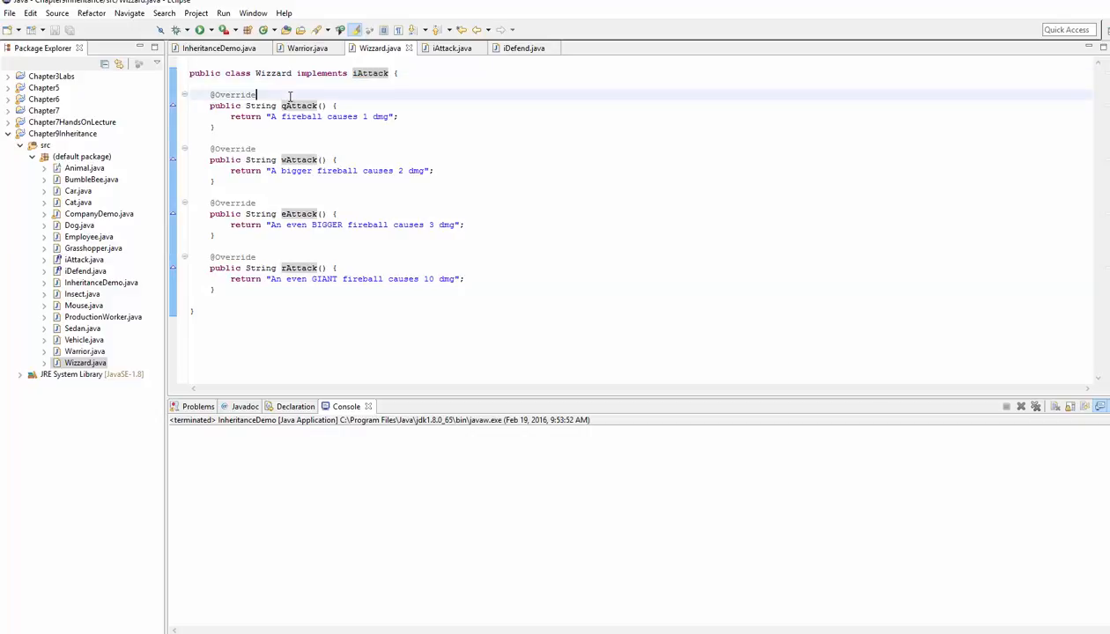
pyautogui.doubleClick(363, 279)
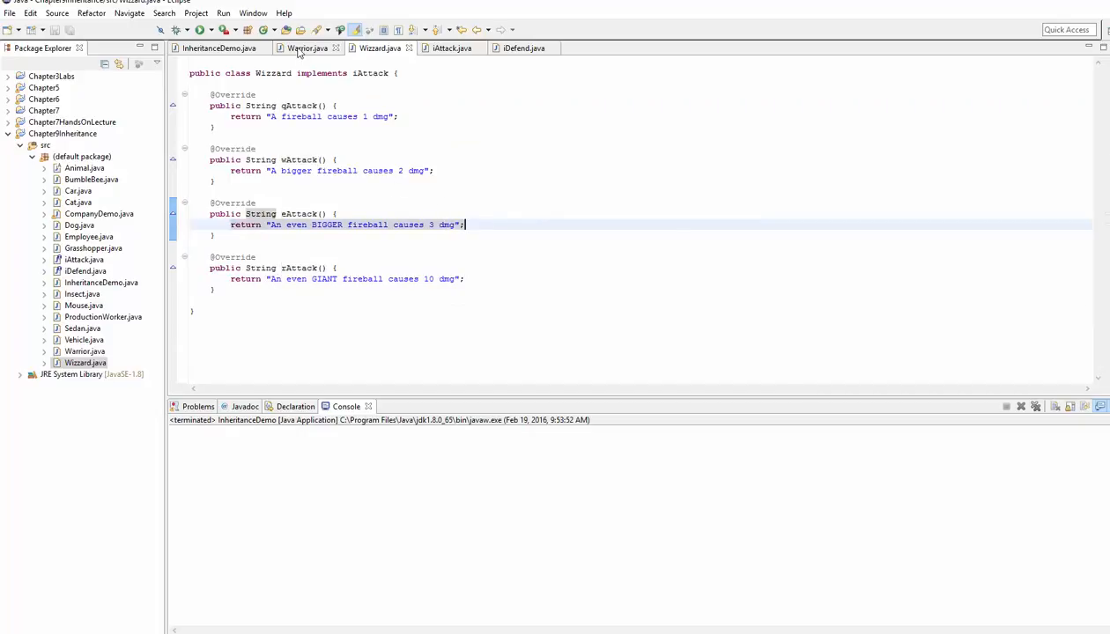
# In InheritanceDemo's main, declare iAttack toon1 = new Warrior(); below the comments.
pyautogui.click(218, 48)
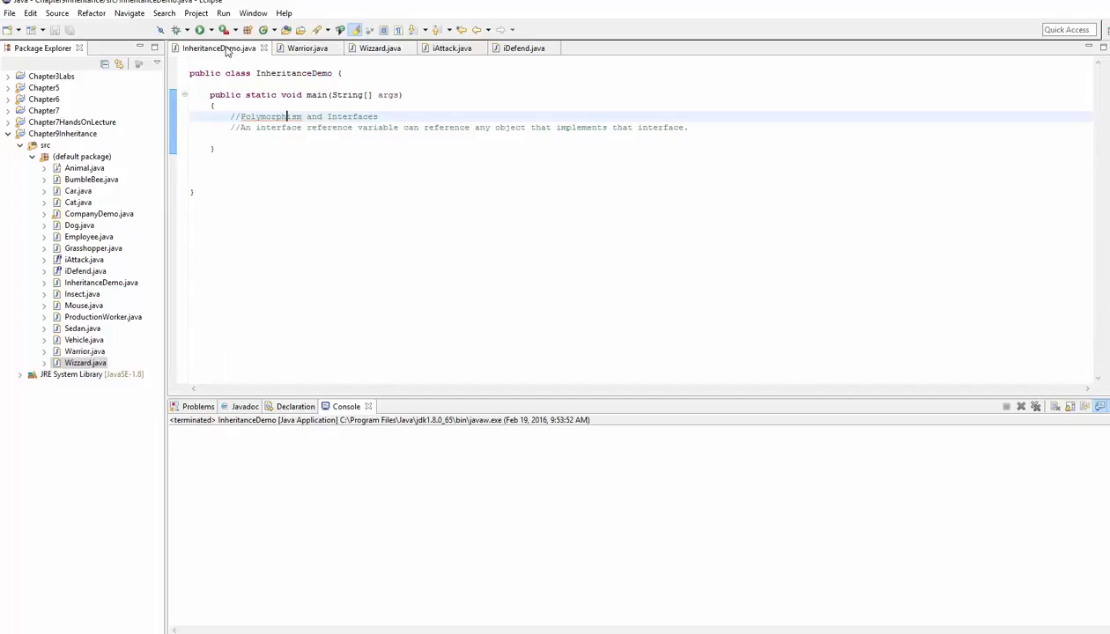
pyautogui.doubleClick(278, 127)
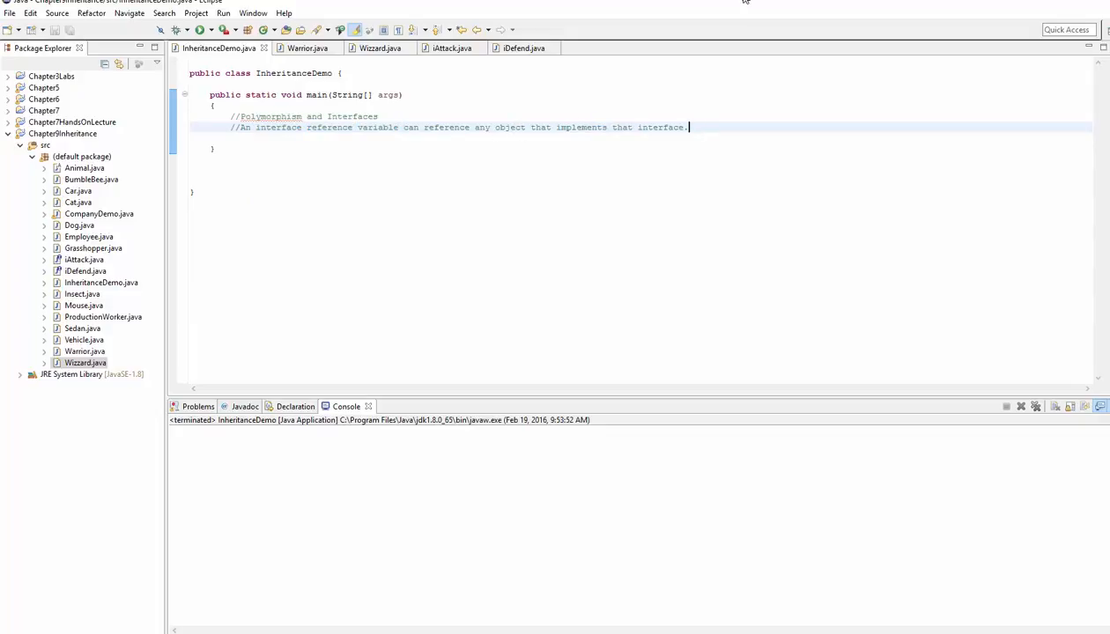
pyautogui.press('Return')
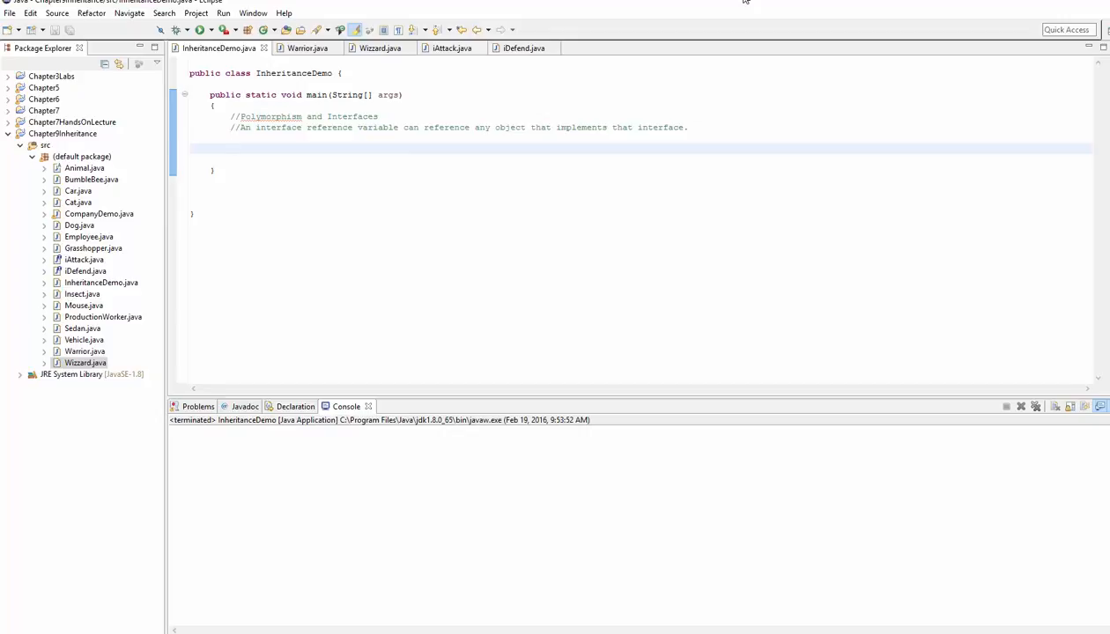
pyautogui.click(231, 148)
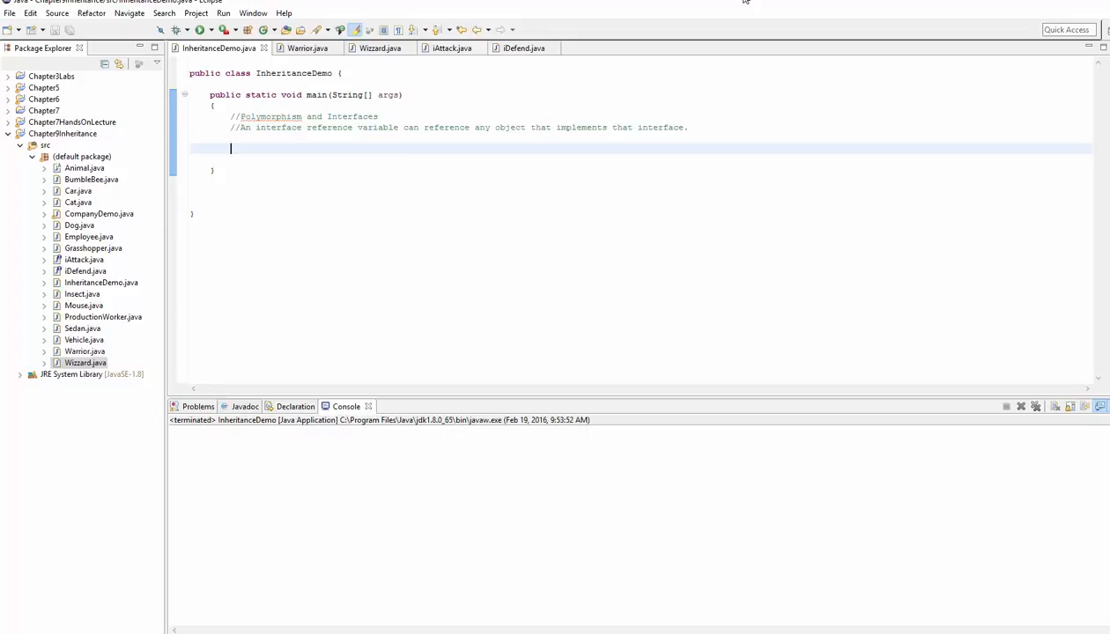
pyautogui.write('iAttack')
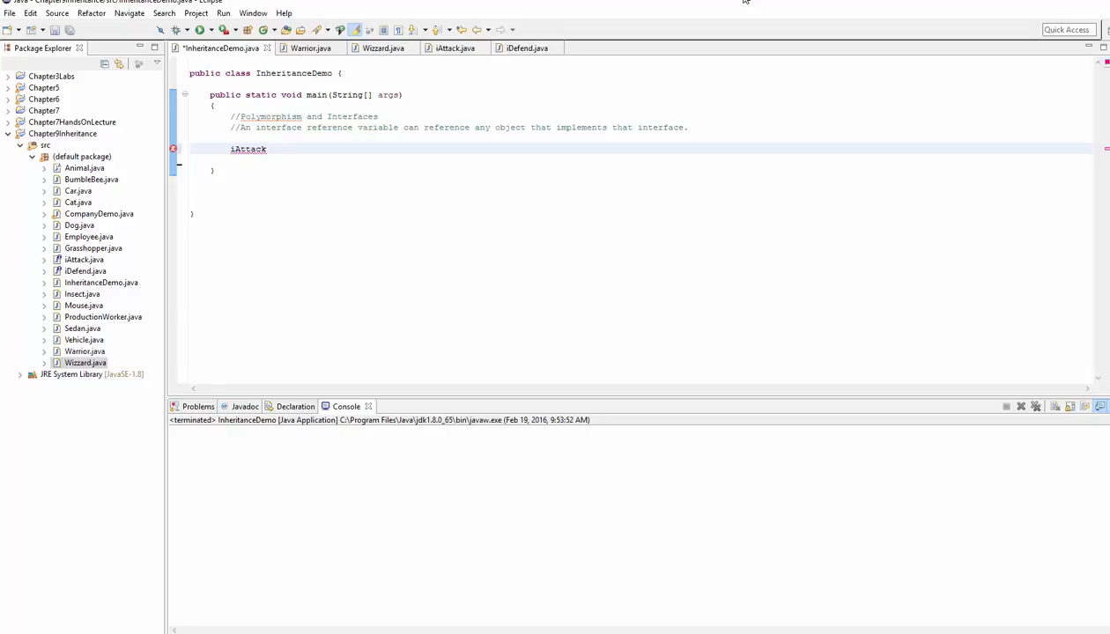
pyautogui.write('toon')
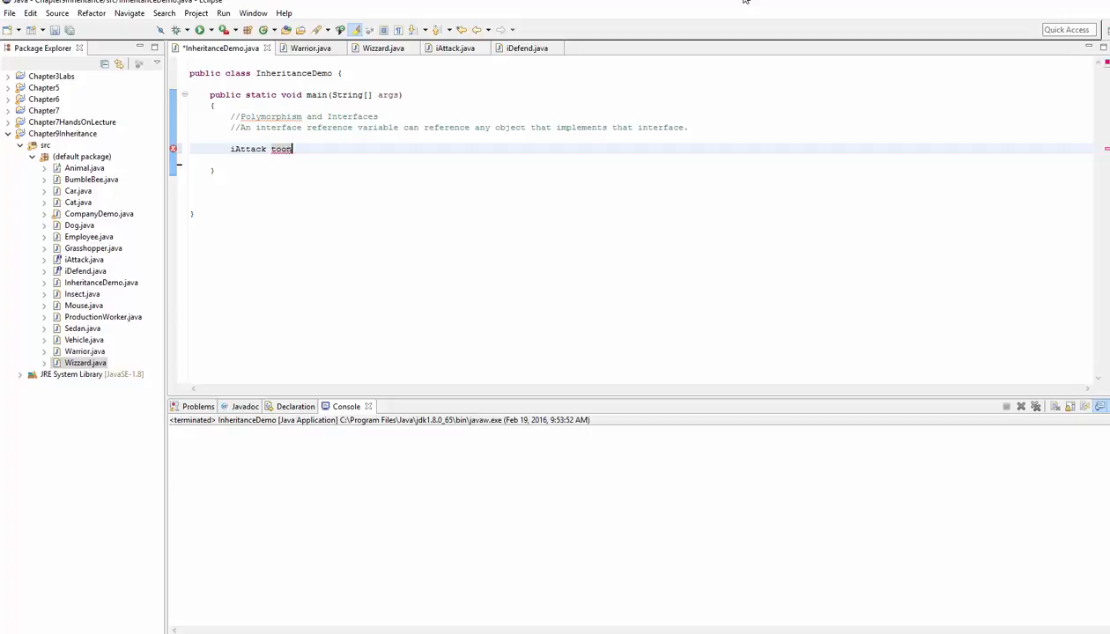
pyautogui.write('1 =')
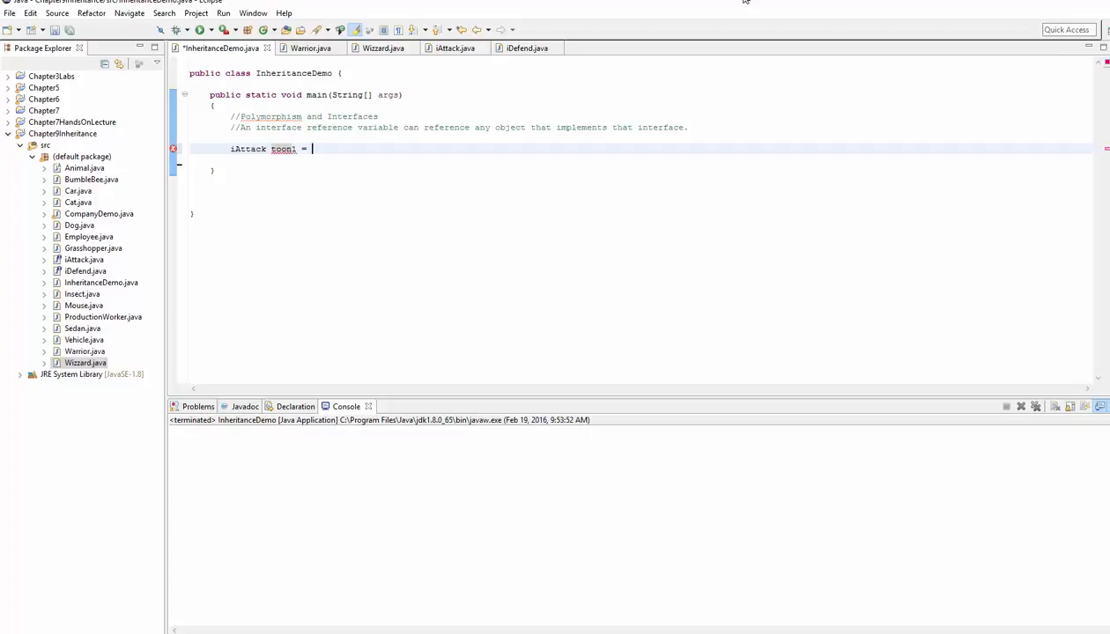
pyautogui.write('new W')
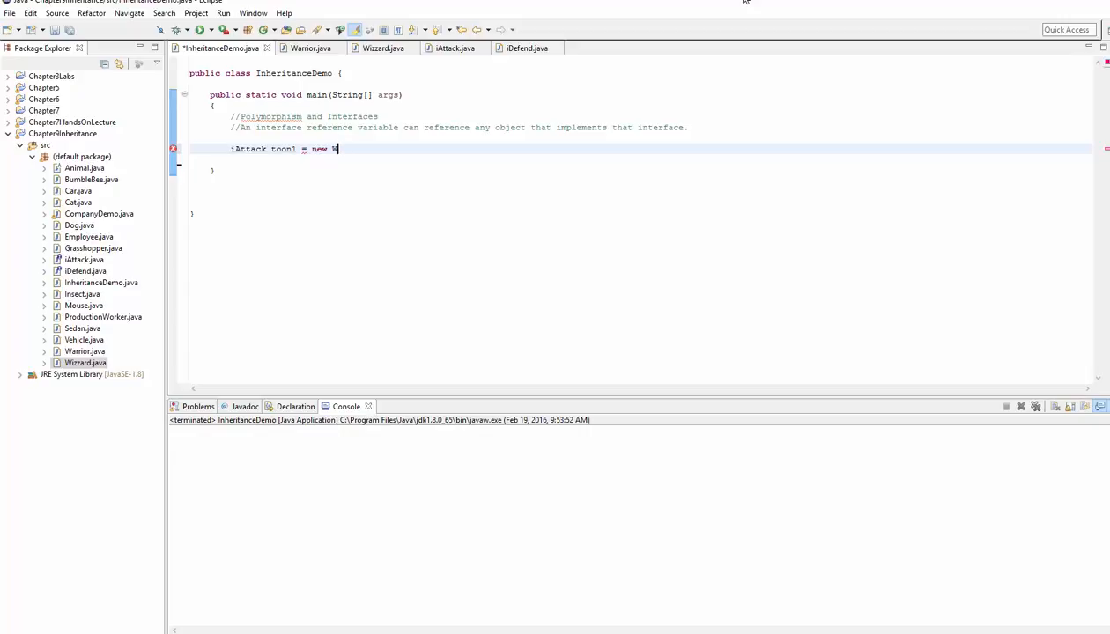
pyautogui.write('Warrior();')
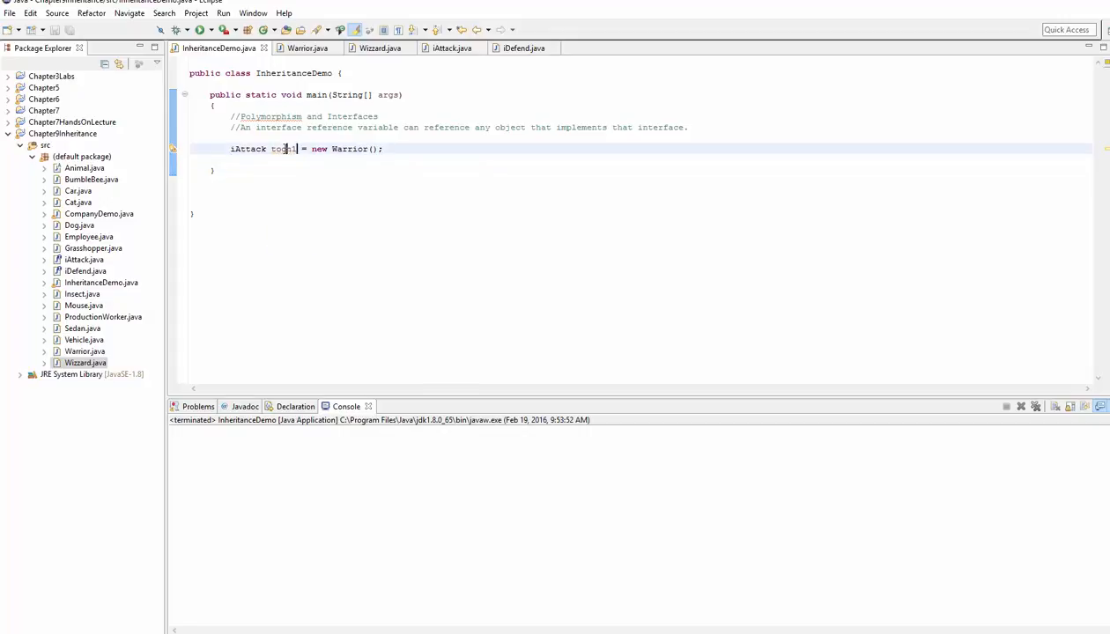
# Declare iAttack toon2 = new Wizard(); on the next line.
pyautogui.doubleClick(284, 148)
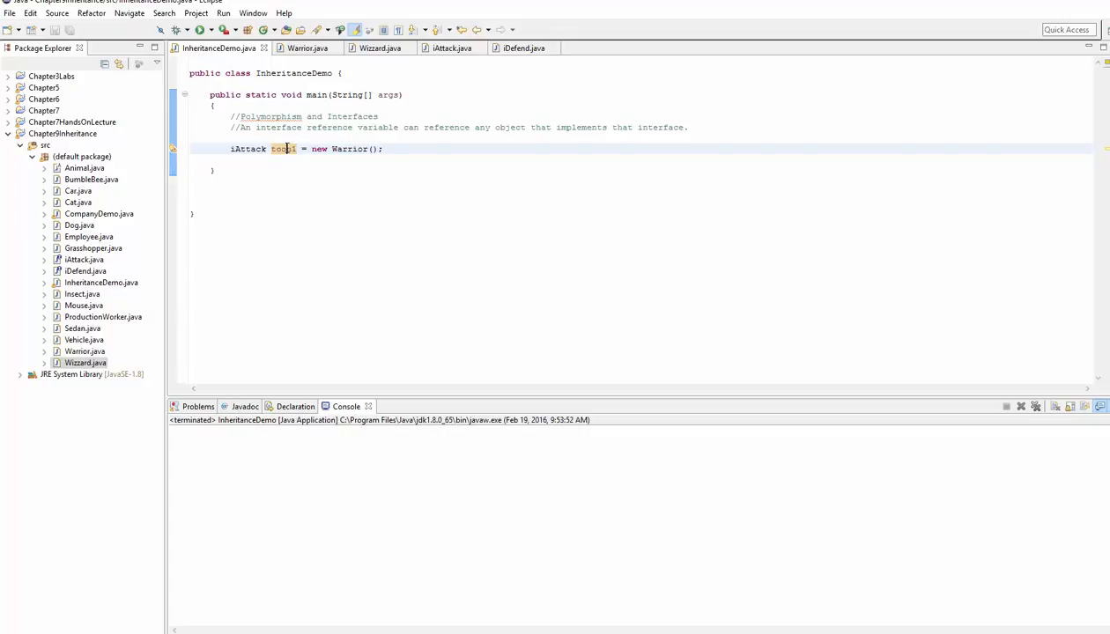
pyautogui.press('Return')
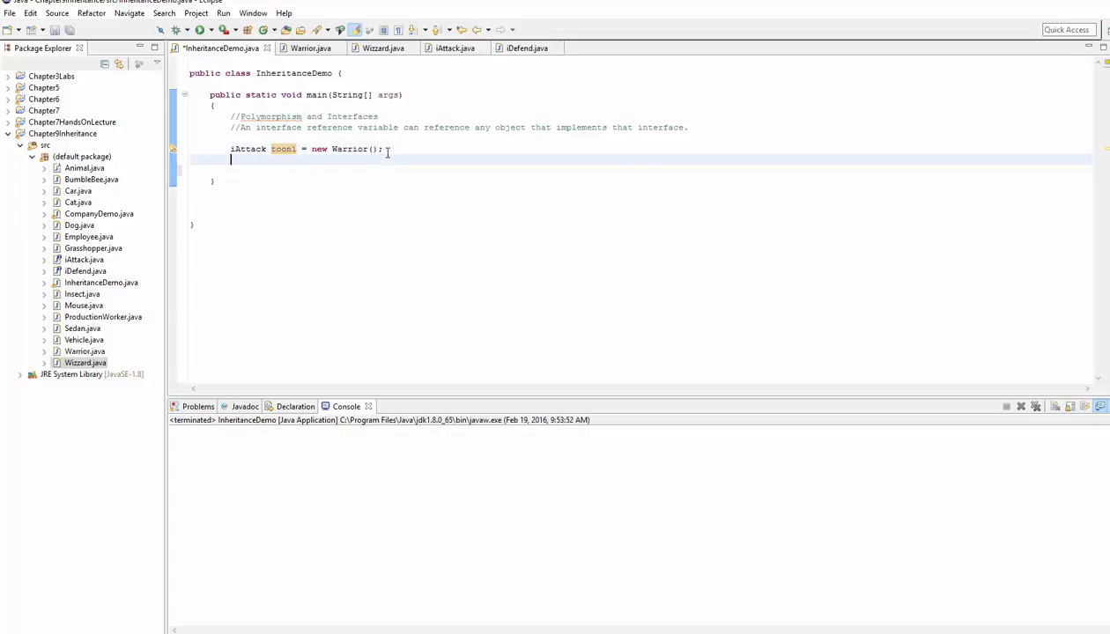
pyautogui.write('iAttack')
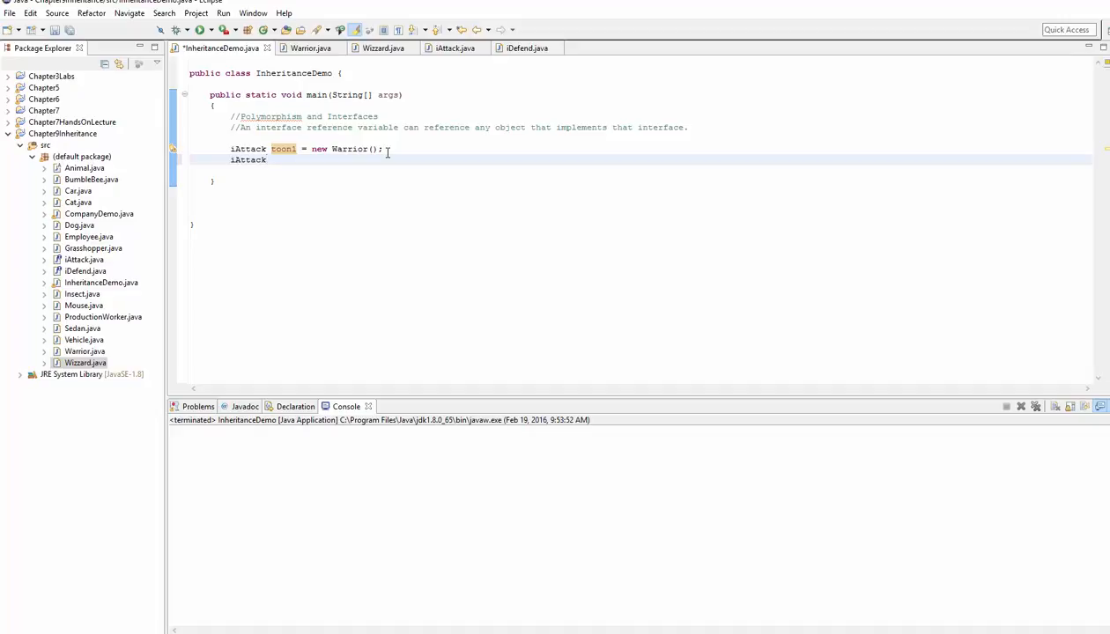
pyautogui.write('toon2 = new Wizzard(')
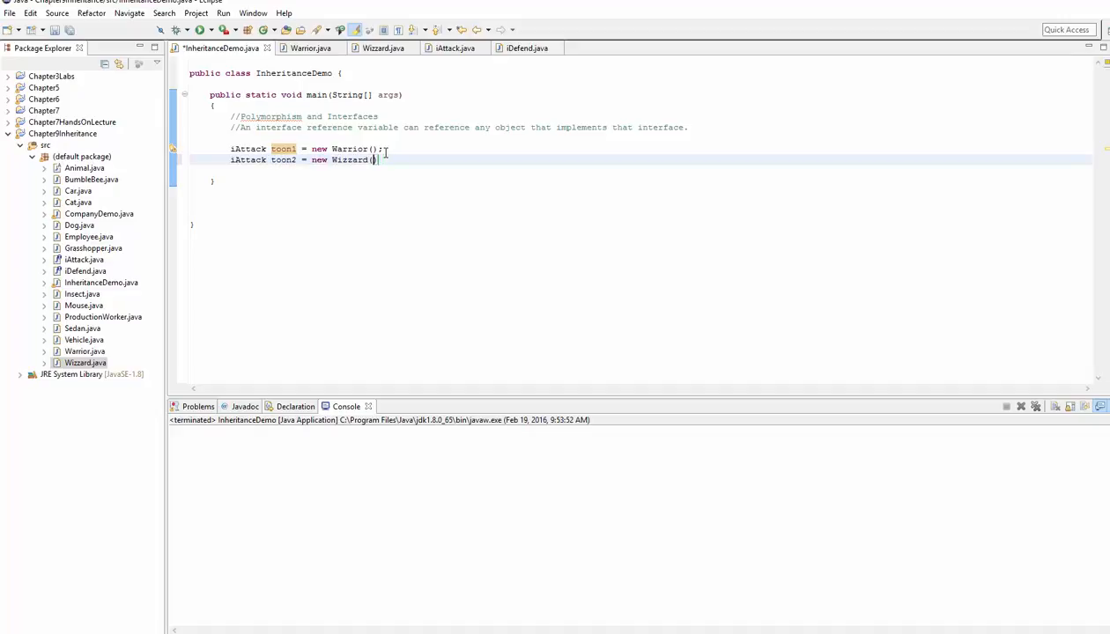
pyautogui.write(';')
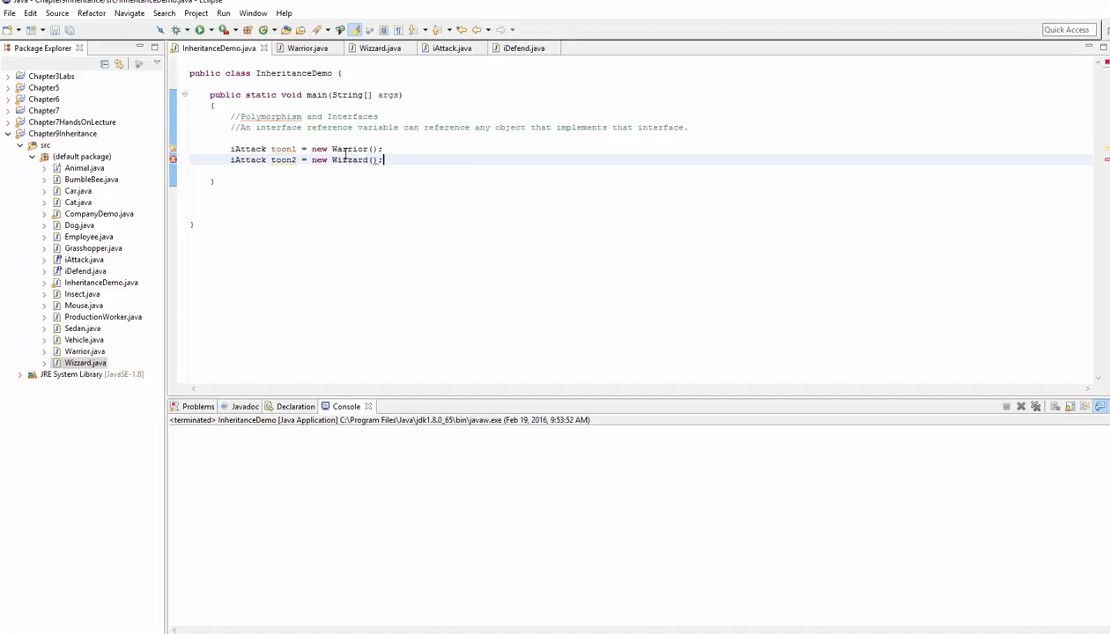
# Highlight the two declarations to point out the shared iAttack type on toon1 and toon2.
pyautogui.doubleClick(247, 158)
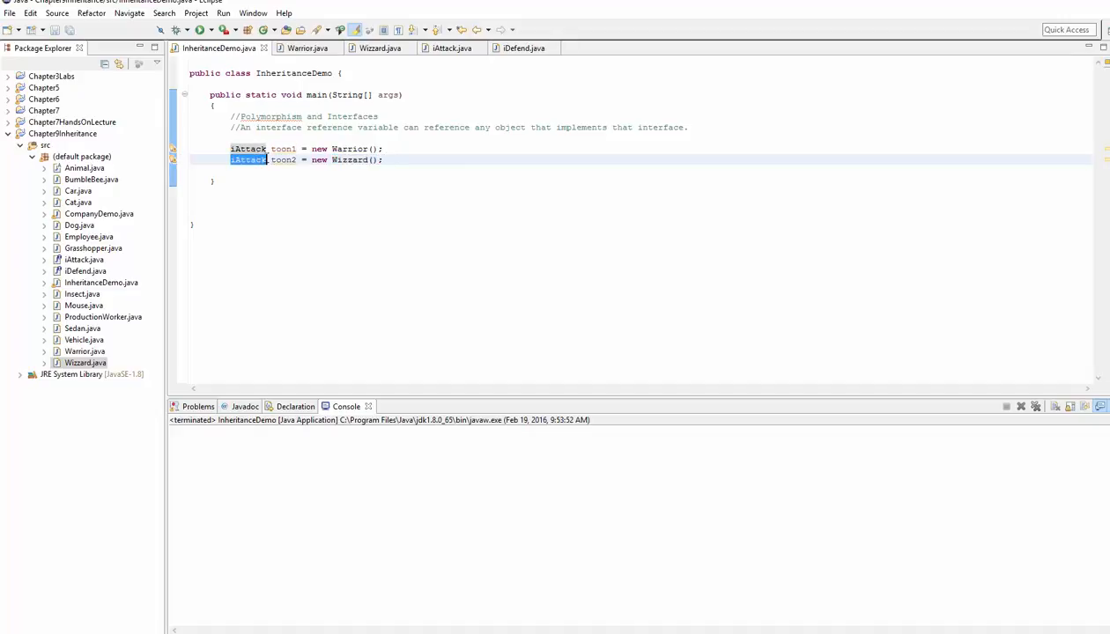
pyautogui.doubleClick(246, 148)
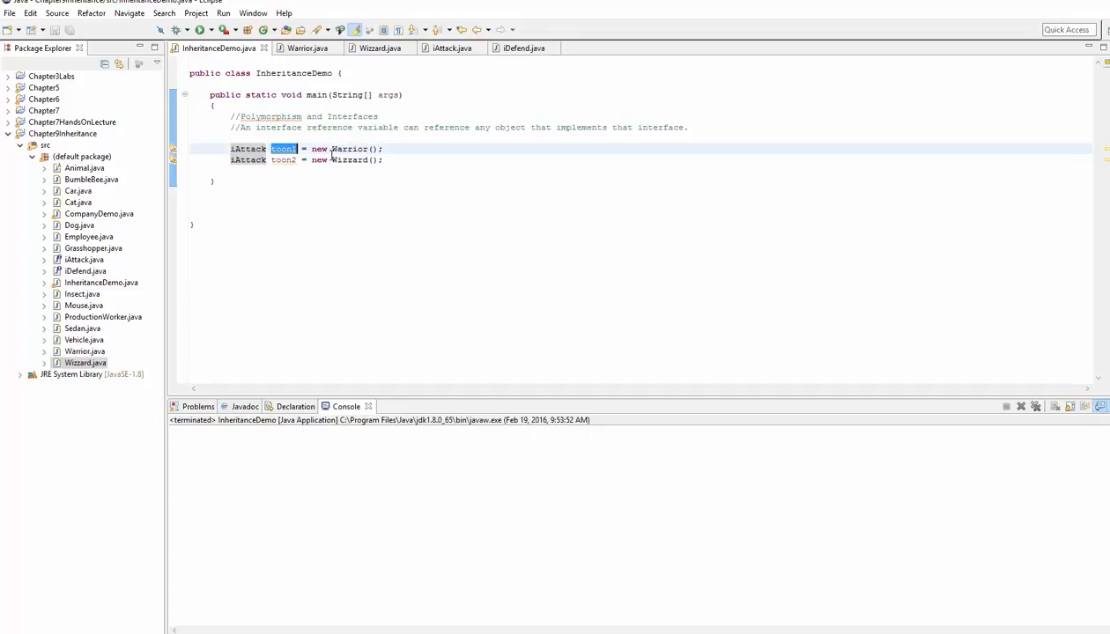
pyautogui.moveTo(229, 148); pyautogui.dragTo(384, 158)
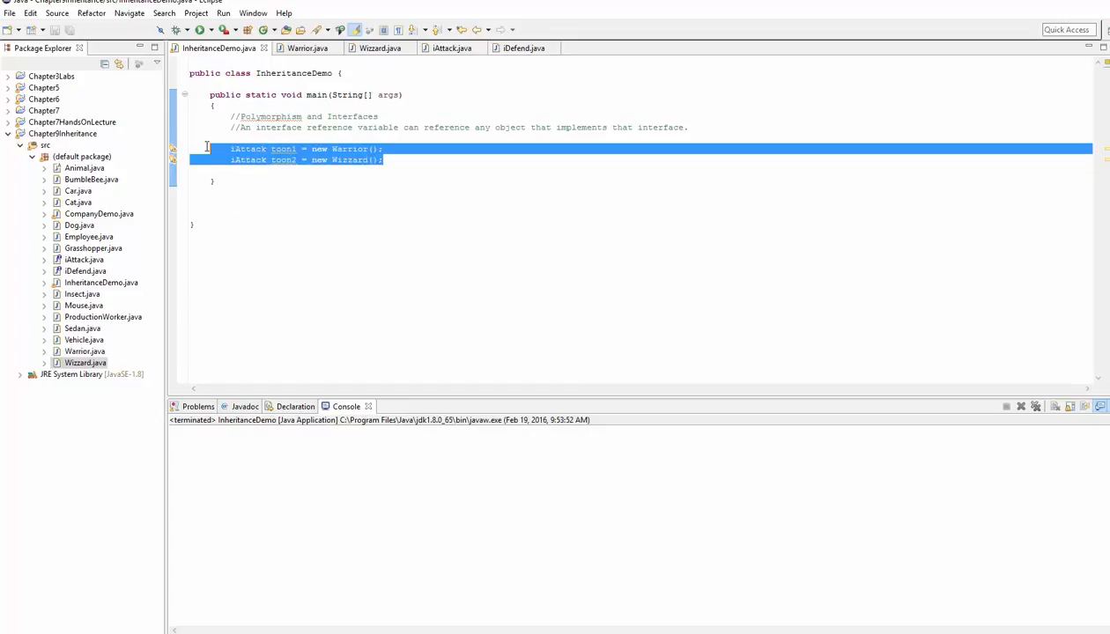
pyautogui.doubleClick(284, 148)
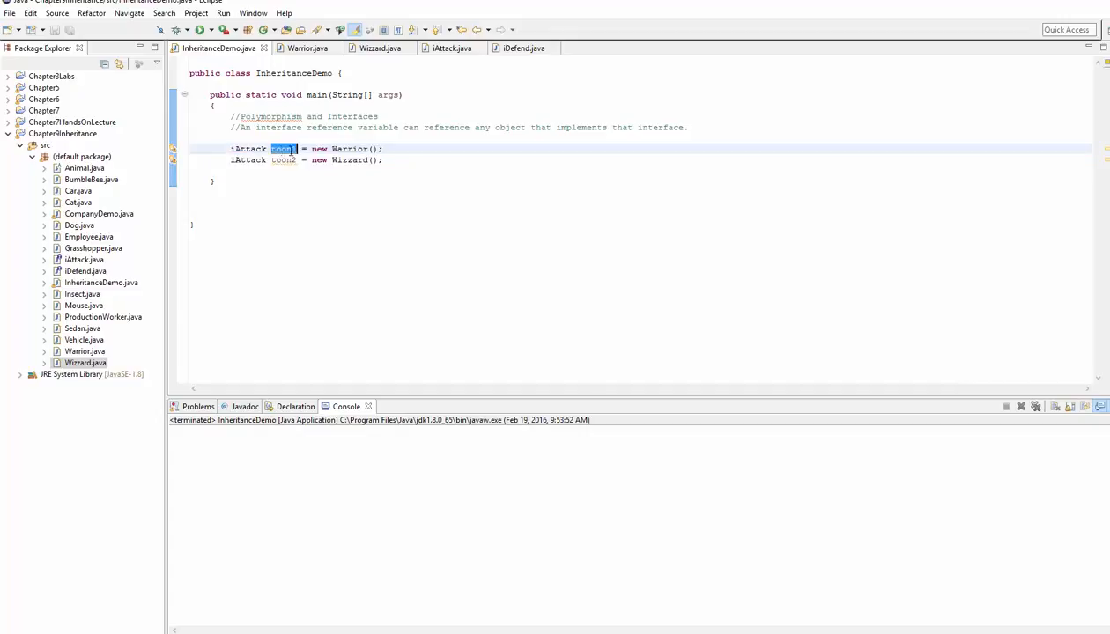
pyautogui.doubleClick(247, 148)
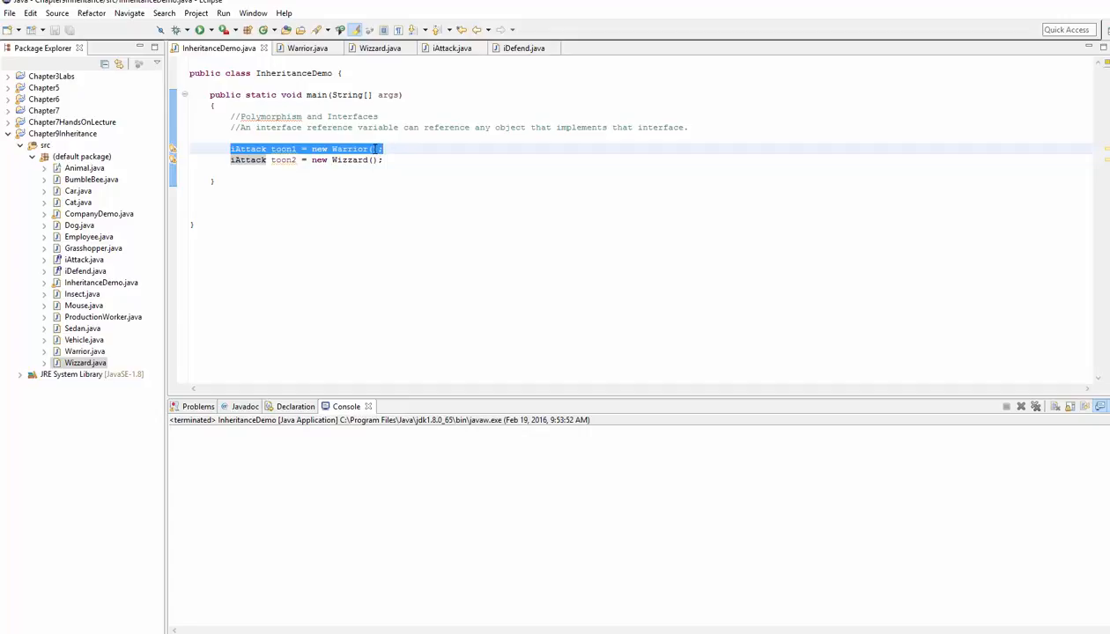
# Run a println of an attack, printing "A fireball causes 1 dmg", then remove the line.
pyautogui.click(233, 148)
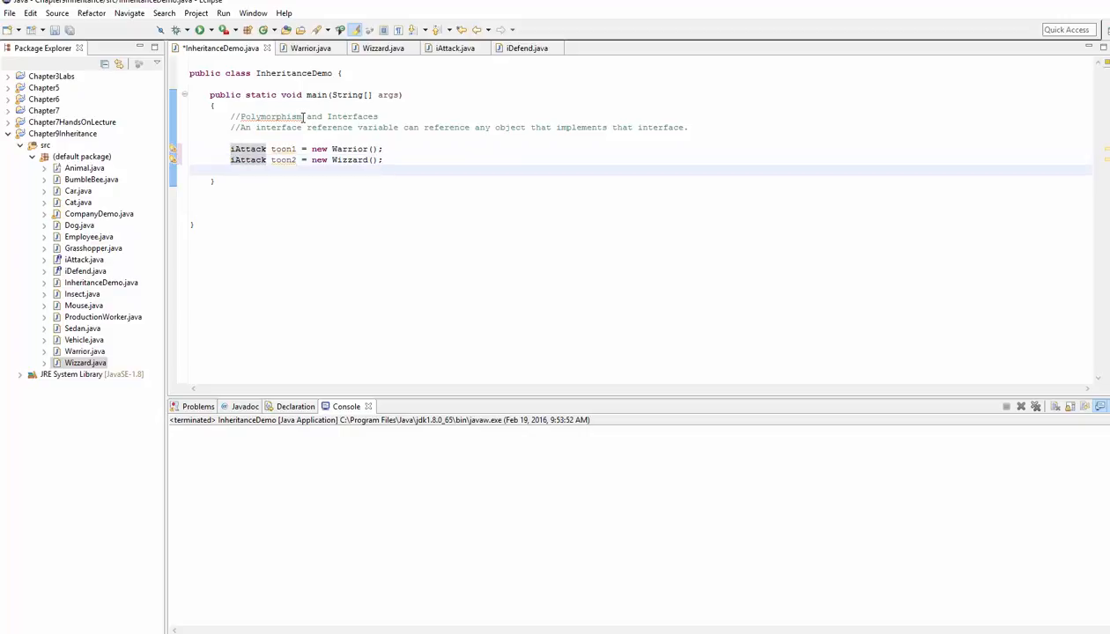
pyautogui.press('Return')
pyautogui.write('System.out.println(toon1.gAttack());')
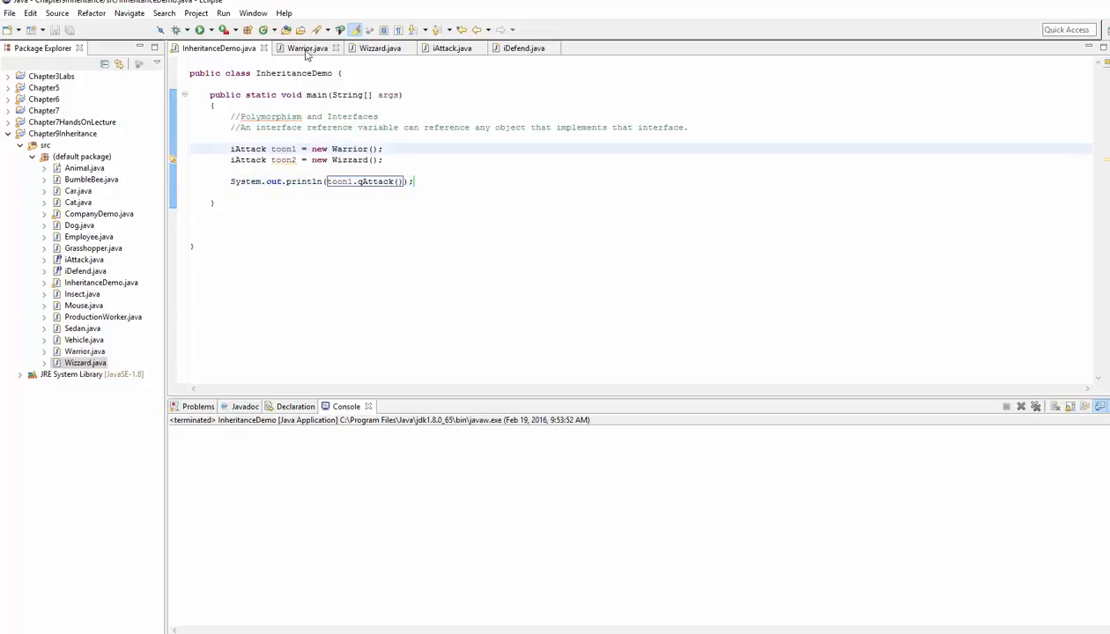
pyautogui.click(307, 48)
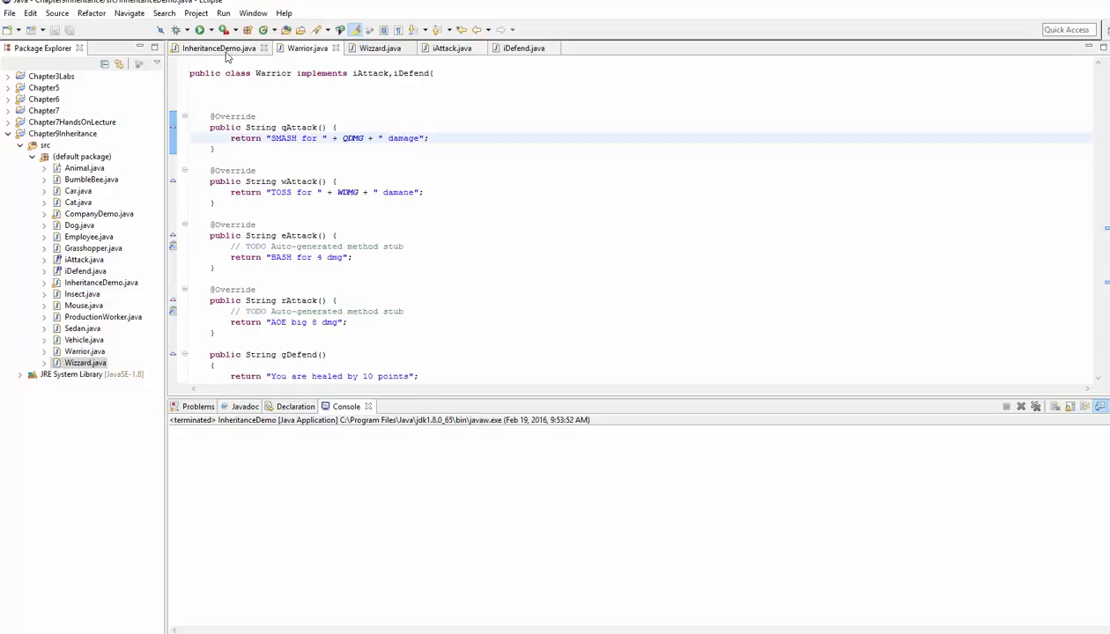
pyautogui.click(218, 47)
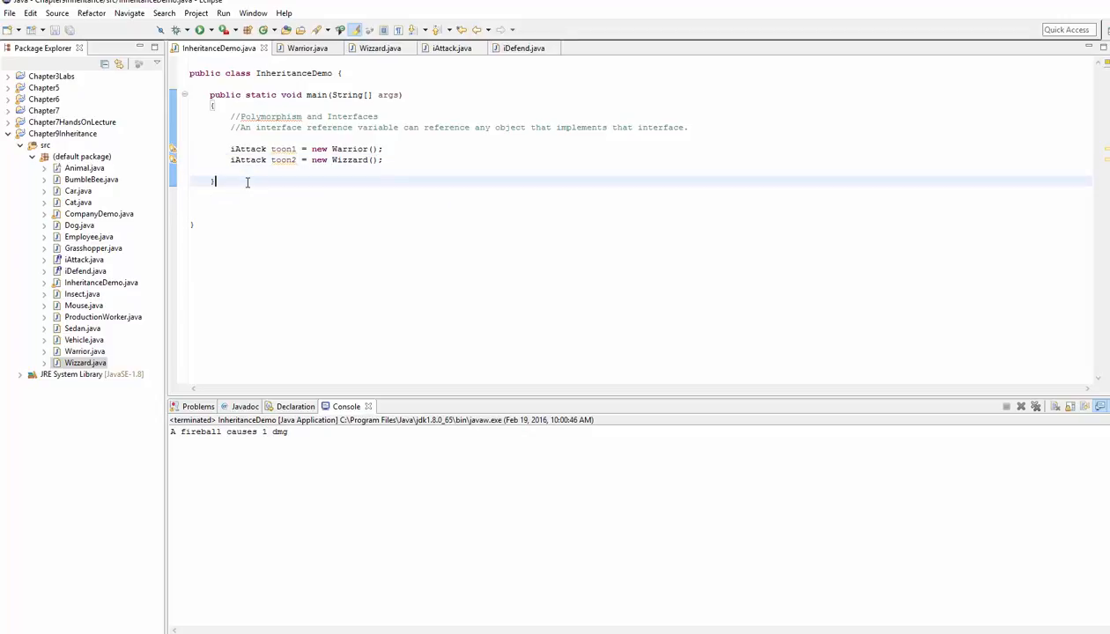
# Below main, write an empty public static void mashAttack(iAttack toon) method.
pyautogui.press('Return')
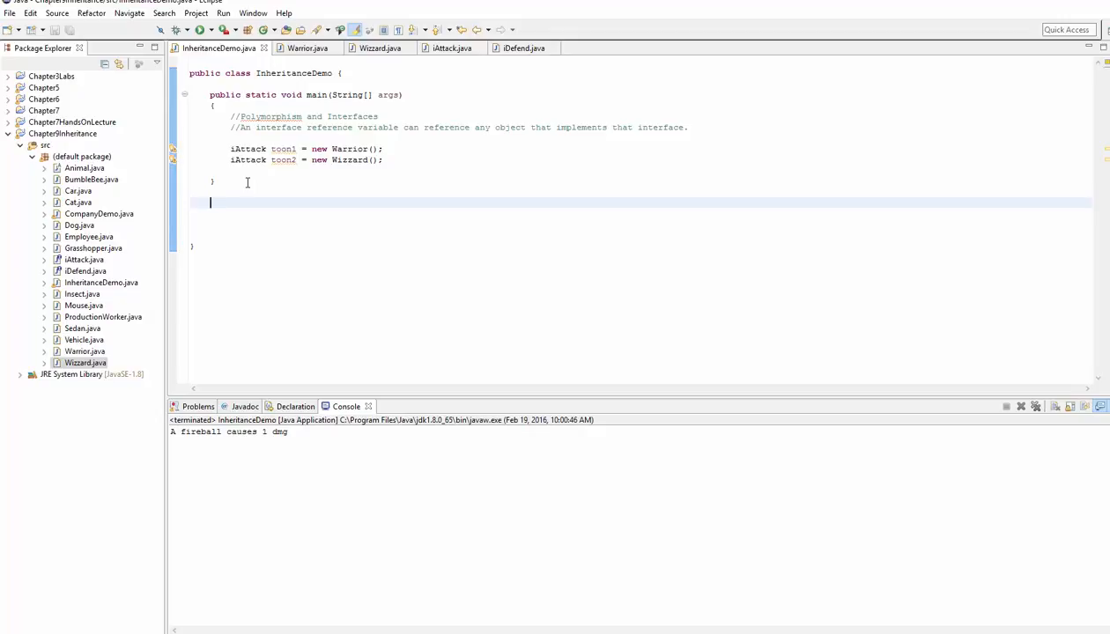
pyautogui.write('public stati')
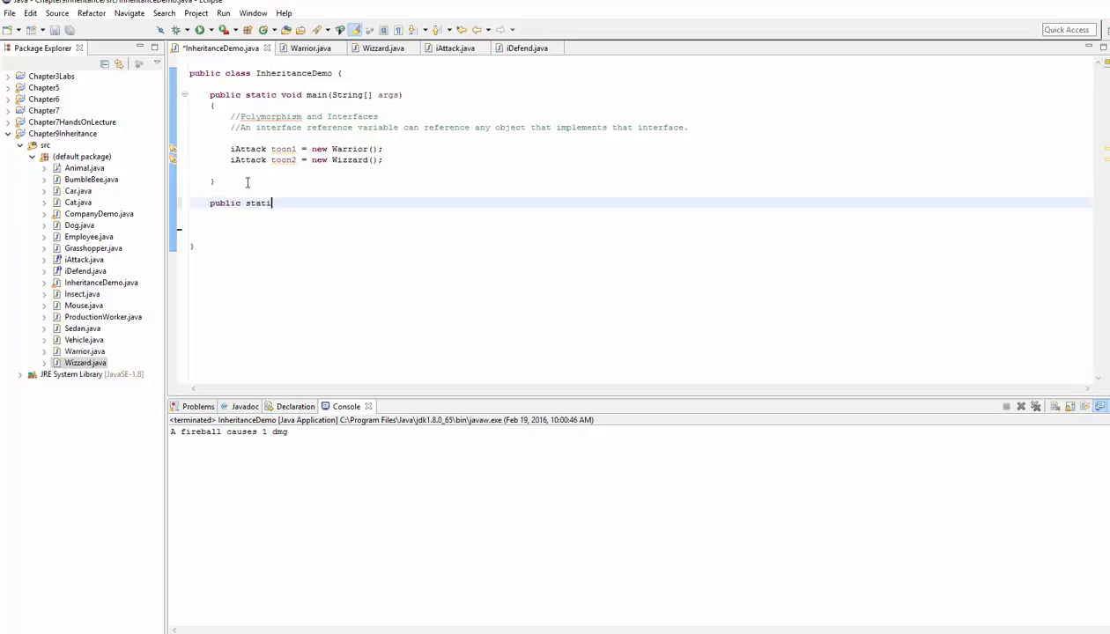
pyautogui.write('c')
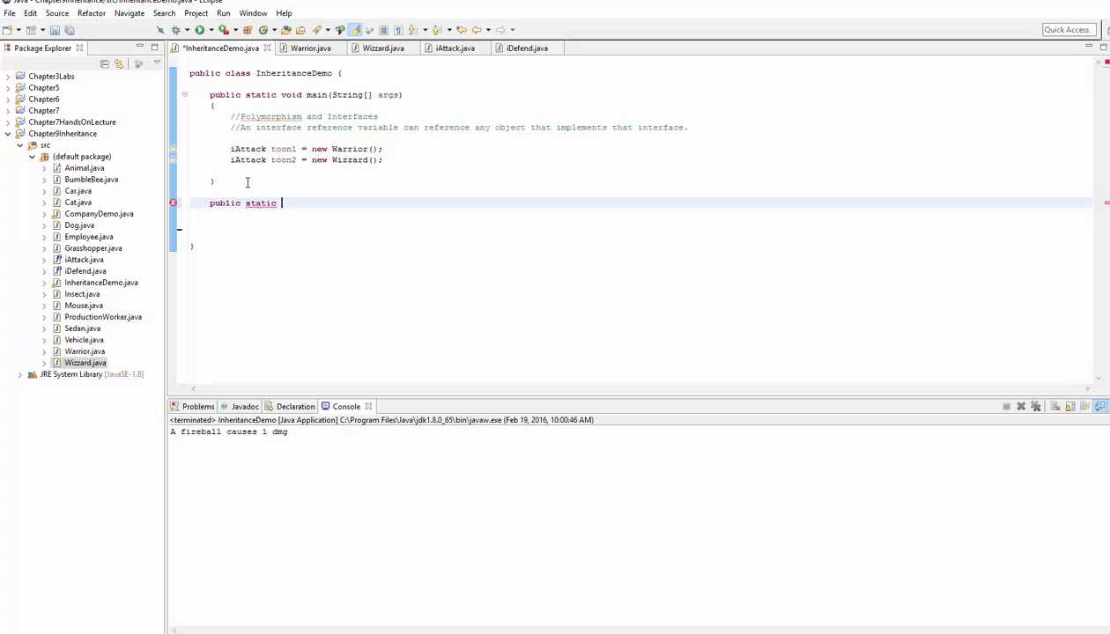
pyautogui.write('void')
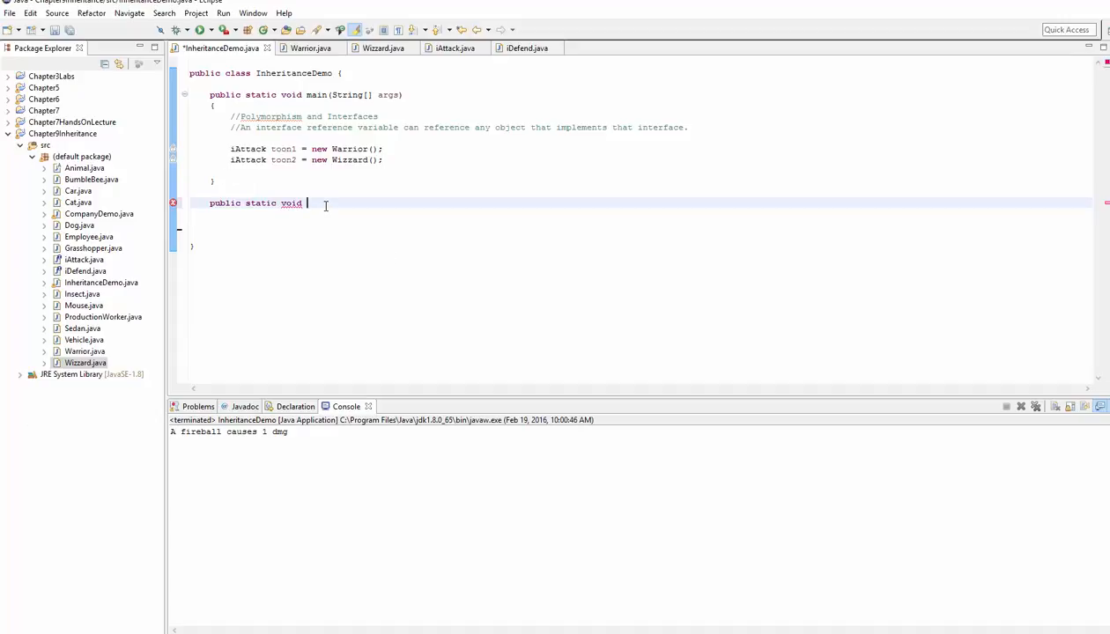
pyautogui.write('mashAtta')
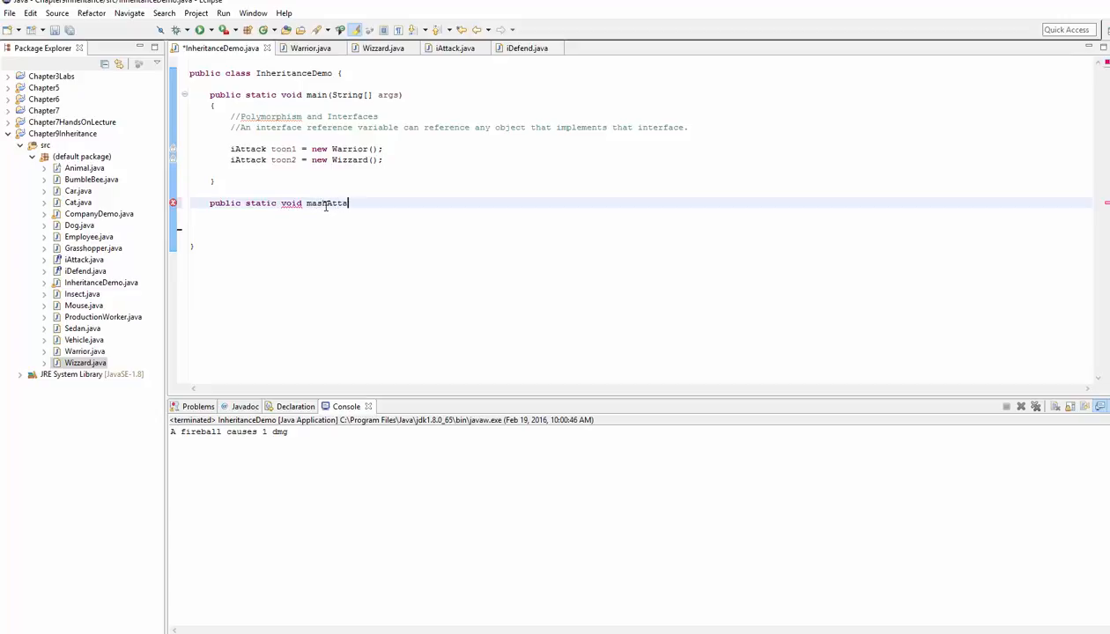
pyautogui.write('ck')
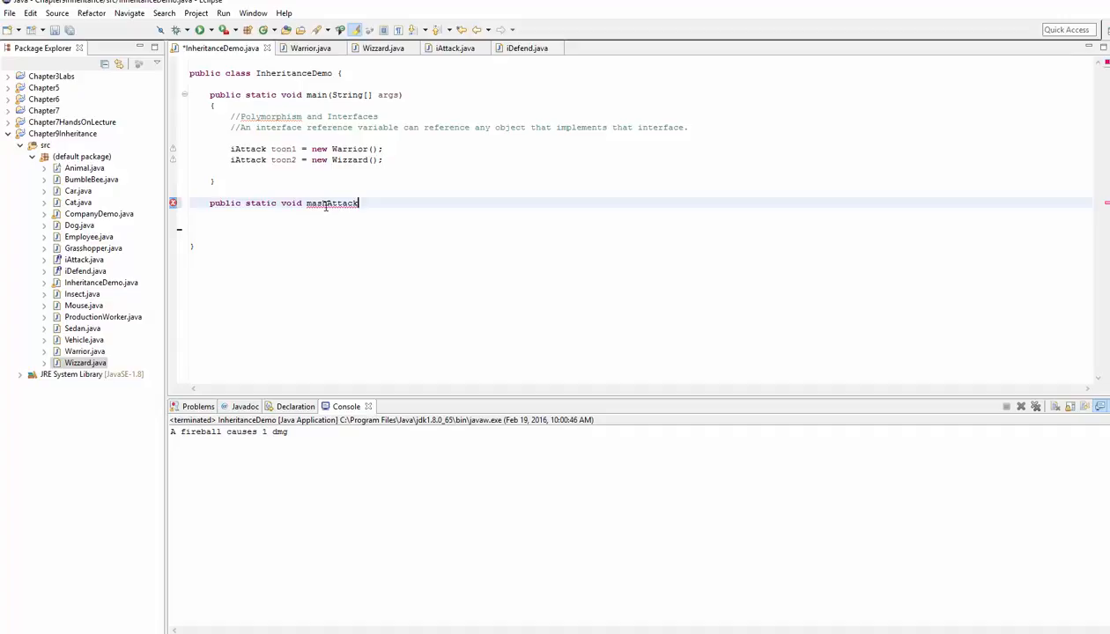
pyautogui.write('()')
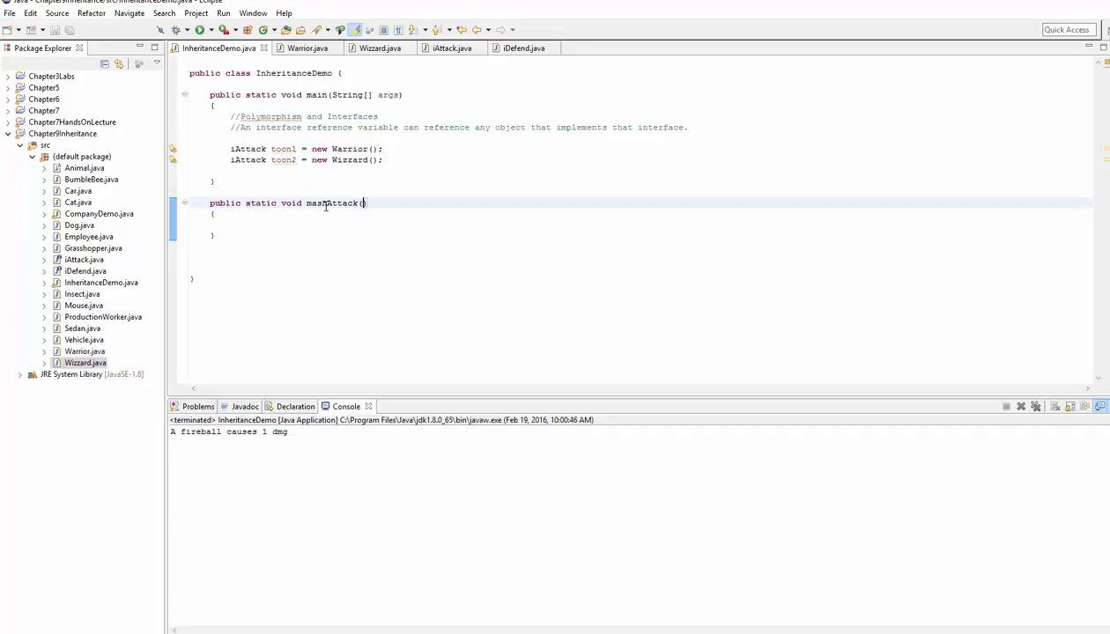
pyautogui.write('iAttack')
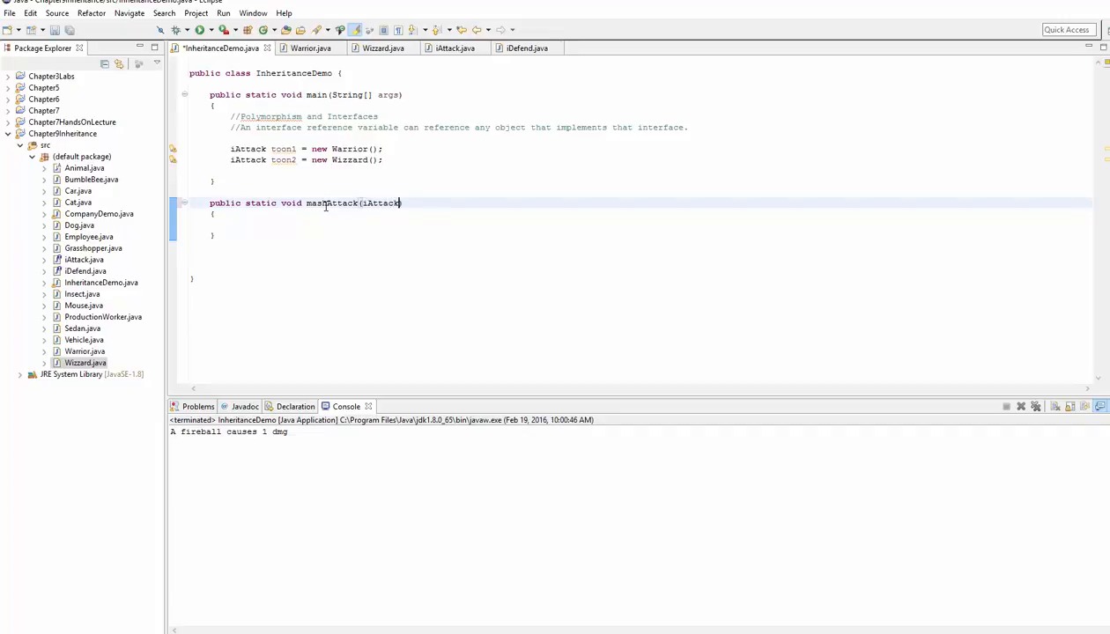
pyautogui.write('te')
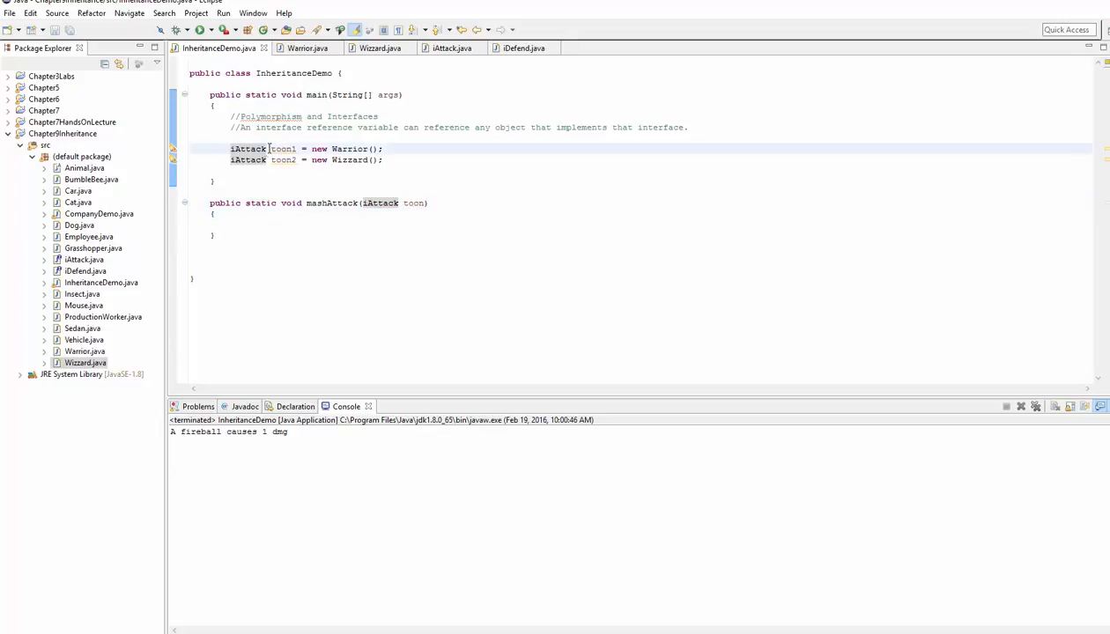
pyautogui.doubleClick(247, 148)
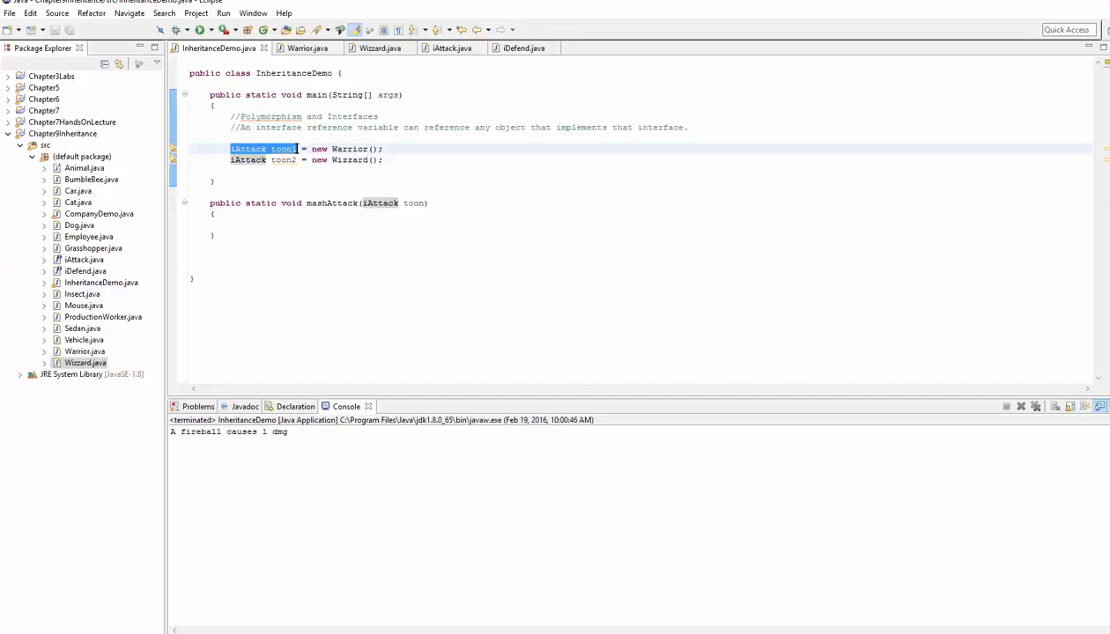
# Retype the declarations as Warrior war1 = new Warrior() and Wizard wiz1 = new Wizard().
pyautogui.write('W')
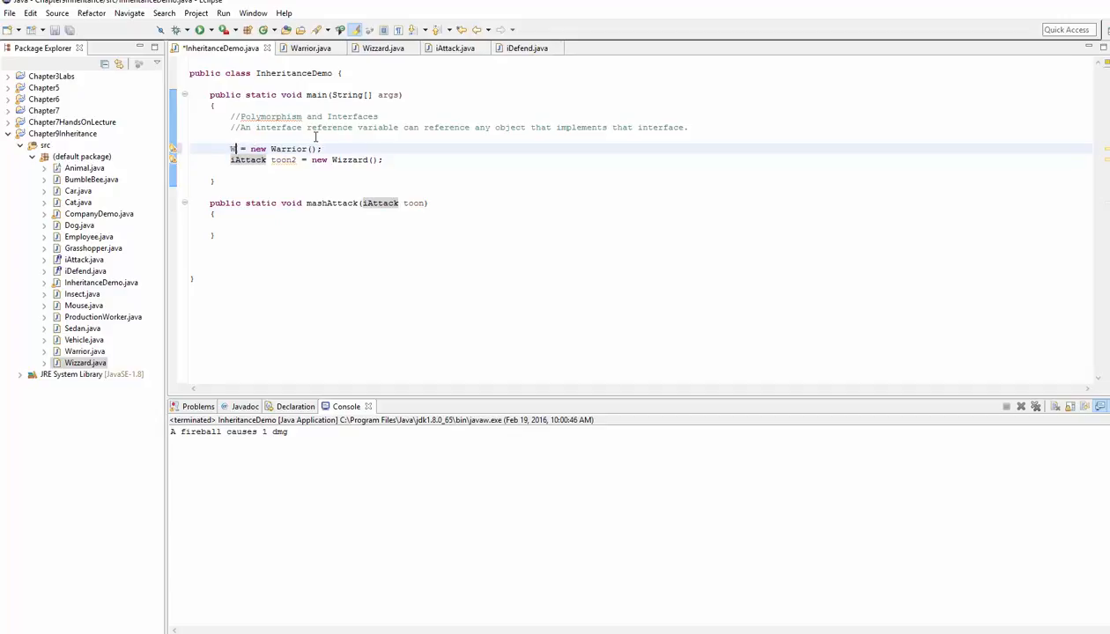
pyautogui.write('arrior war1')
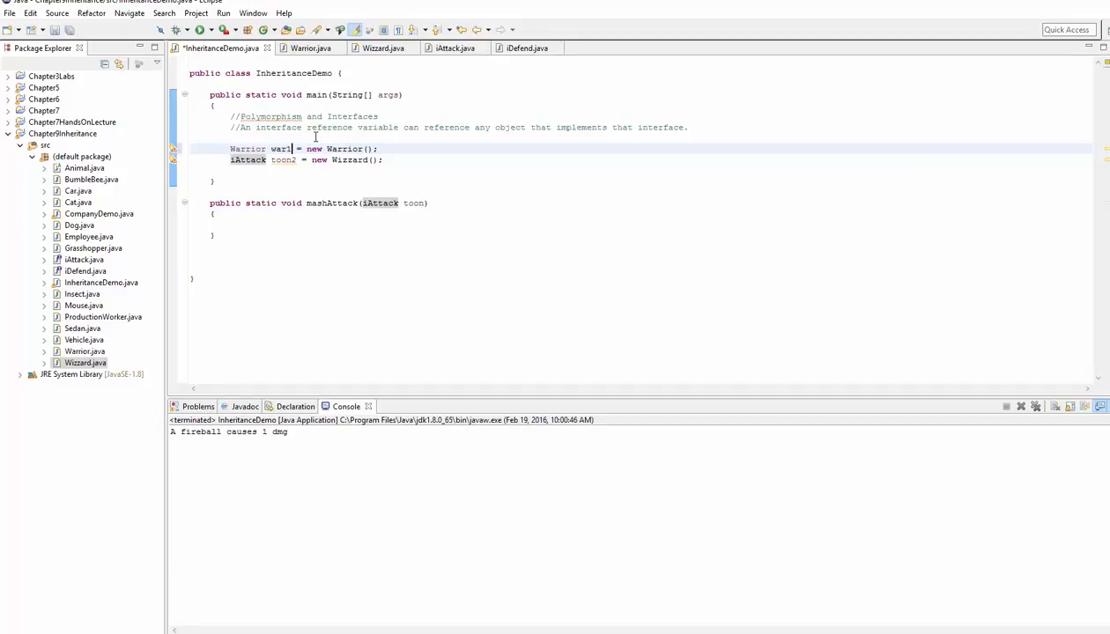
pyautogui.doubleClick(281, 148)
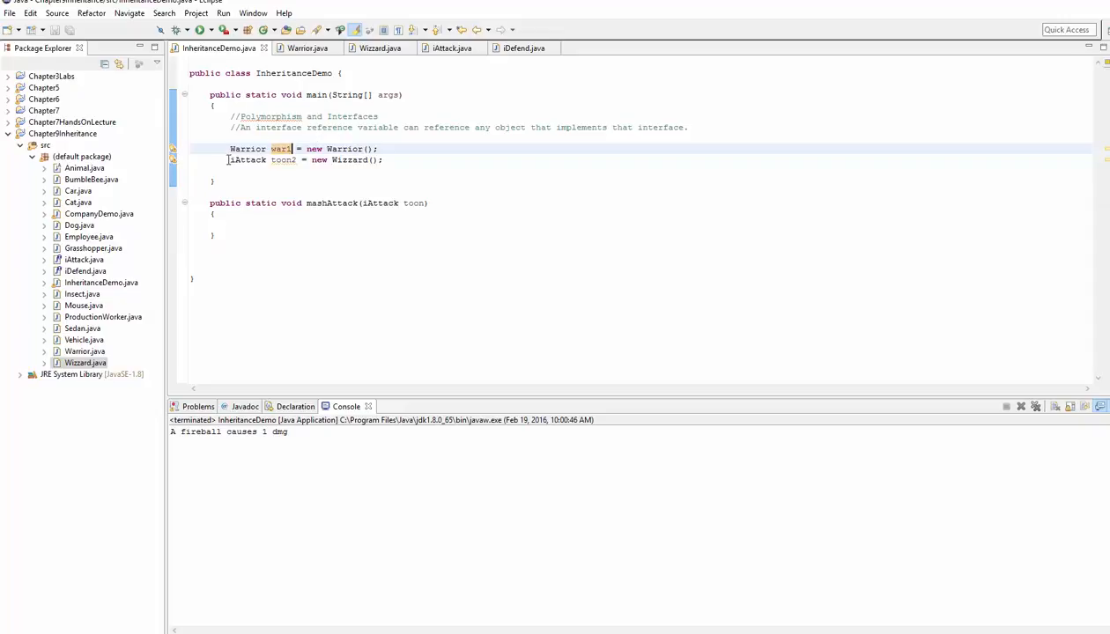
pyautogui.doubleClick(262, 159)
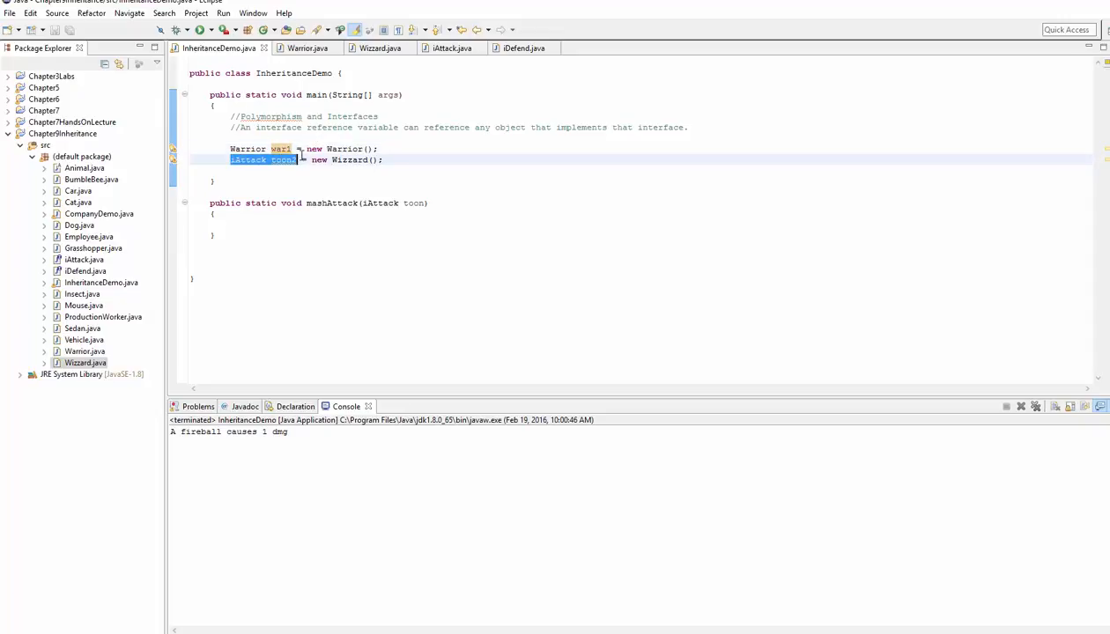
pyautogui.write('Wizzard')
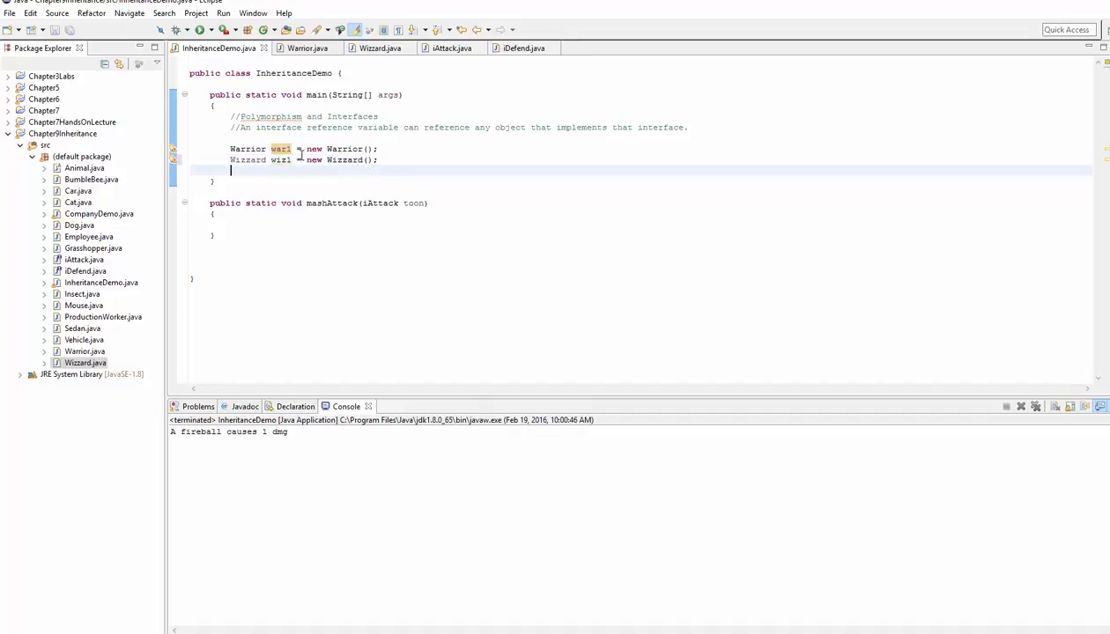
pyautogui.doubleClick(247, 148)
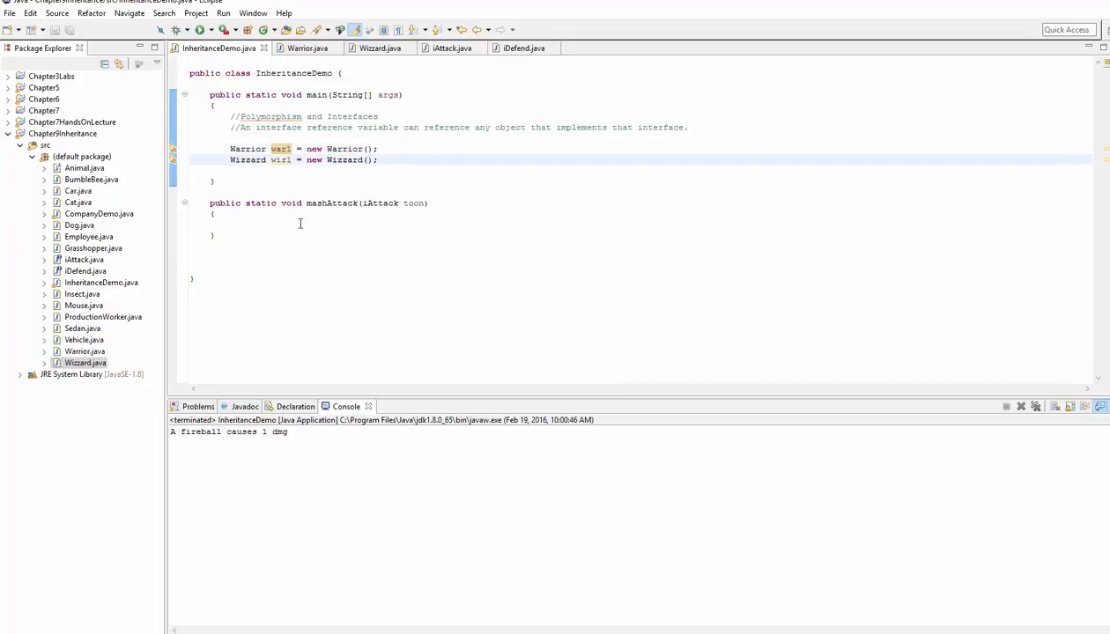
pyautogui.click(310, 215)
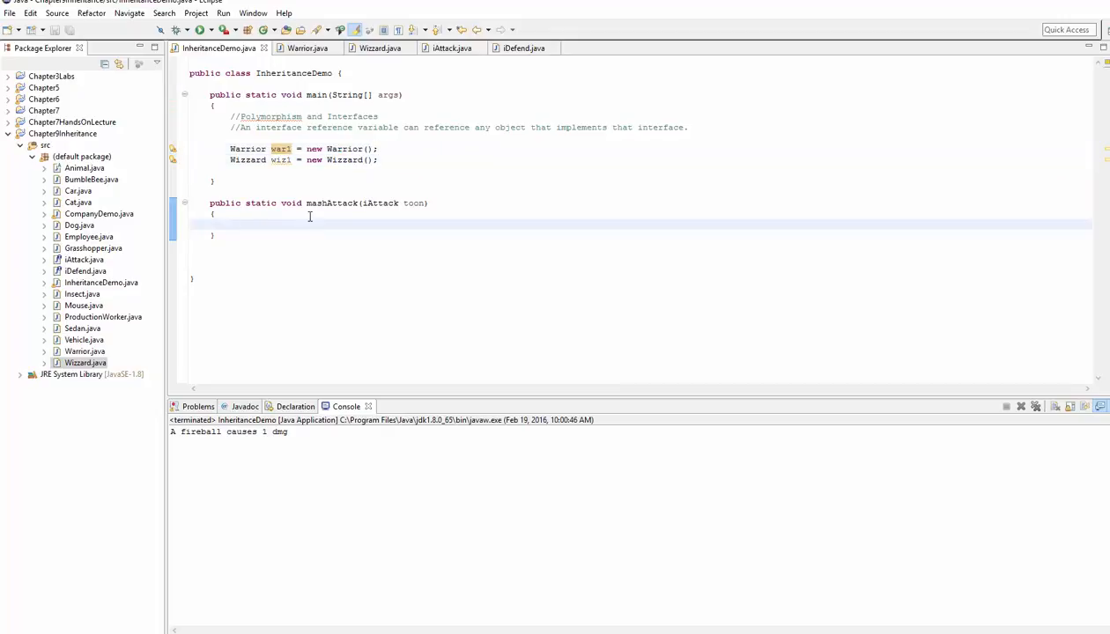
# Fill mashAttack with four System.out.println lines for toon.qAttack(), wAttack(), eAttack() and rAttack().
pyautogui.moveTo(231, 148); pyautogui.dragTo(379, 159)
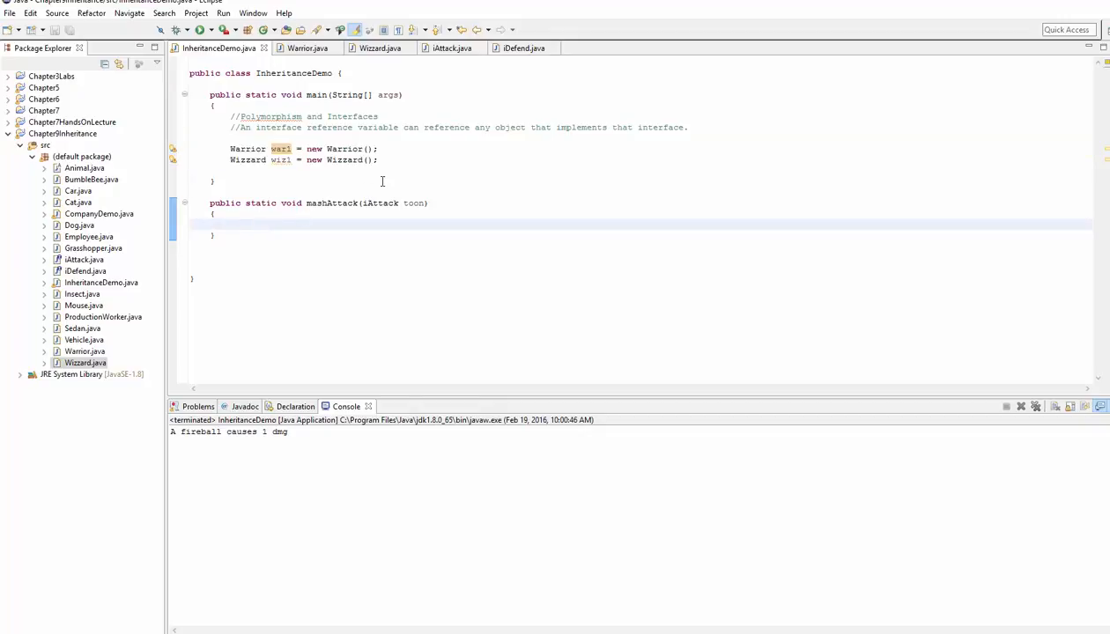
pyautogui.click(229, 223)
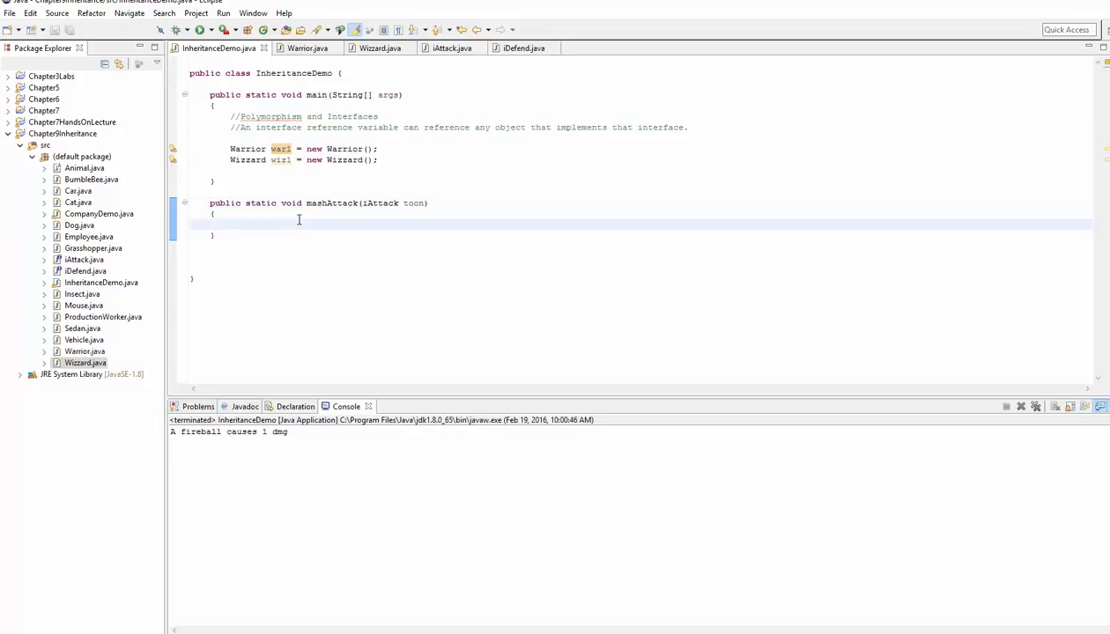
pyautogui.write('toon.')
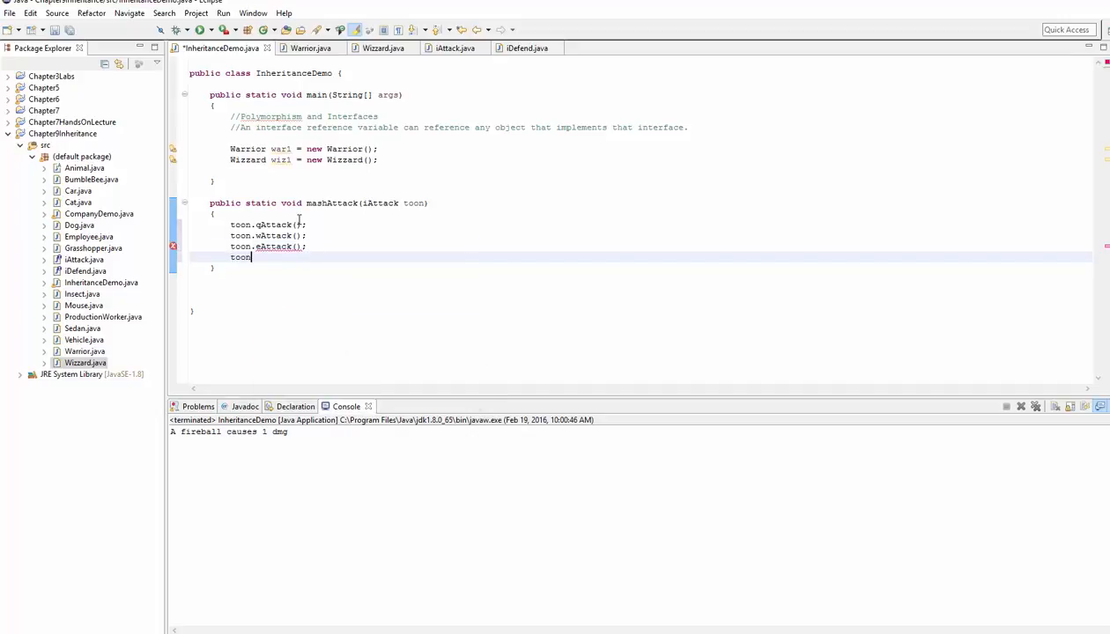
pyautogui.write('rAttack();')
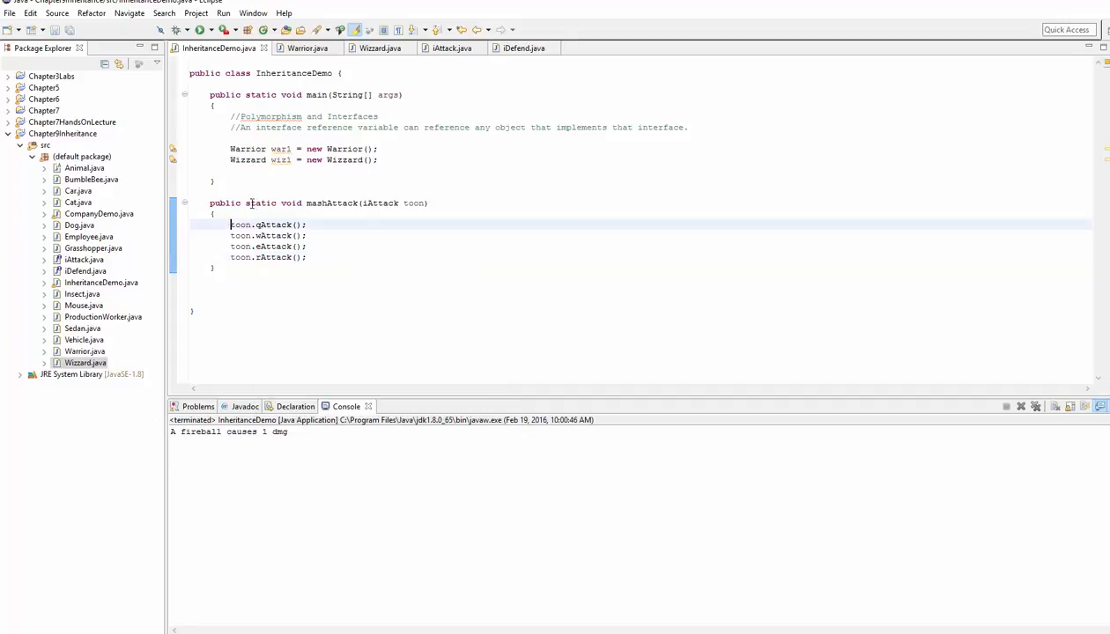
pyautogui.write('System.out.println(')
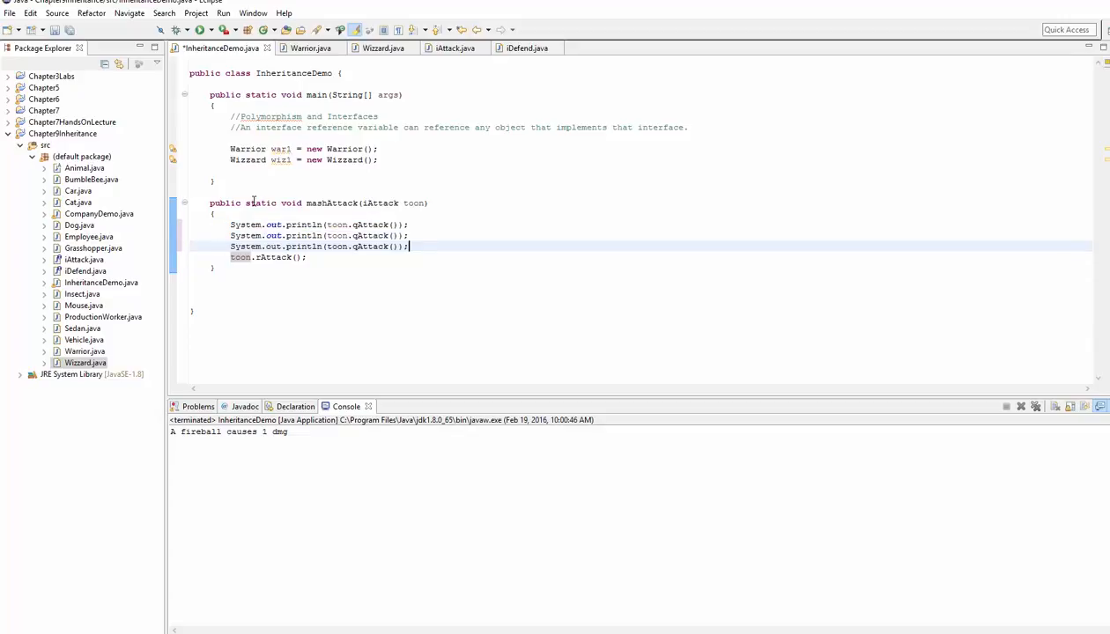
pyautogui.write('System.out.println(toon.qAttack());')
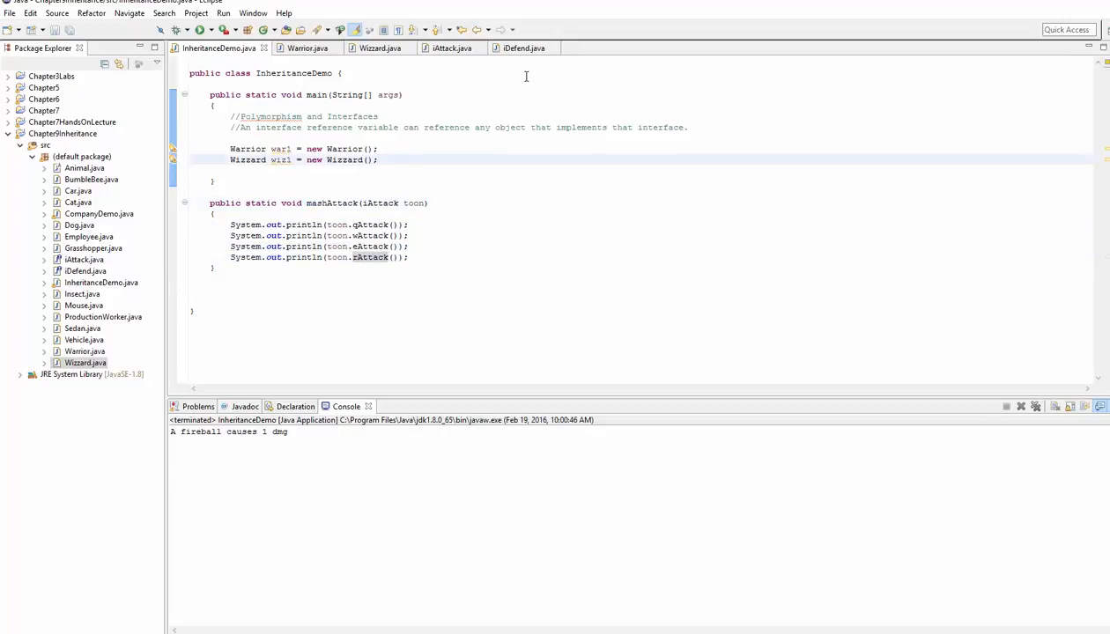
# Check occurrences of war1, toon and wiz1, then add an empty line below the Wizard declaration.
pyautogui.doubleClick(282, 148)
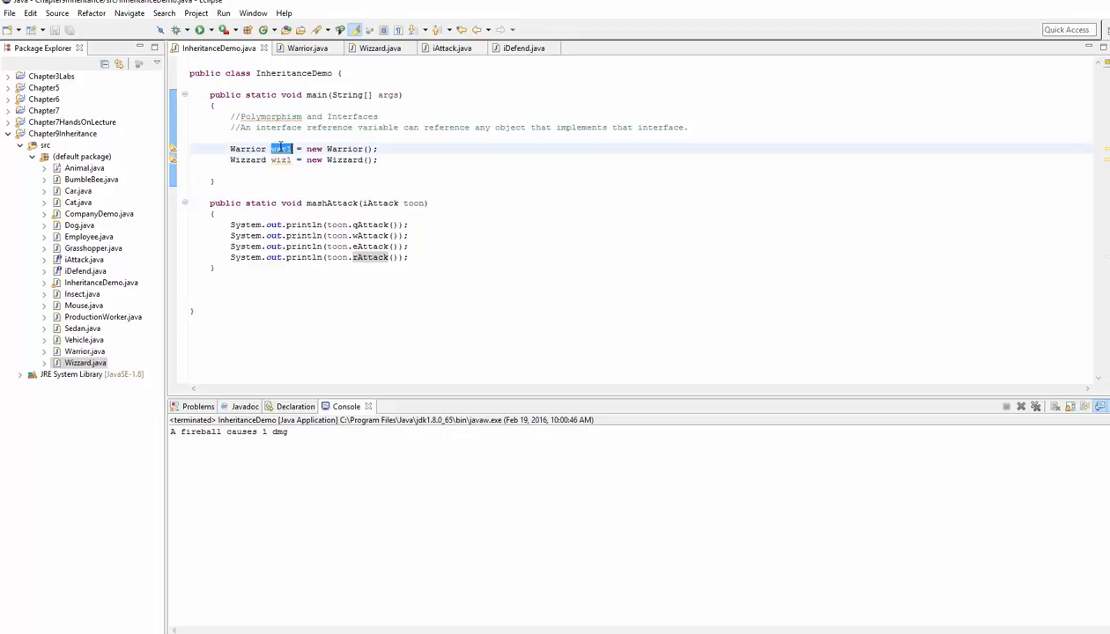
pyautogui.doubleClick(332, 203)
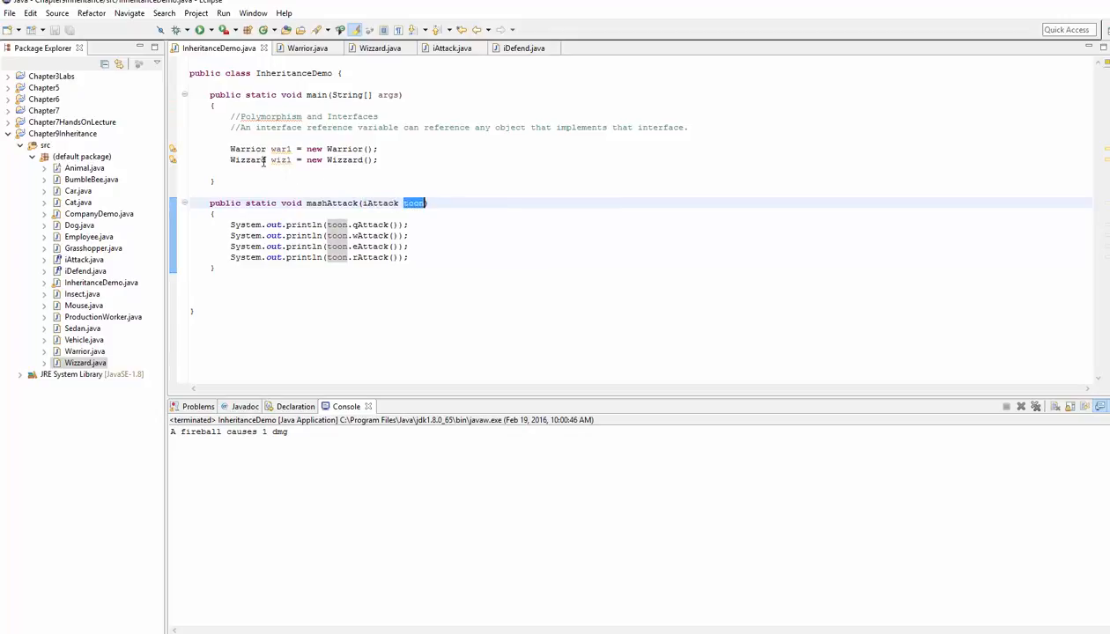
pyautogui.doubleClick(280, 158)
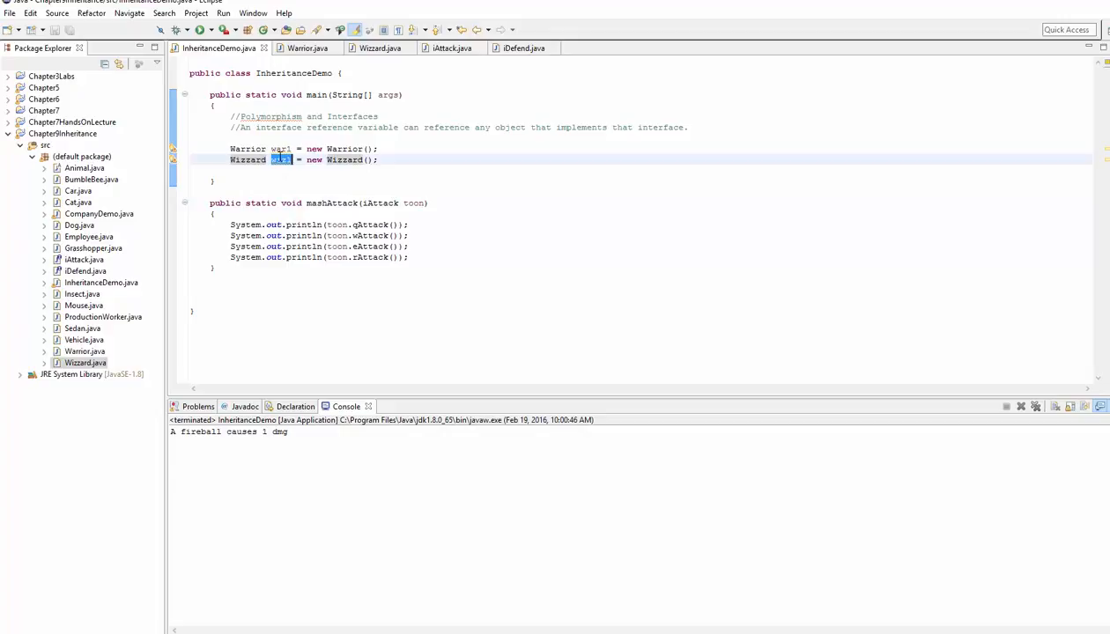
pyautogui.doubleClick(381, 203)
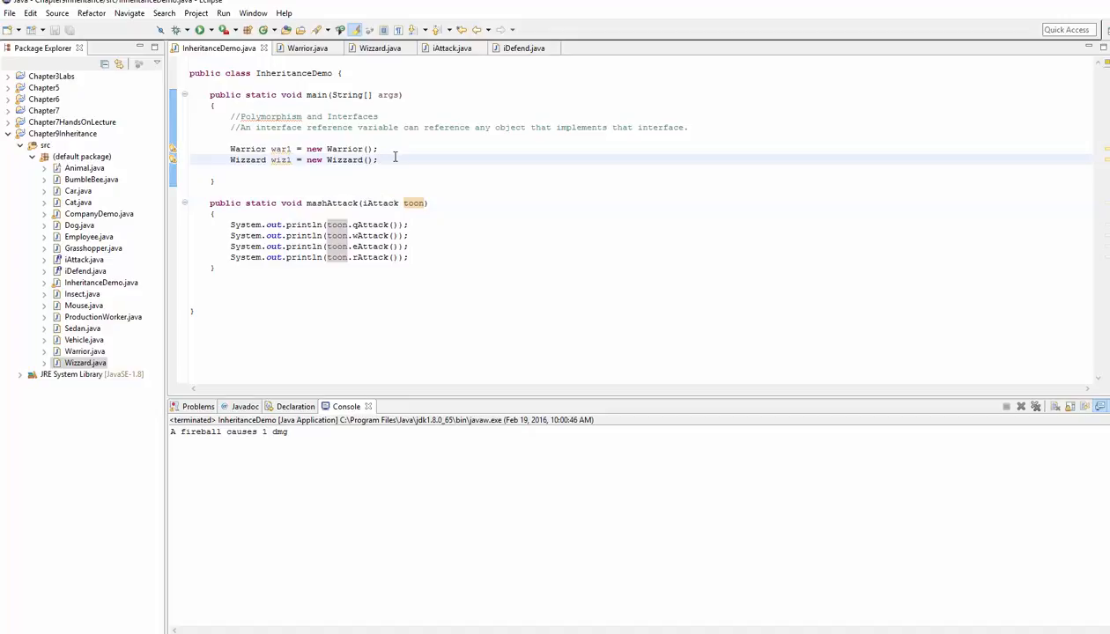
pyautogui.press('Return')
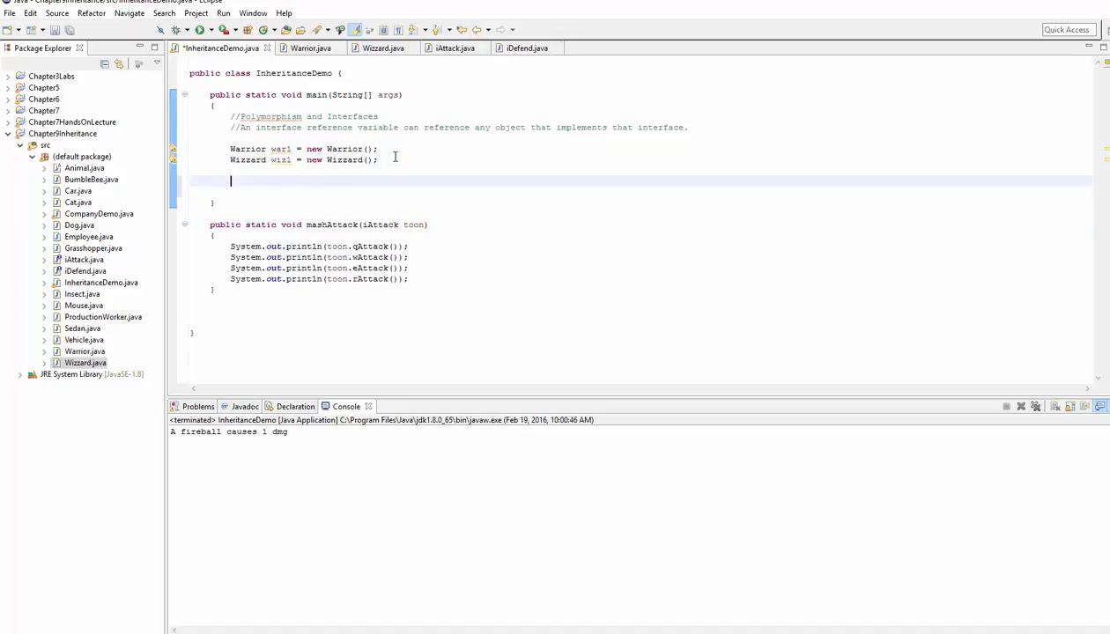
# Add the call mashAttack(war1); in main and review how war1 maps to the iAttack toon parameter.
pyautogui.write('masha')
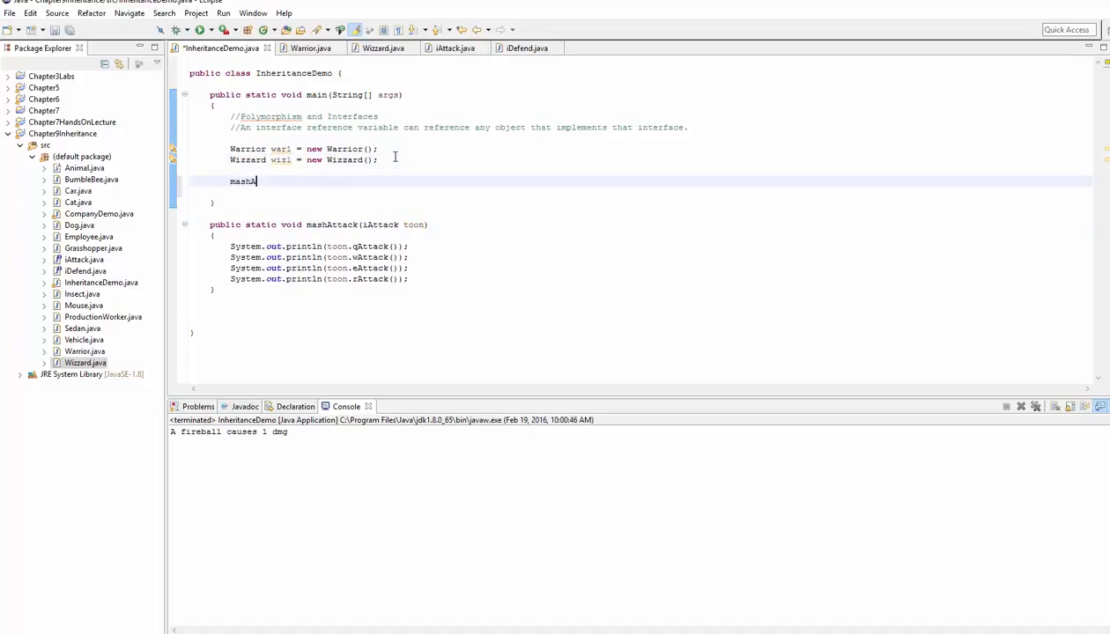
pyautogui.write('Attack(w')
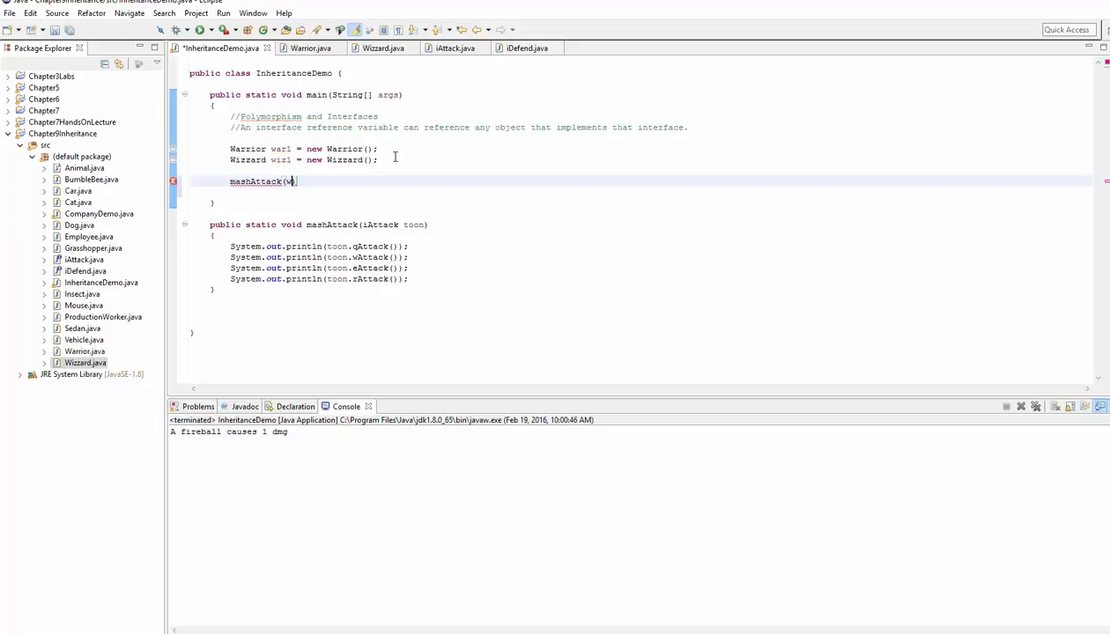
pyautogui.write('ar1);')
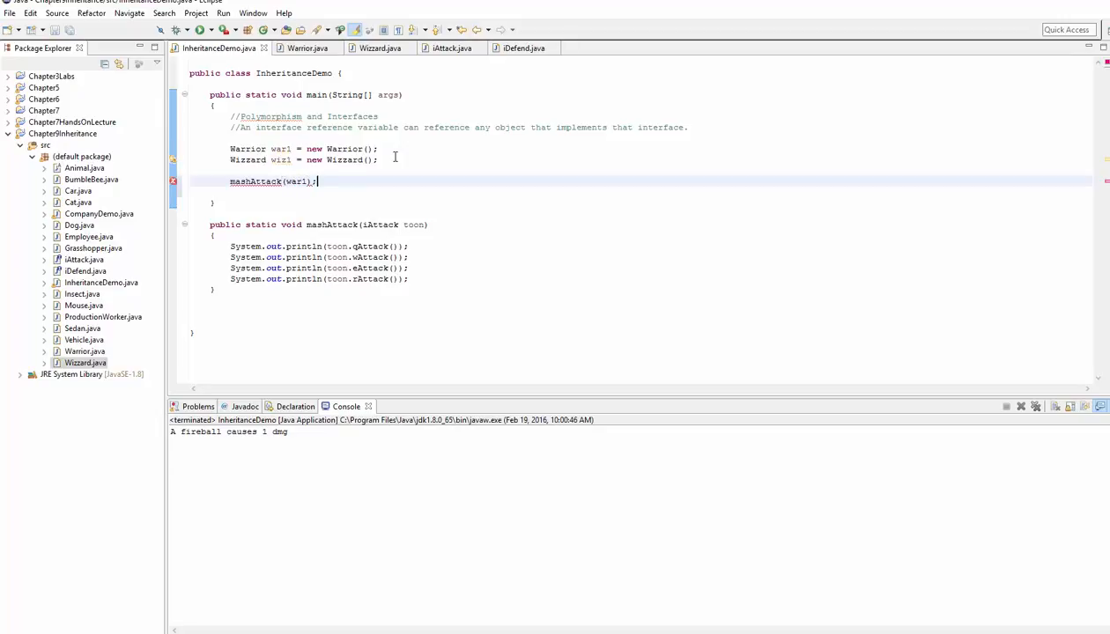
pyautogui.doubleClick(281, 148)
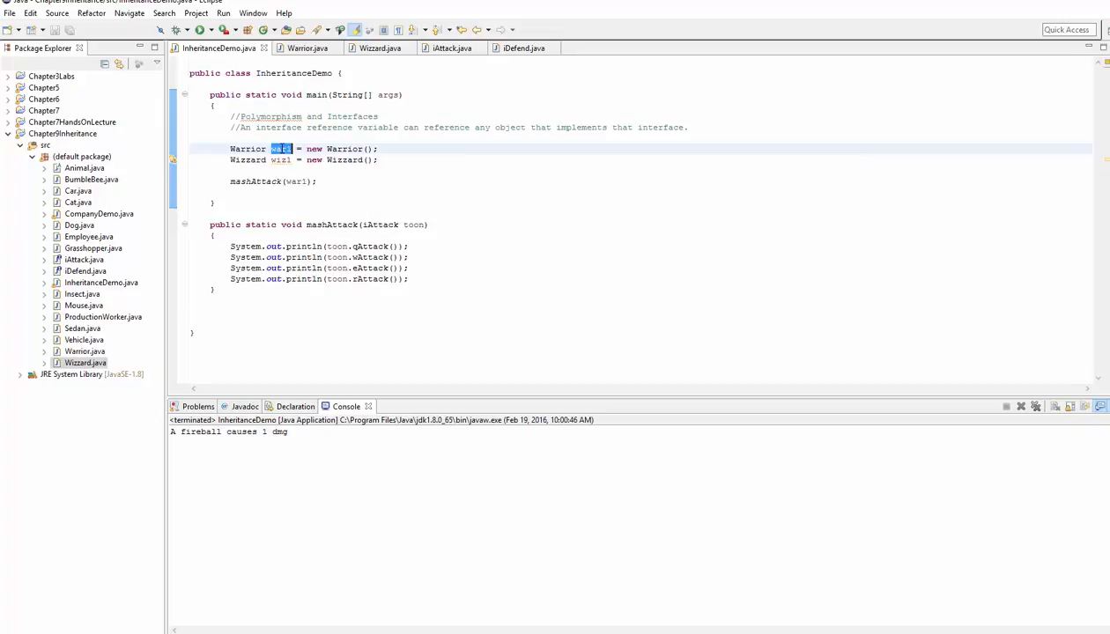
pyautogui.doubleClick(253, 182)
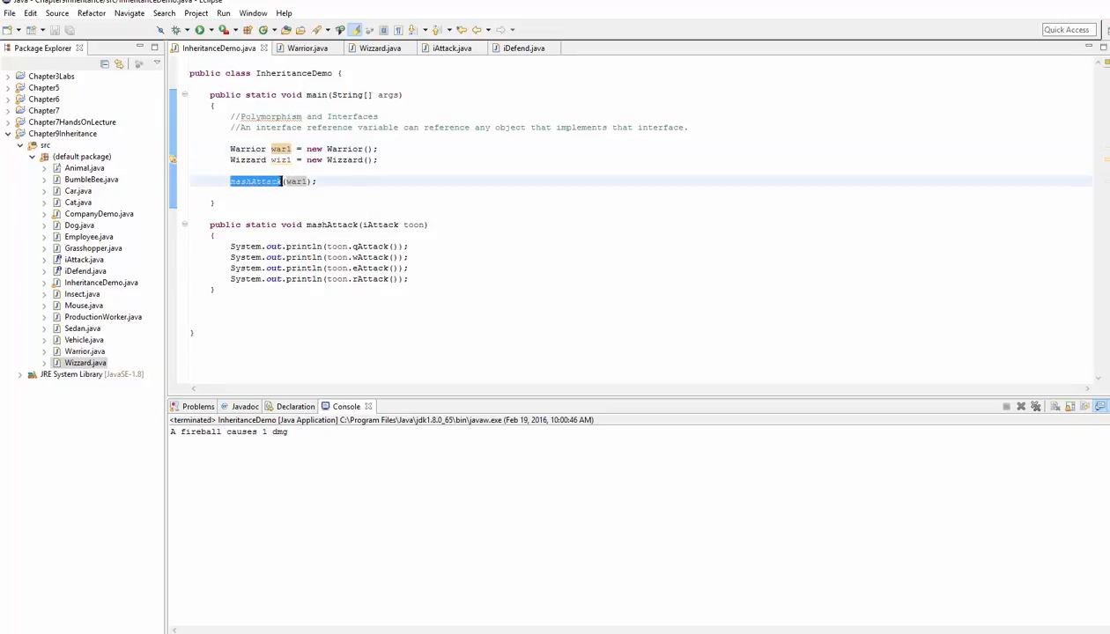
pyautogui.doubleClick(375, 224)
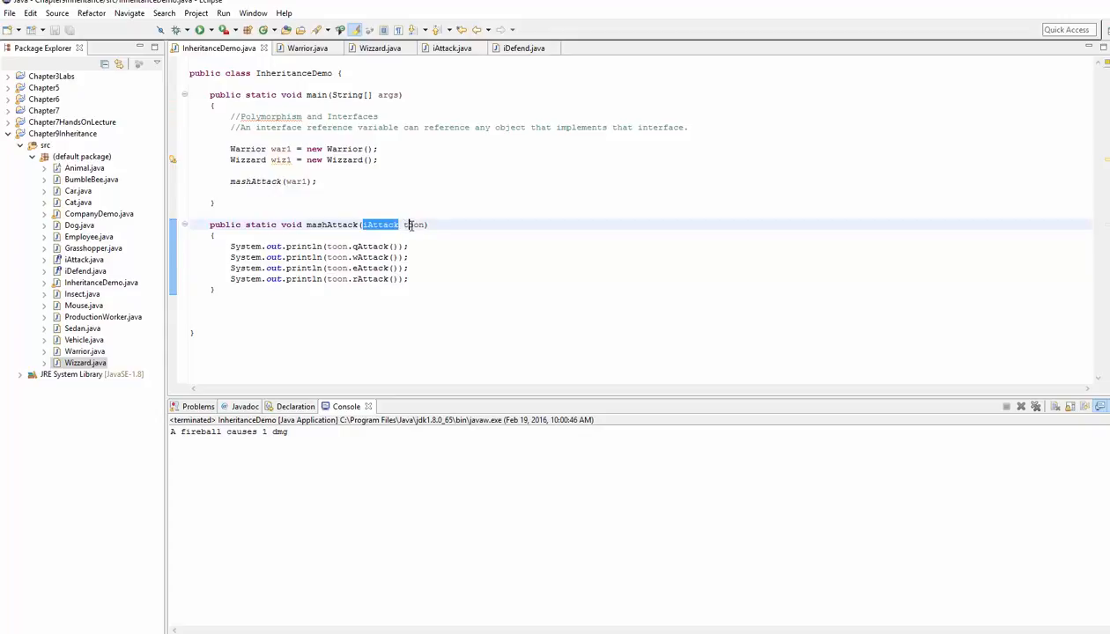
pyautogui.doubleClick(336, 247)
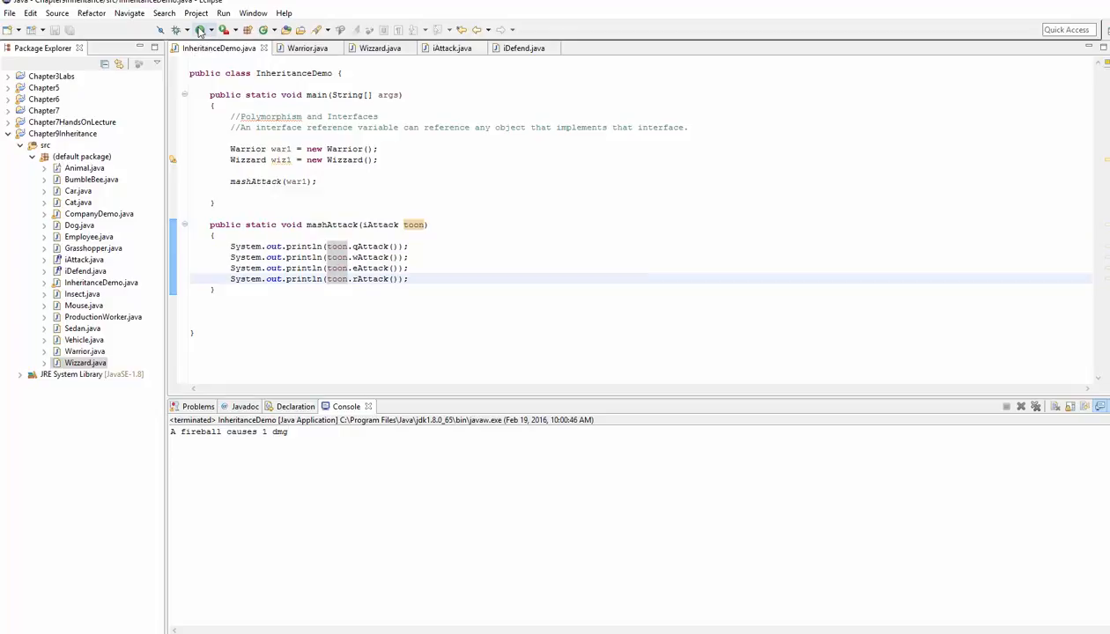
# Run the program so the console prints the Warrior's SMASH, TOSS, BASH and AOE attacks.
pyautogui.click(201, 28)
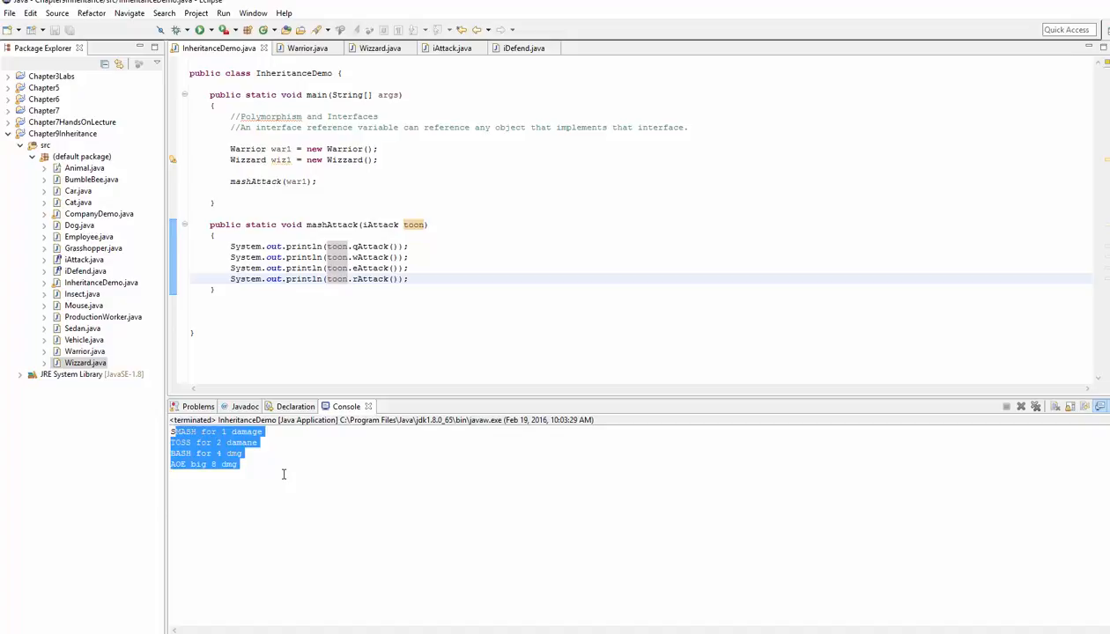
pyautogui.doubleClick(296, 182)
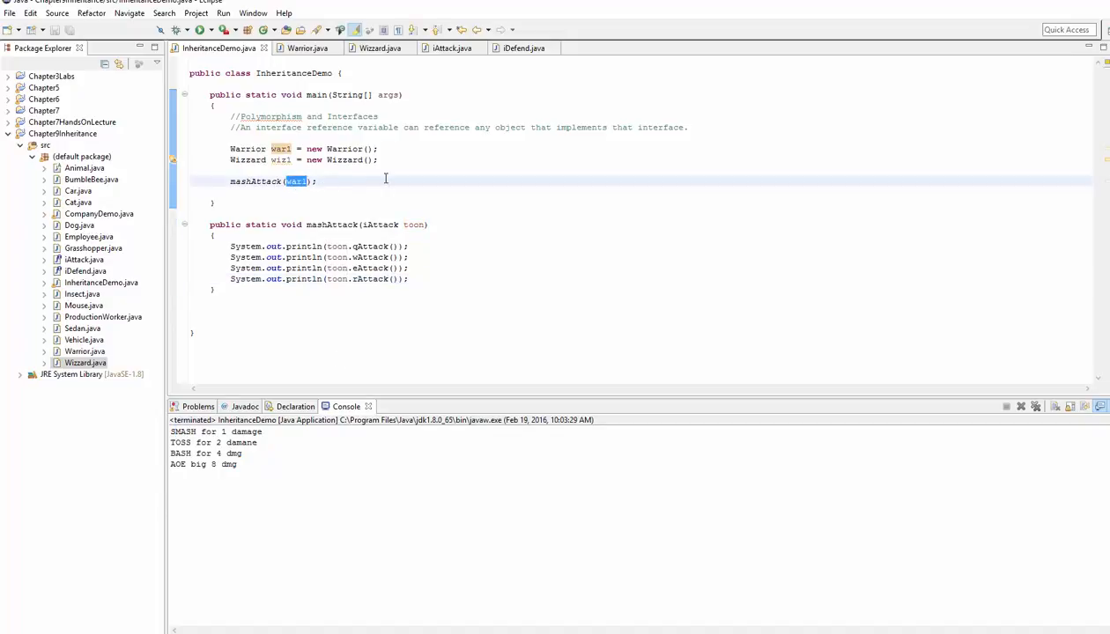
# Replace war1 with wiz1 in the mashAttack call and trace it into toon.qAttack().
pyautogui.write('wiz1')
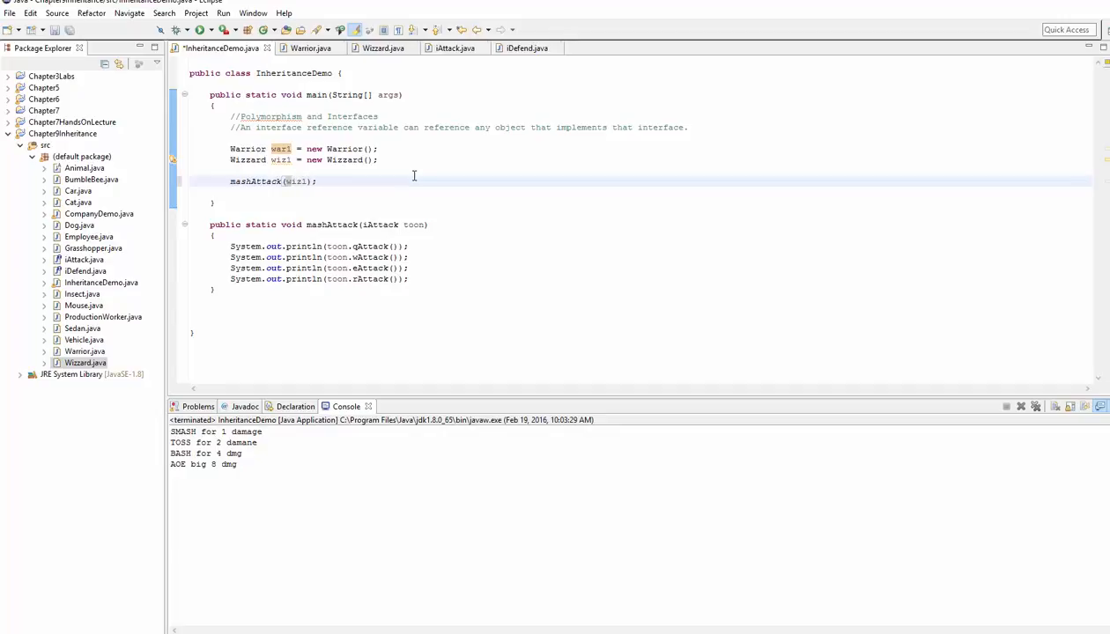
pyautogui.doubleClick(296, 180)
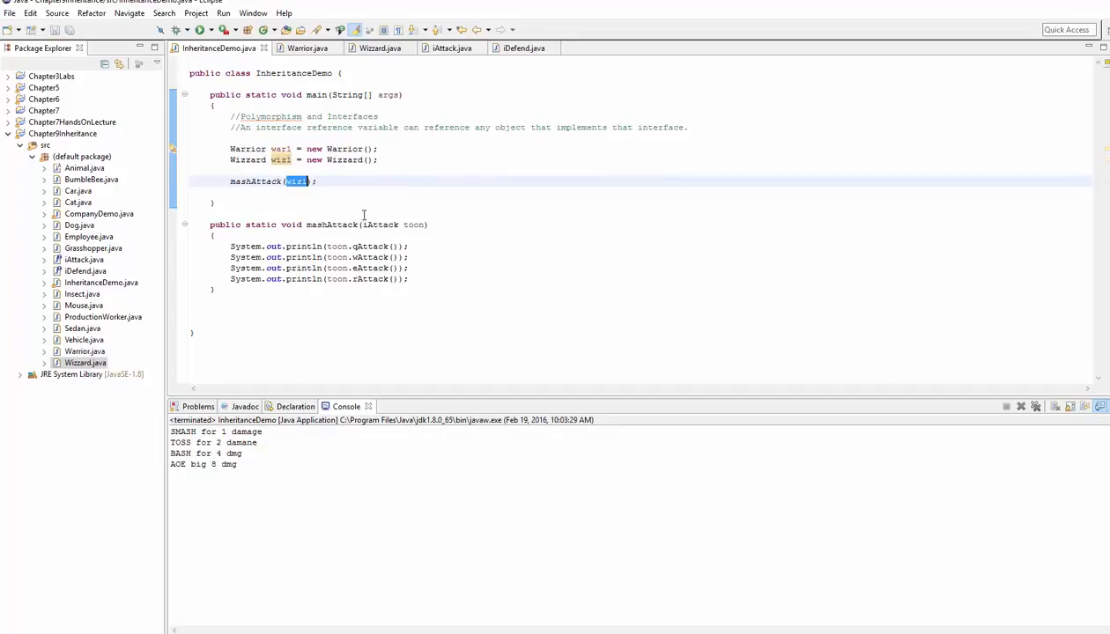
pyautogui.doubleClick(414, 223)
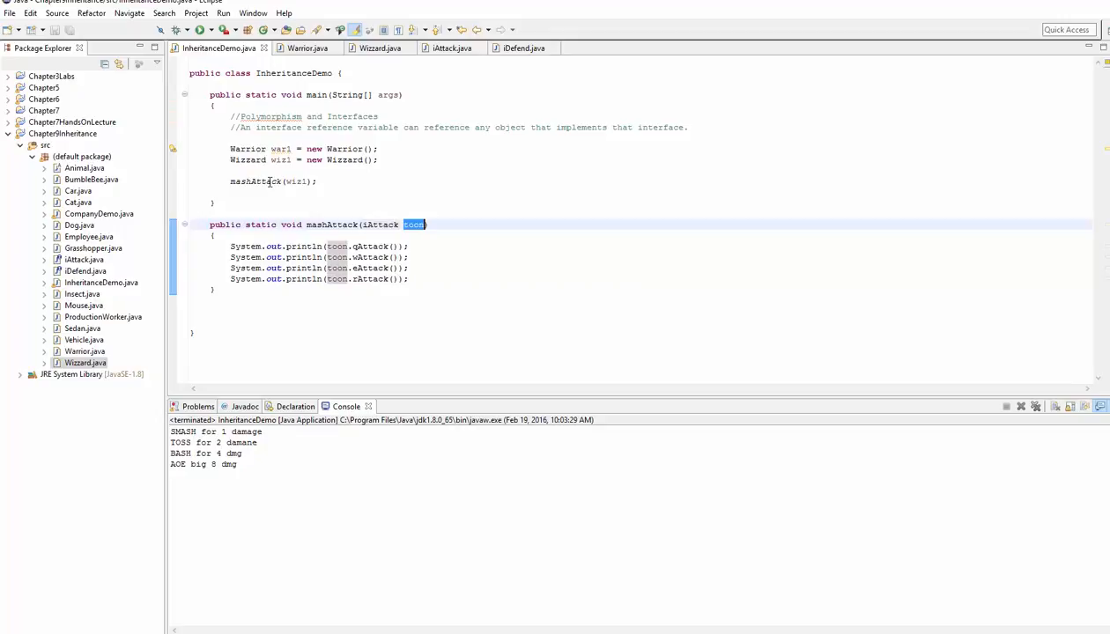
pyautogui.doubleClick(295, 181)
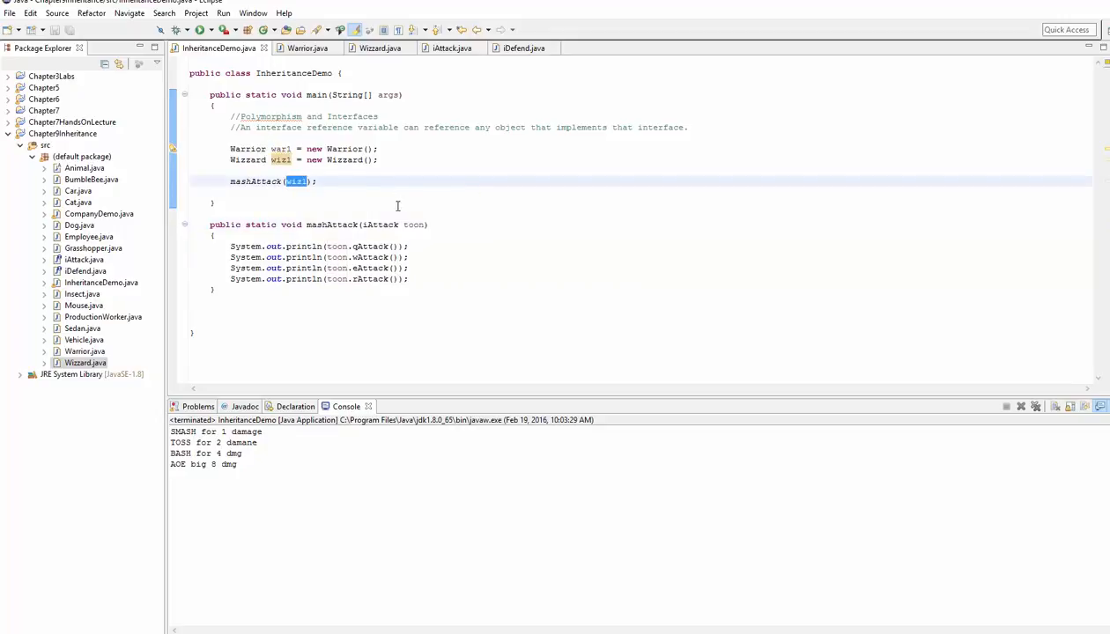
pyautogui.doubleClick(336, 247)
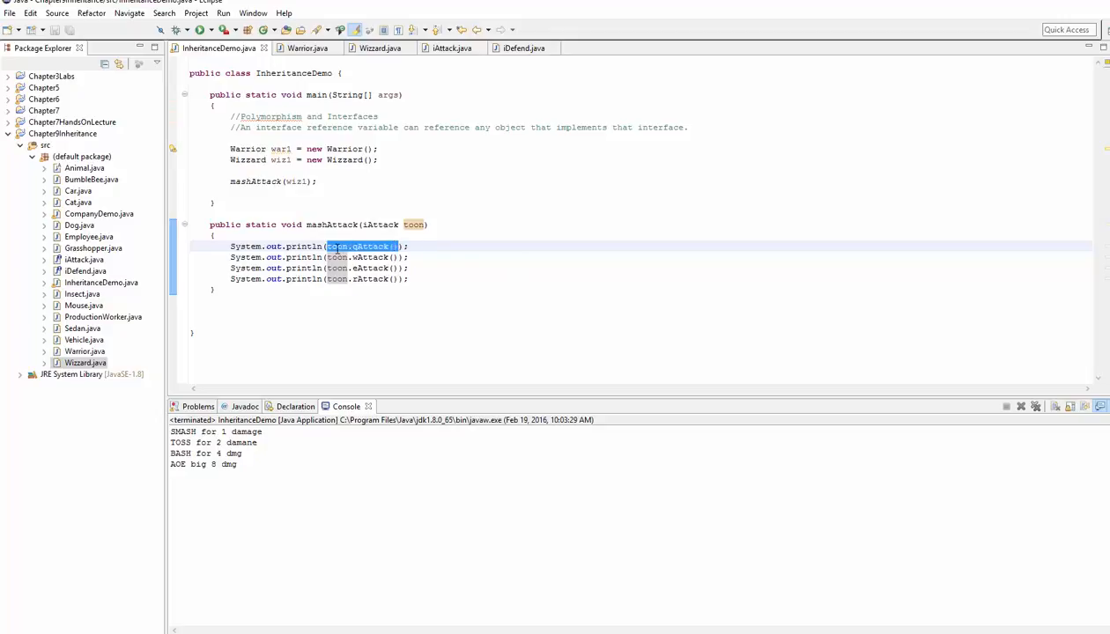
pyautogui.moveTo(363, 246)
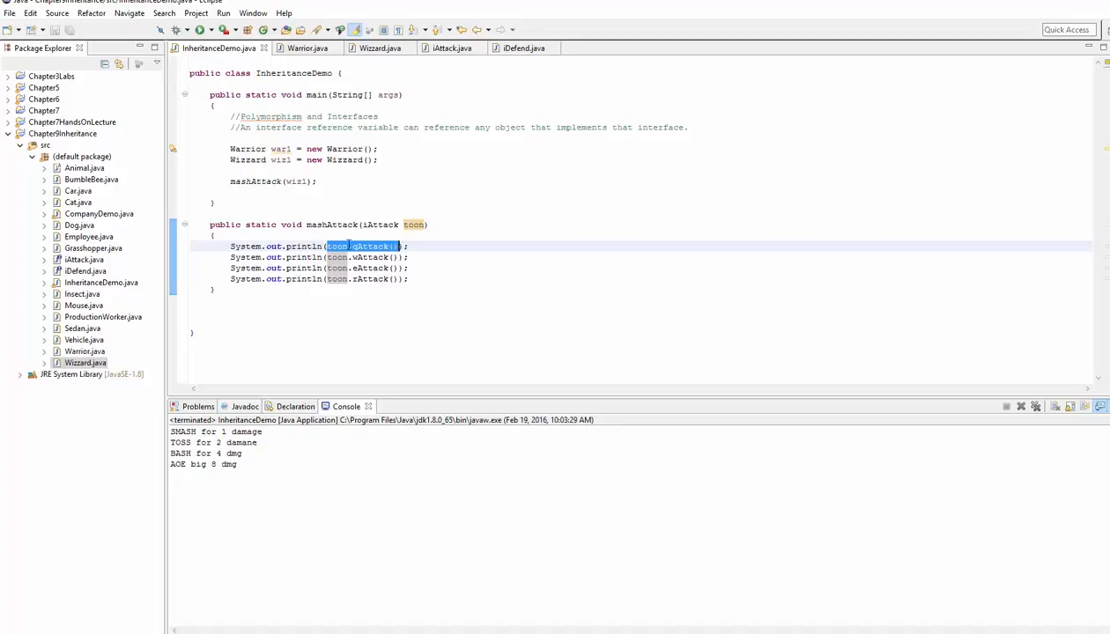
pyautogui.moveTo(284, 158)
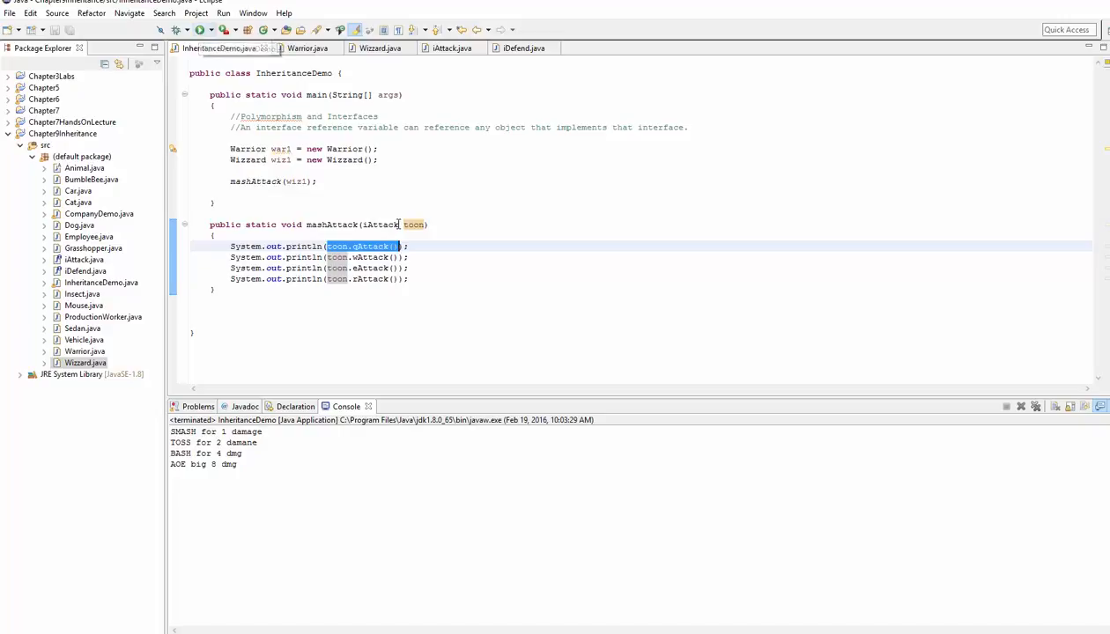
# Review how wiz1 is accepted as the iAttack toon parameter of mashAttack.
pyautogui.doubleClick(412, 224)
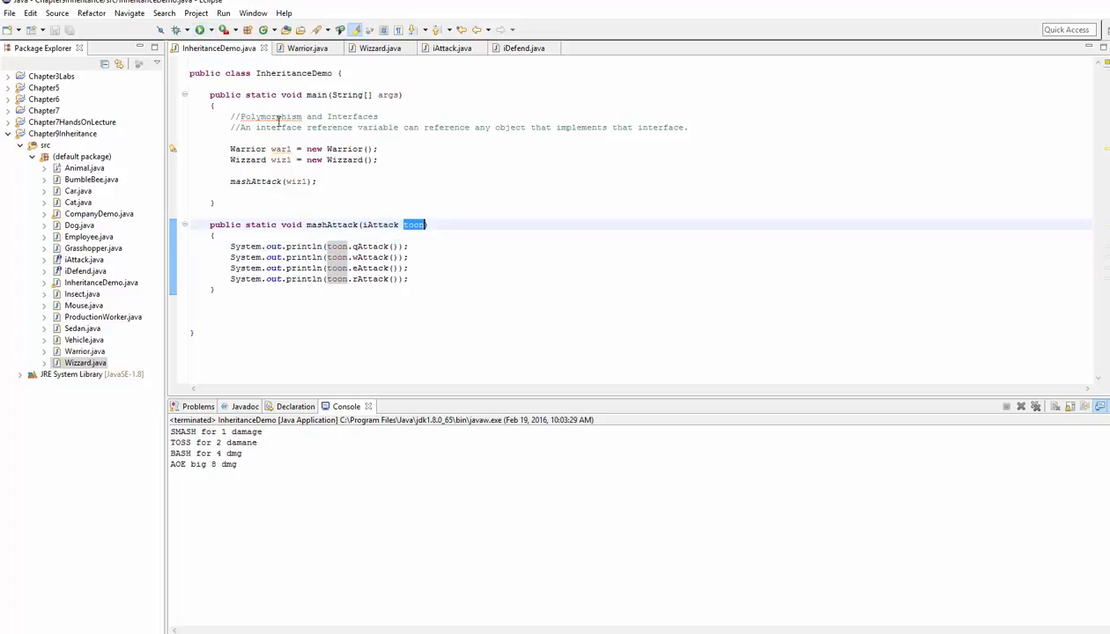
pyautogui.doubleClick(378, 224)
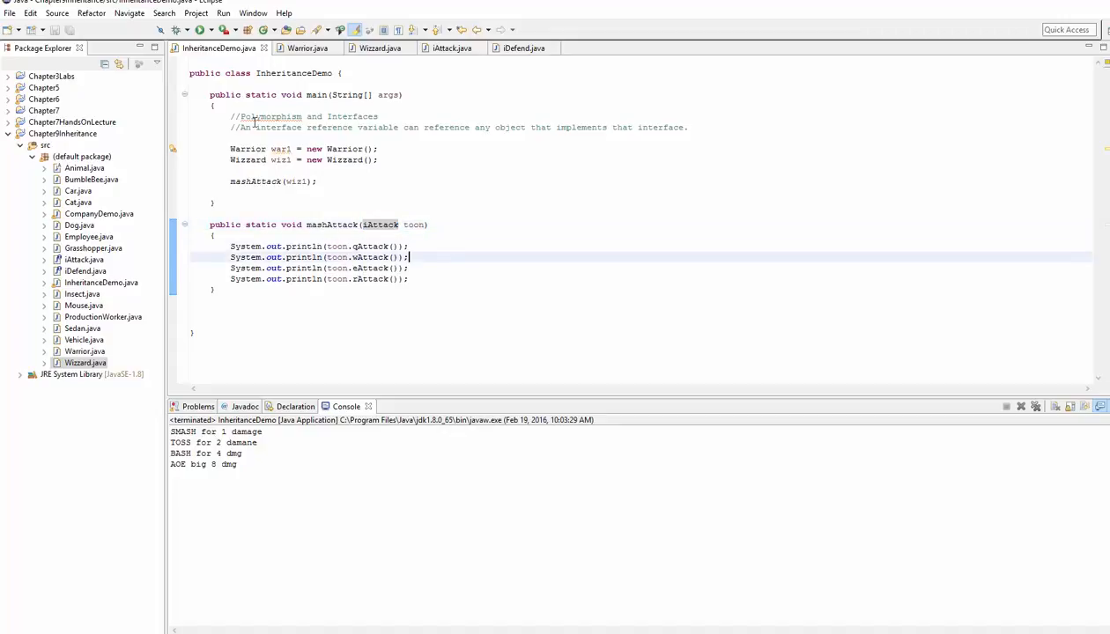
pyautogui.doubleClick(298, 179)
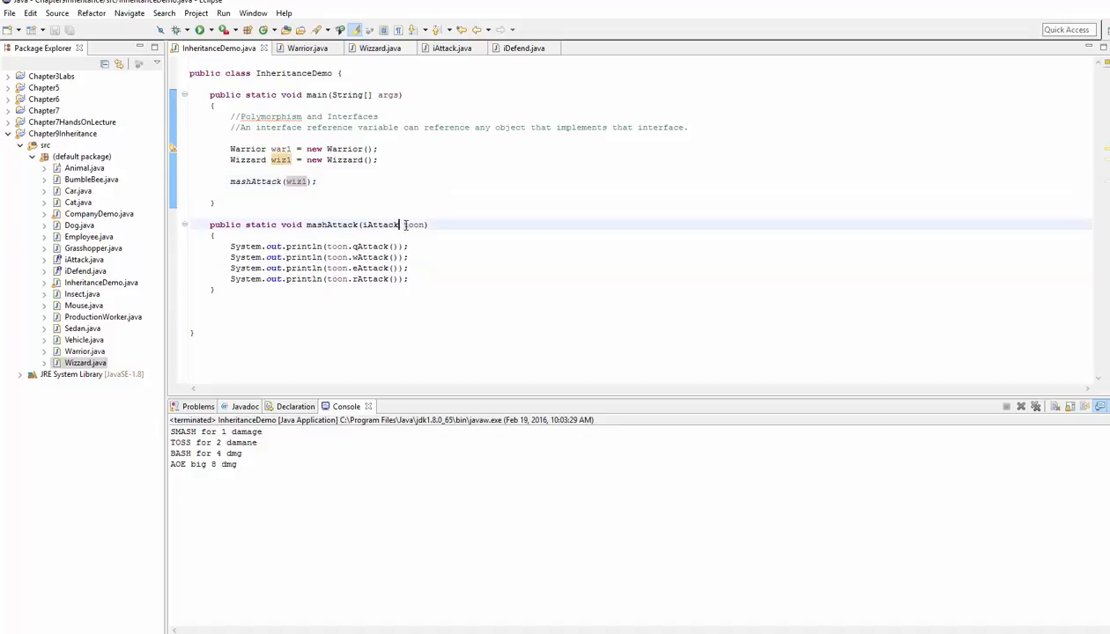
pyautogui.doubleClick(413, 225)
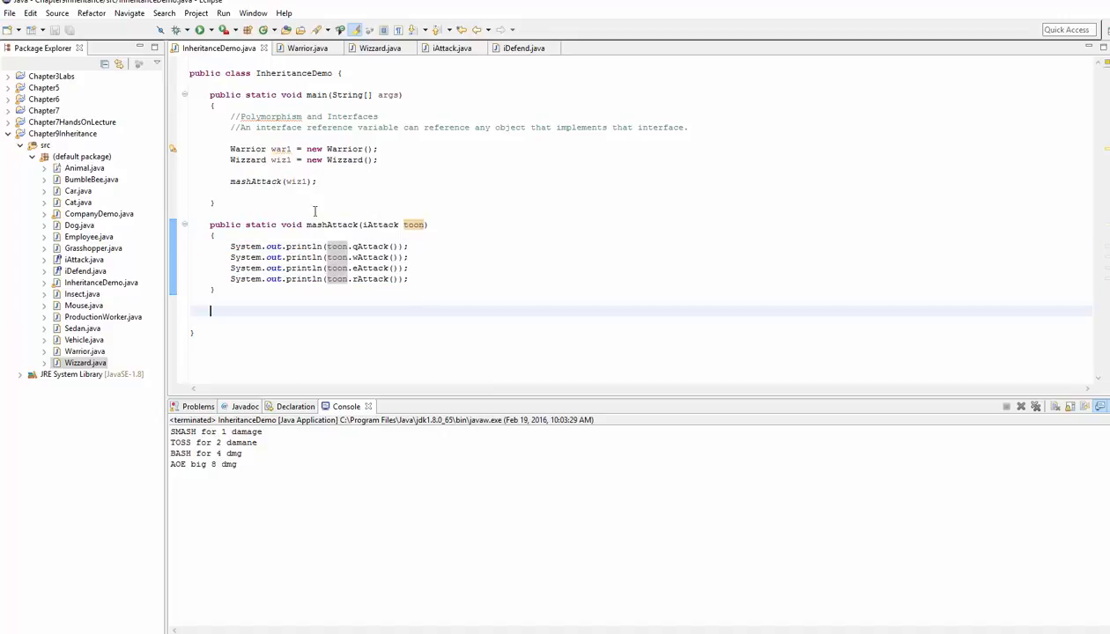
# Run the program so the console prints the Wizard's four fireball attacks from 1 dmg to 10 dmg.
pyautogui.click(203, 28)
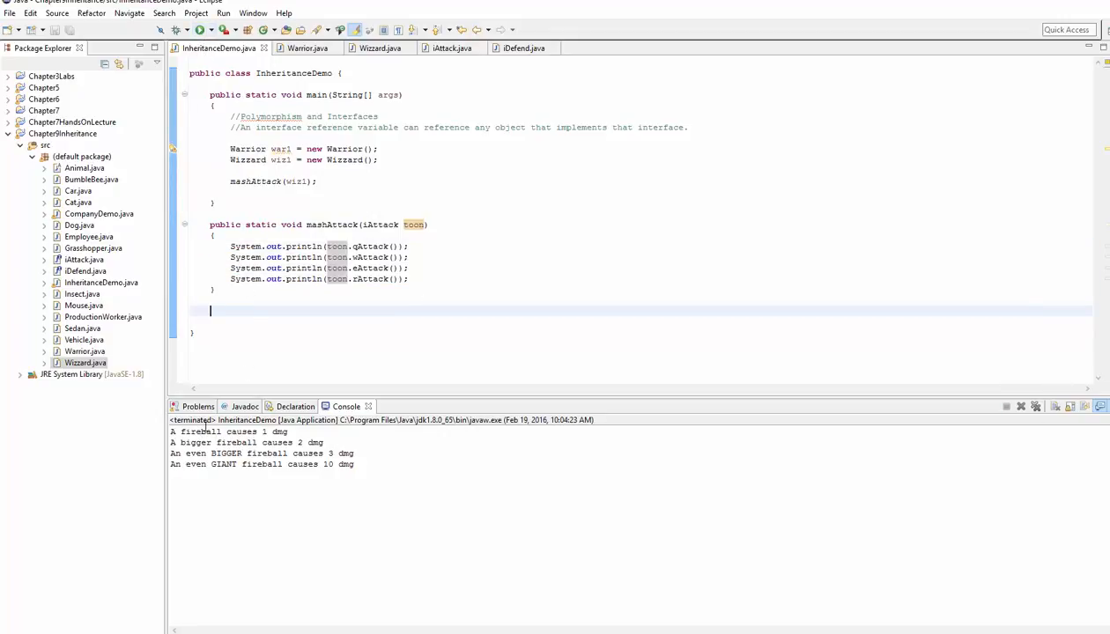
pyautogui.moveTo(171, 431); pyautogui.dragTo(354, 454)
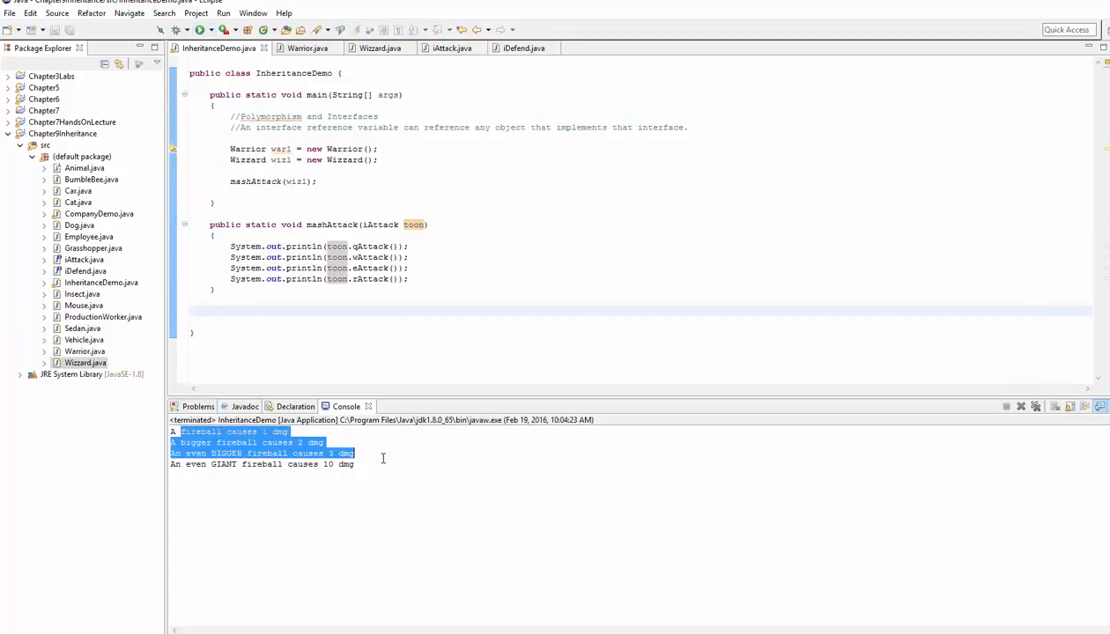
pyautogui.click(395, 458)
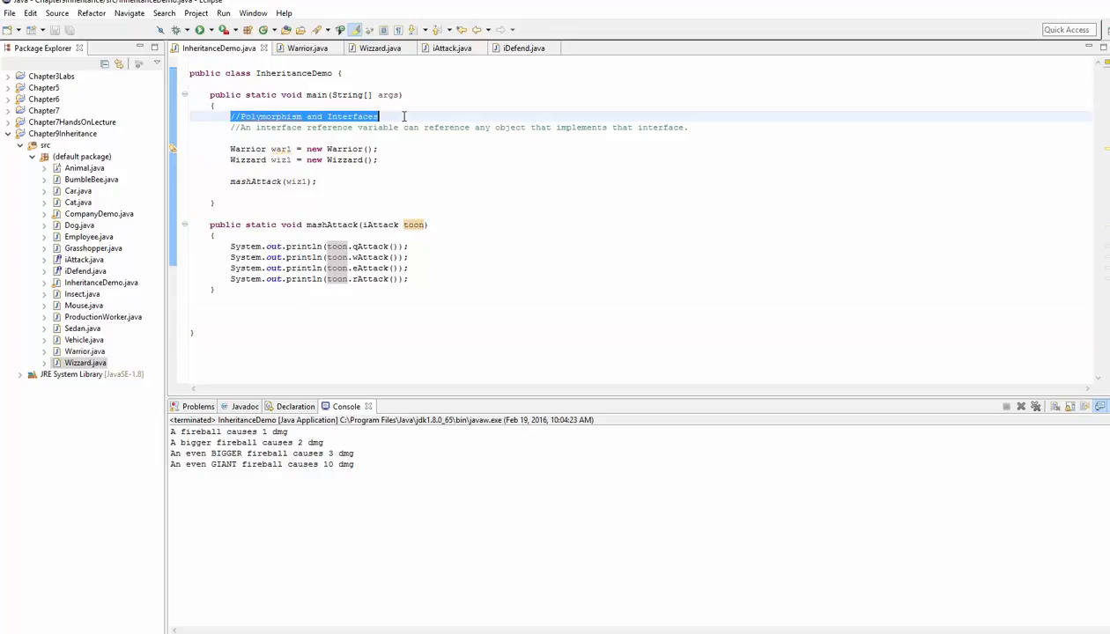
pyautogui.click(423, 140)
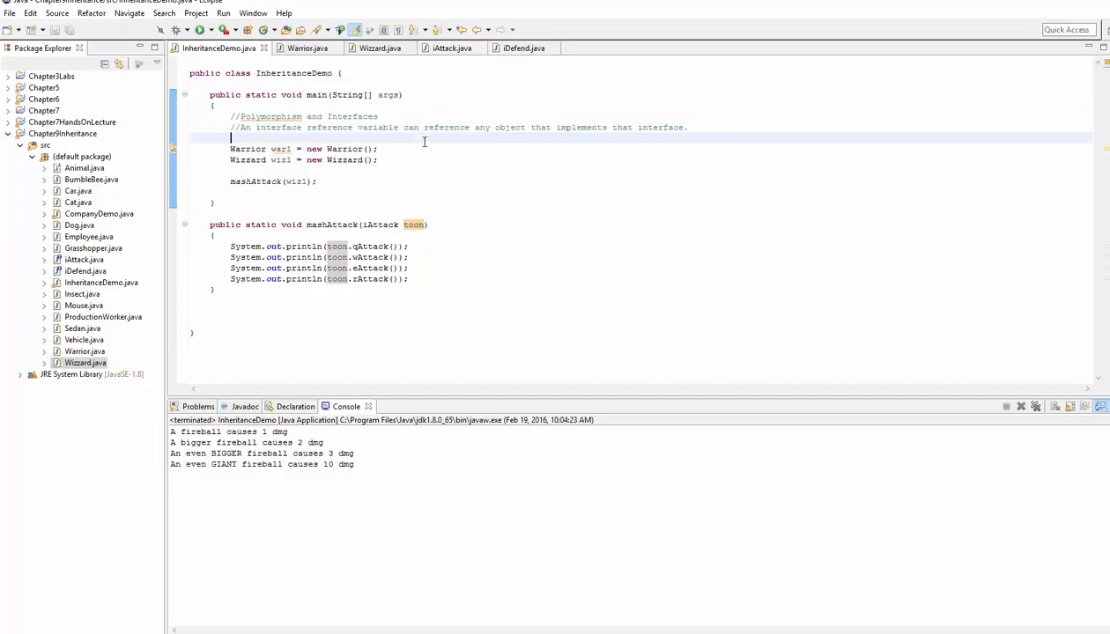